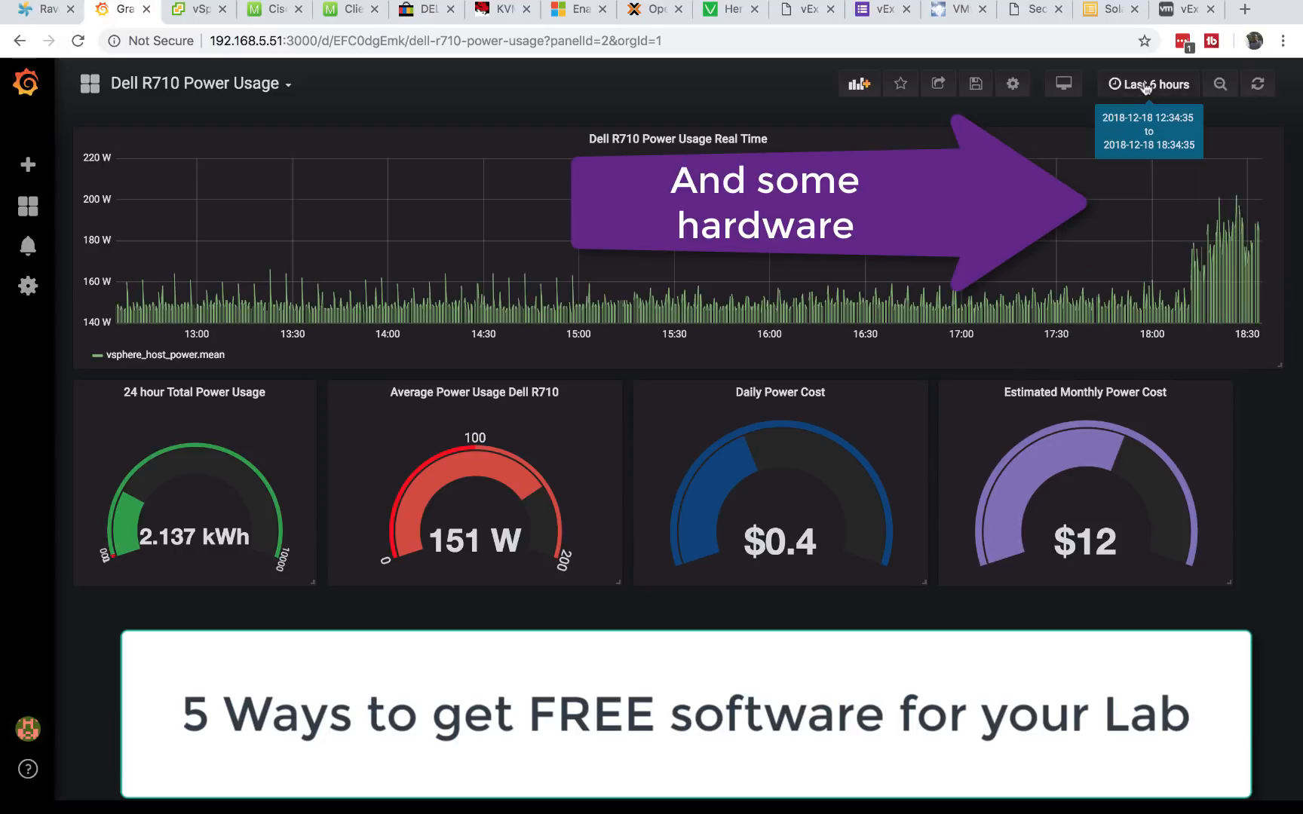
{"action": "mouse_move", "coordinate": [1220, 84]}
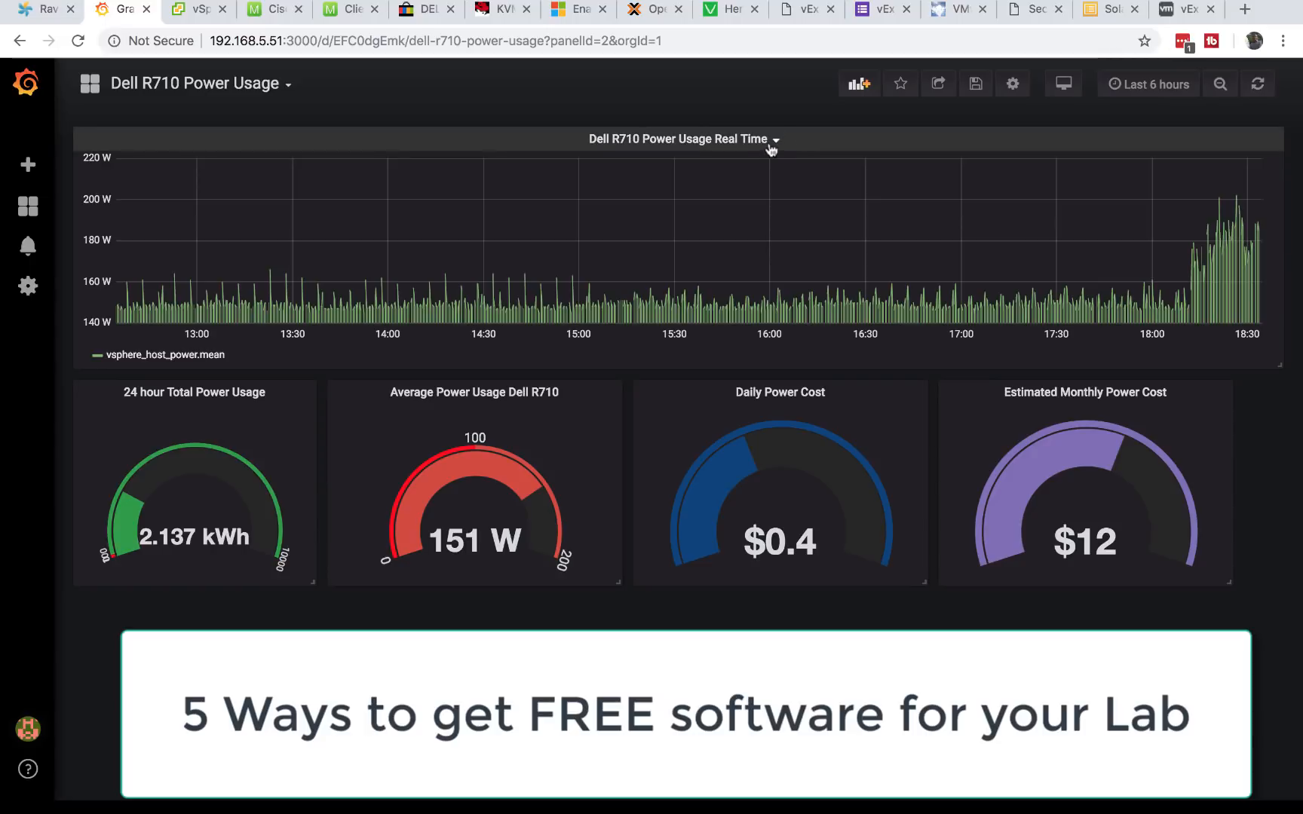
Step: View a recent lab dashboard from Grafana Home, then bring up the SIEM1 VM summary in vSphere Client
{"action": "left_click", "coordinate": [27, 207]}
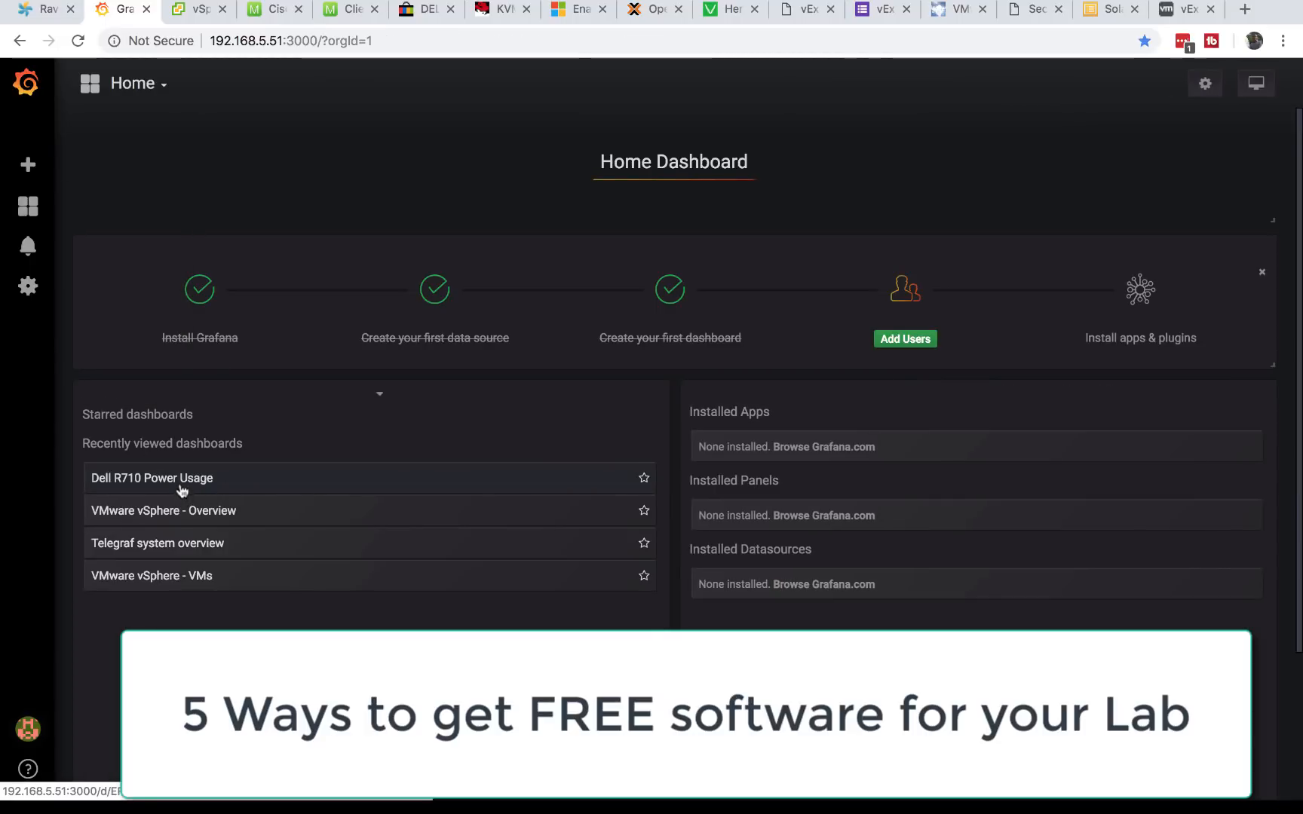
{"action": "left_click", "coordinate": [162, 510]}
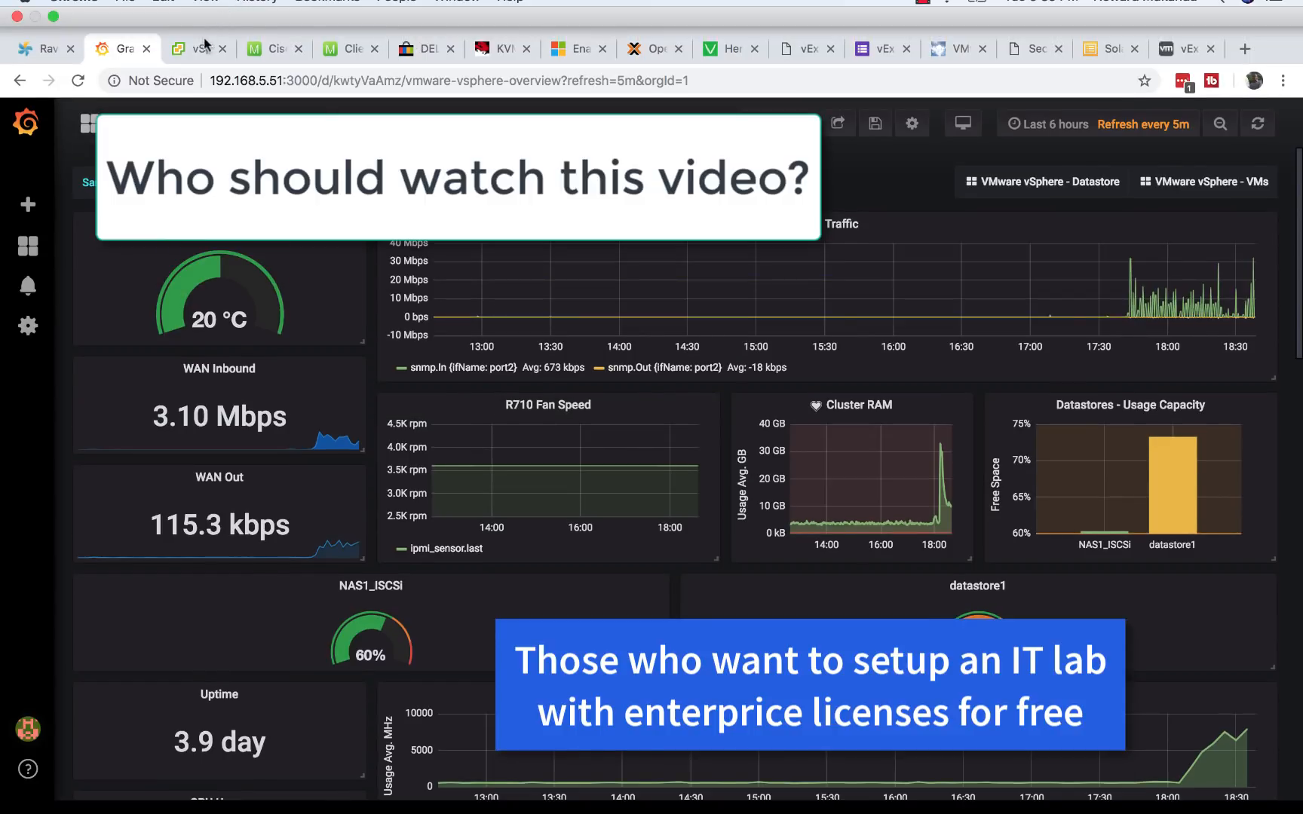
{"action": "left_click", "coordinate": [198, 9]}
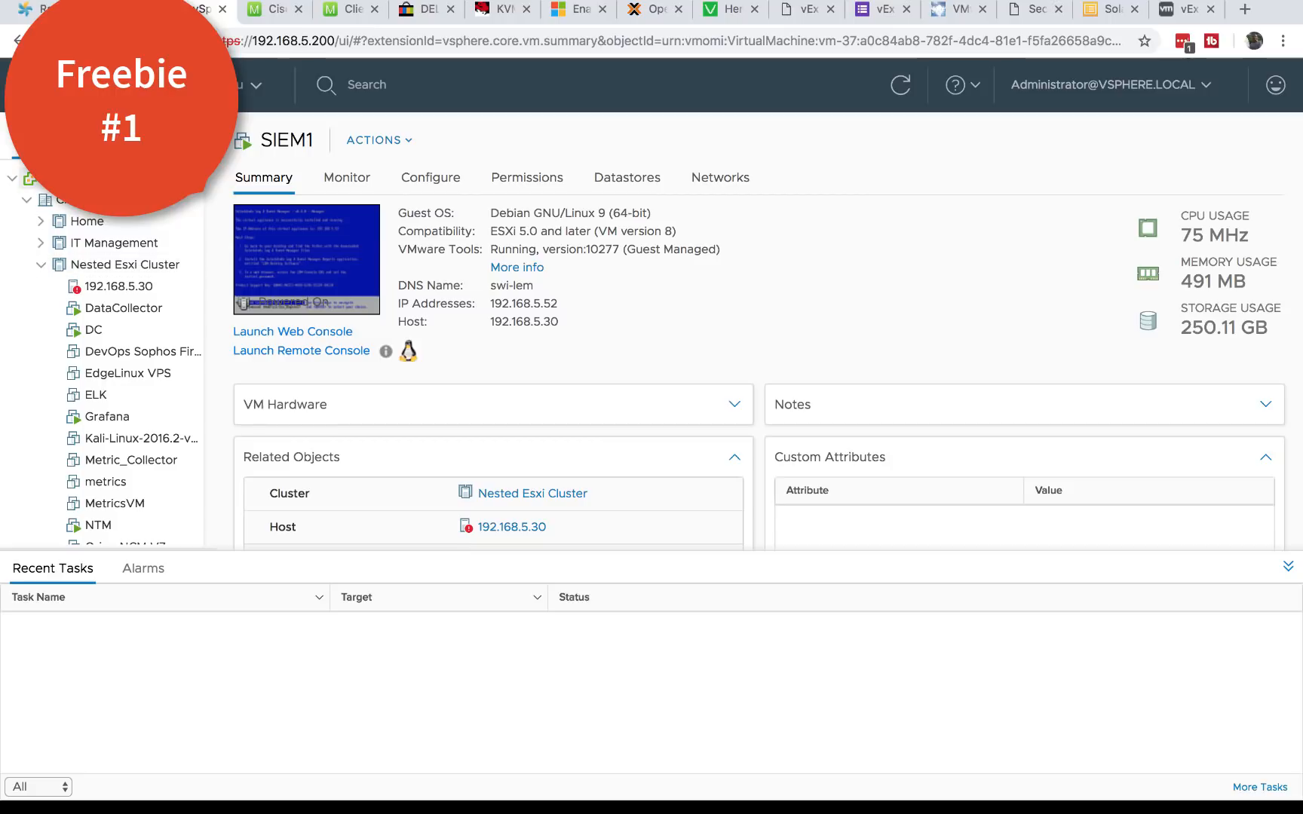
{"action": "mouse_move", "coordinate": [116, 243]}
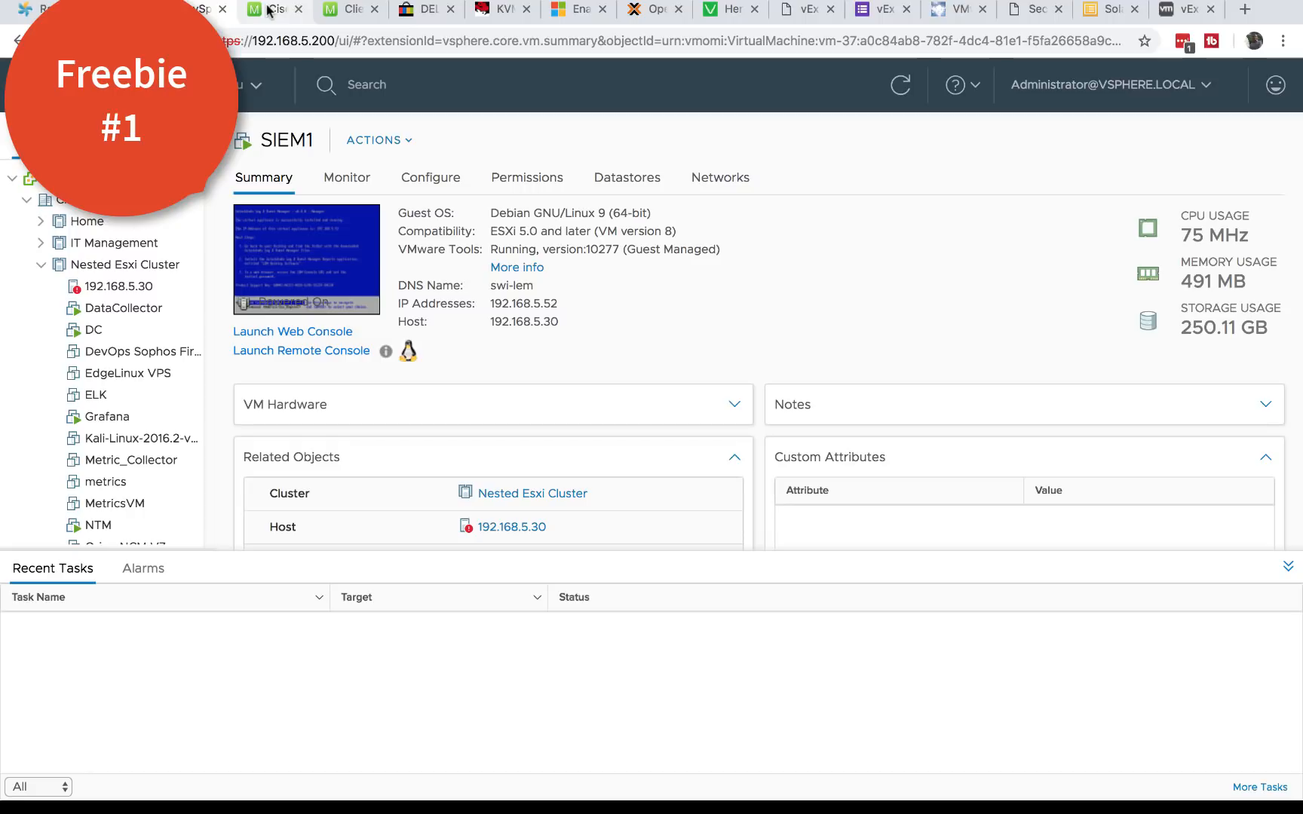
Step: From the Meraki webinars page, open the 'Attendees may be eligible to receive a free device' AP offer details
{"action": "left_click", "coordinate": [275, 9]}
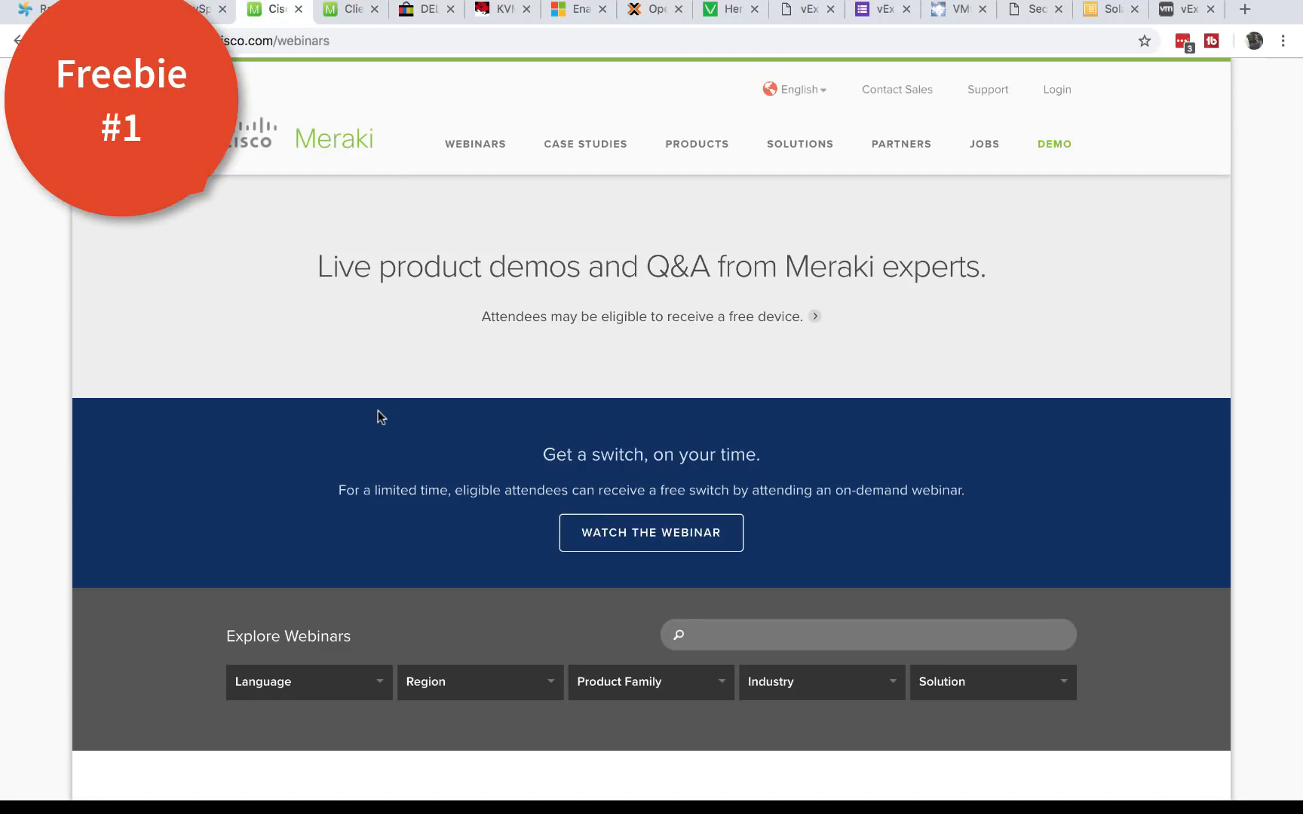
{"action": "mouse_move", "coordinate": [810, 341]}
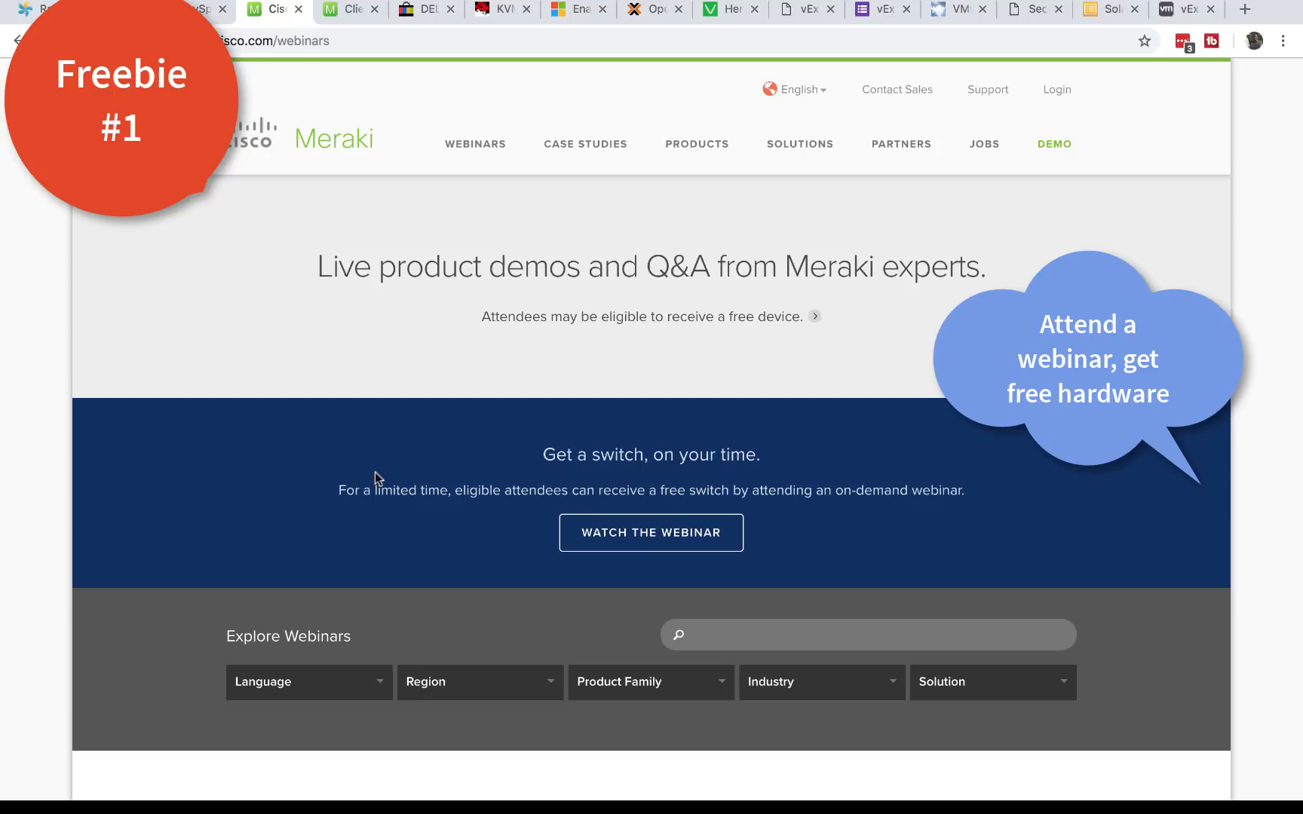
{"action": "mouse_move", "coordinate": [649, 320]}
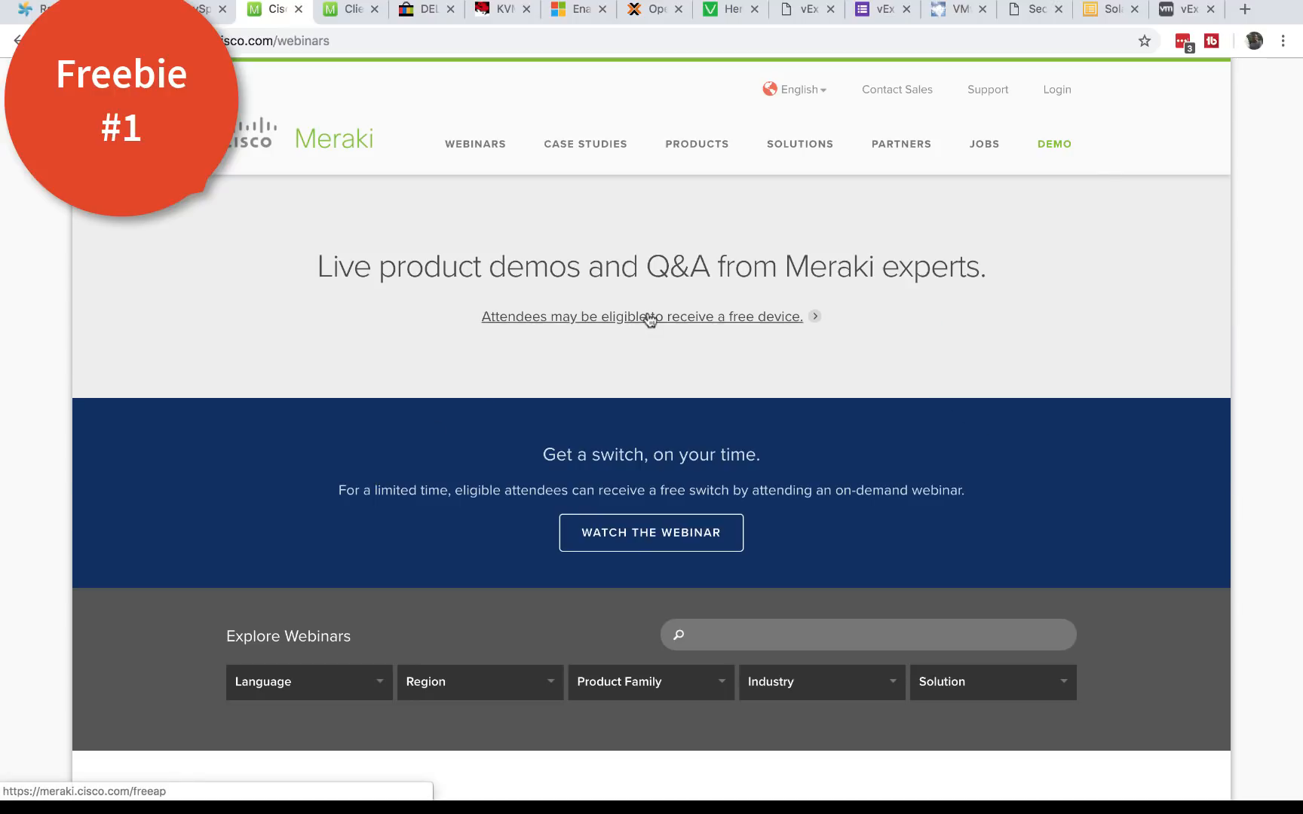
{"action": "left_click", "coordinate": [641, 317]}
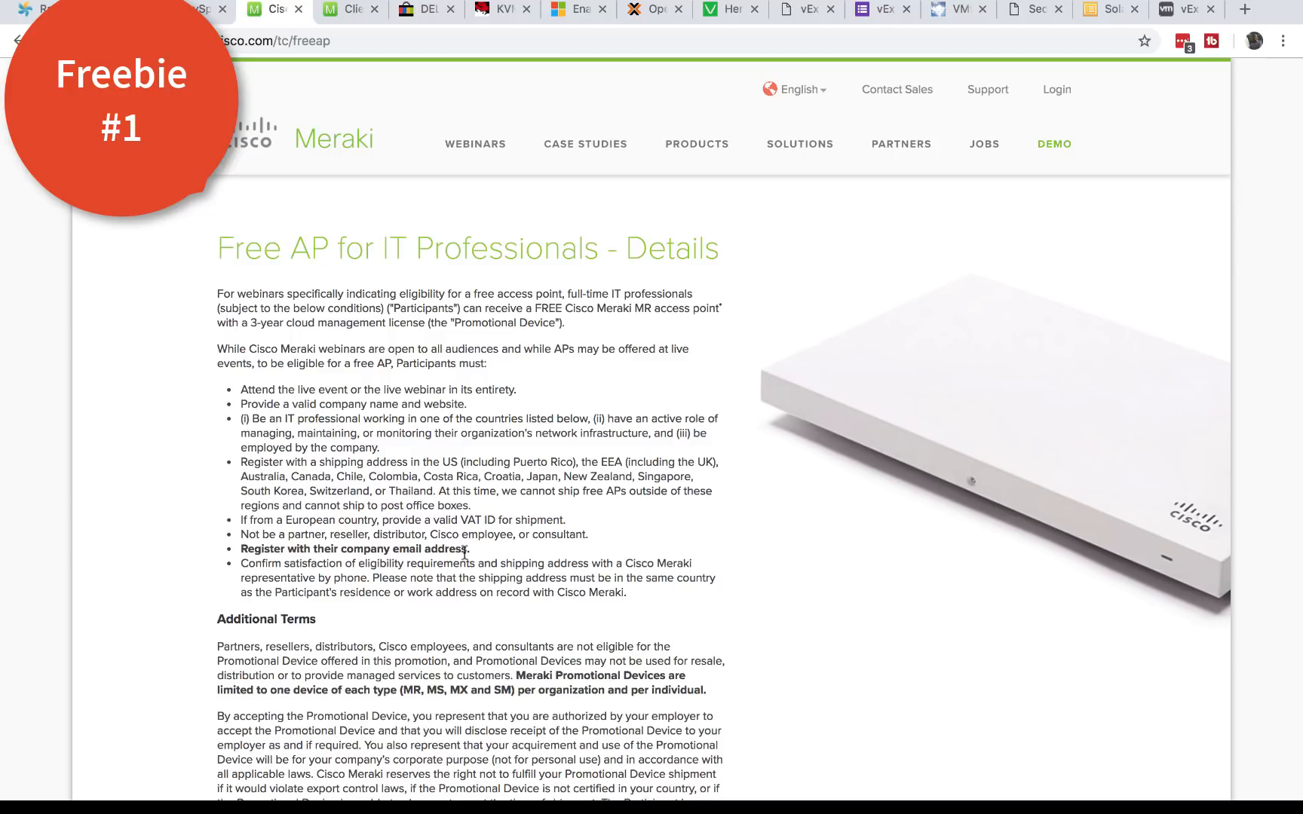
{"action": "mouse_move", "coordinate": [355, 588]}
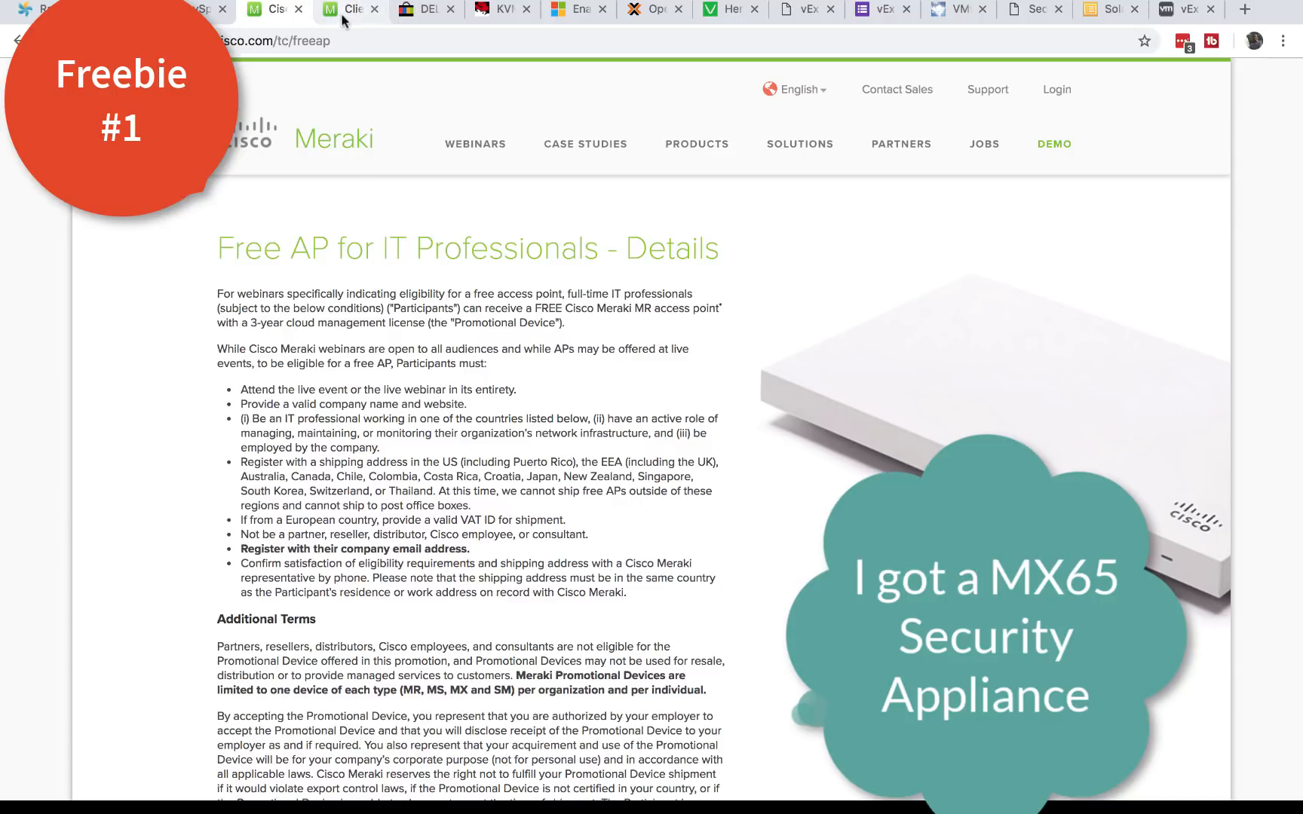
Step: View Organization > Overview in the Meraki Dashboard and open the listed network
{"action": "left_click", "coordinate": [347, 9]}
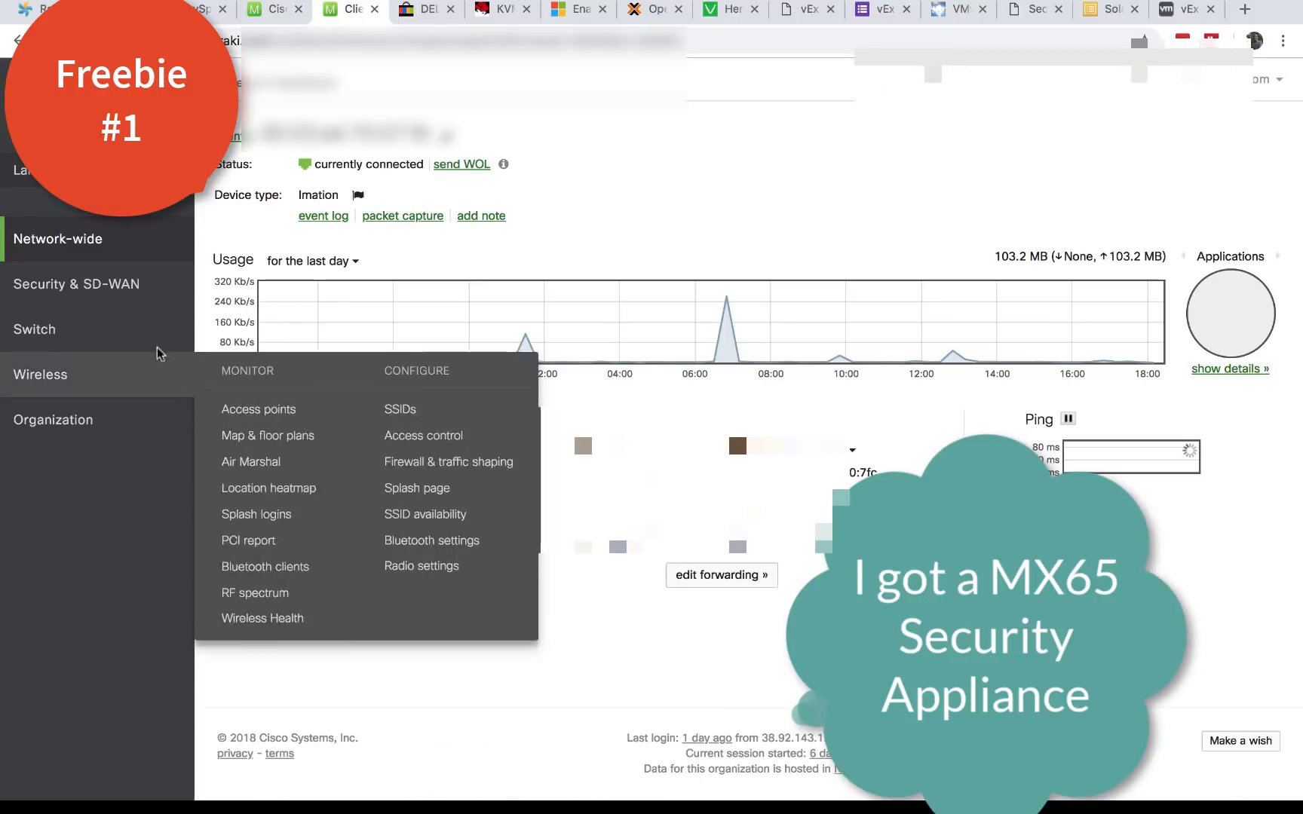
{"action": "mouse_move", "coordinate": [75, 283]}
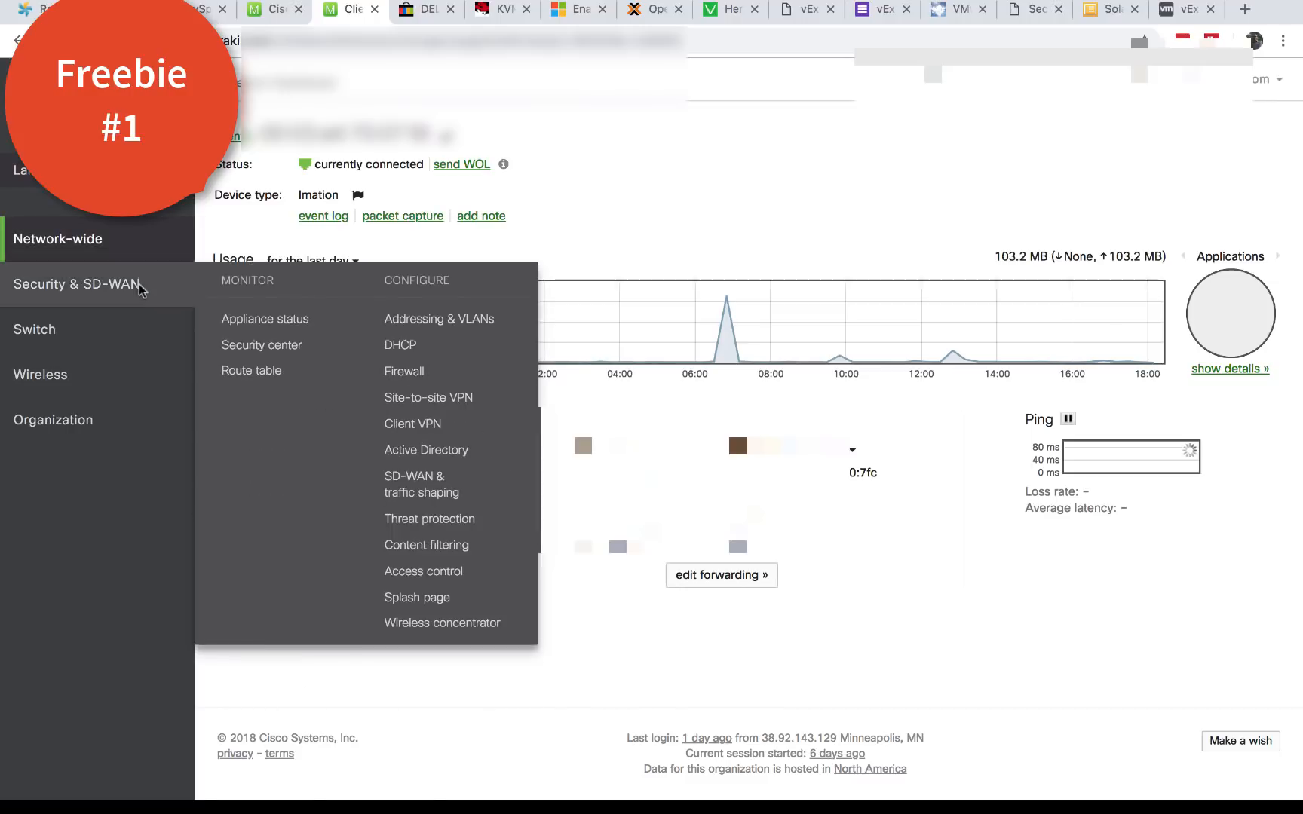
{"action": "left_click", "coordinate": [53, 419]}
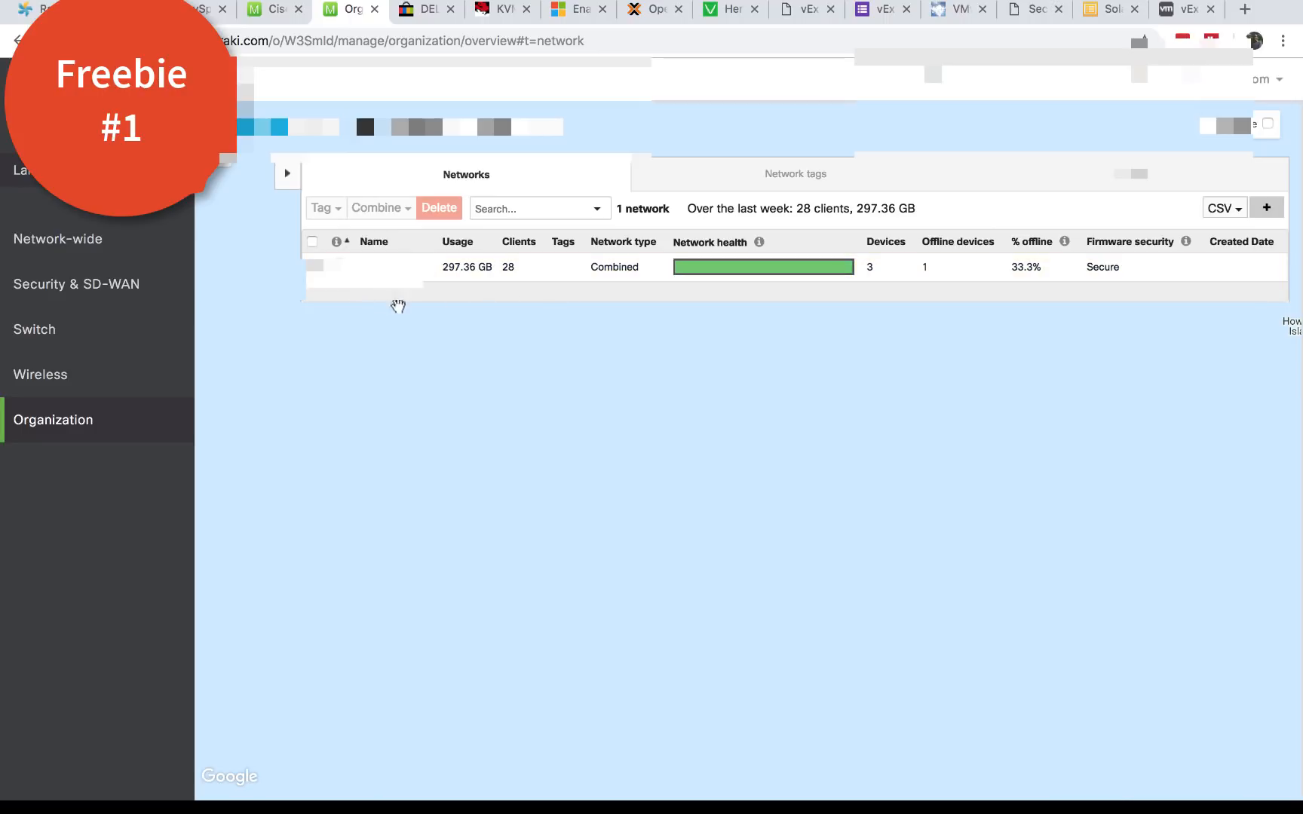
{"action": "mouse_move", "coordinate": [664, 324]}
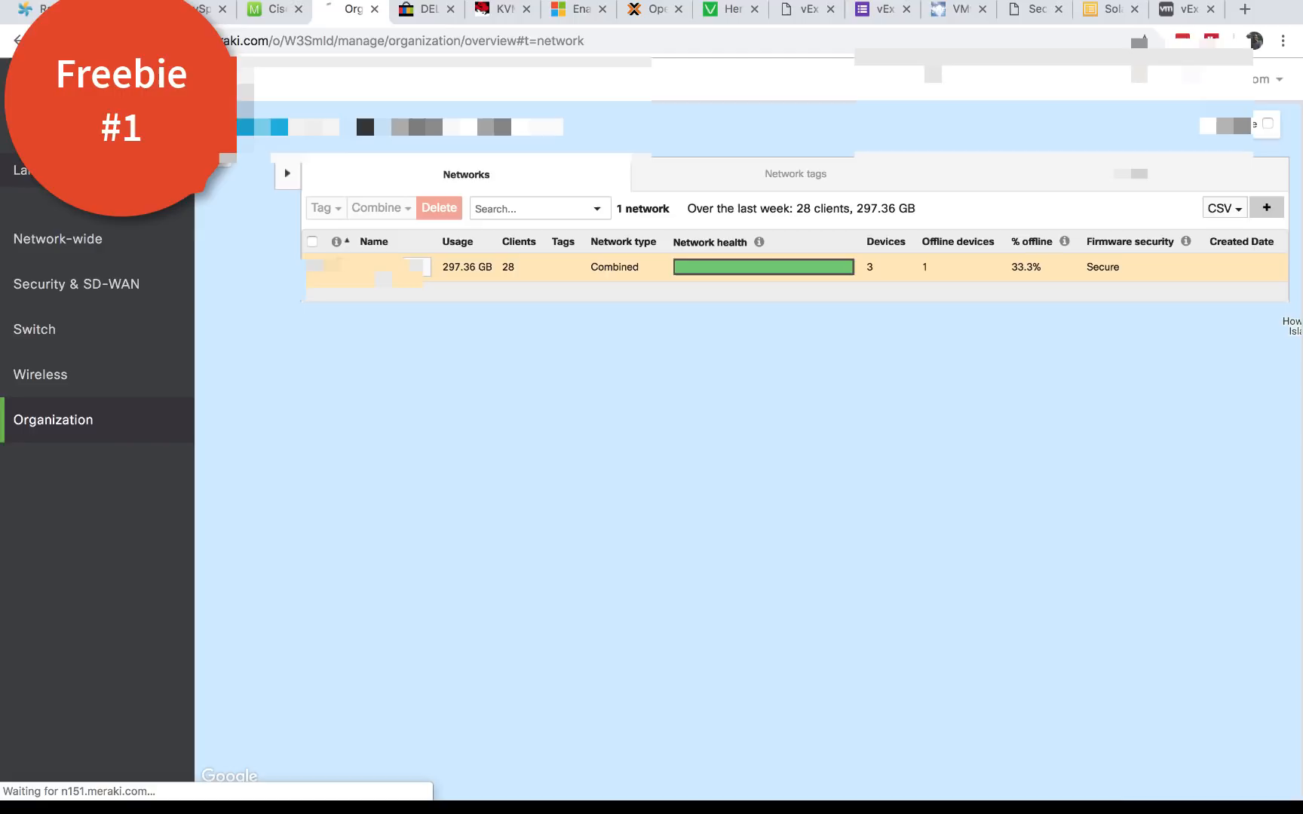
{"action": "left_click", "coordinate": [382, 267]}
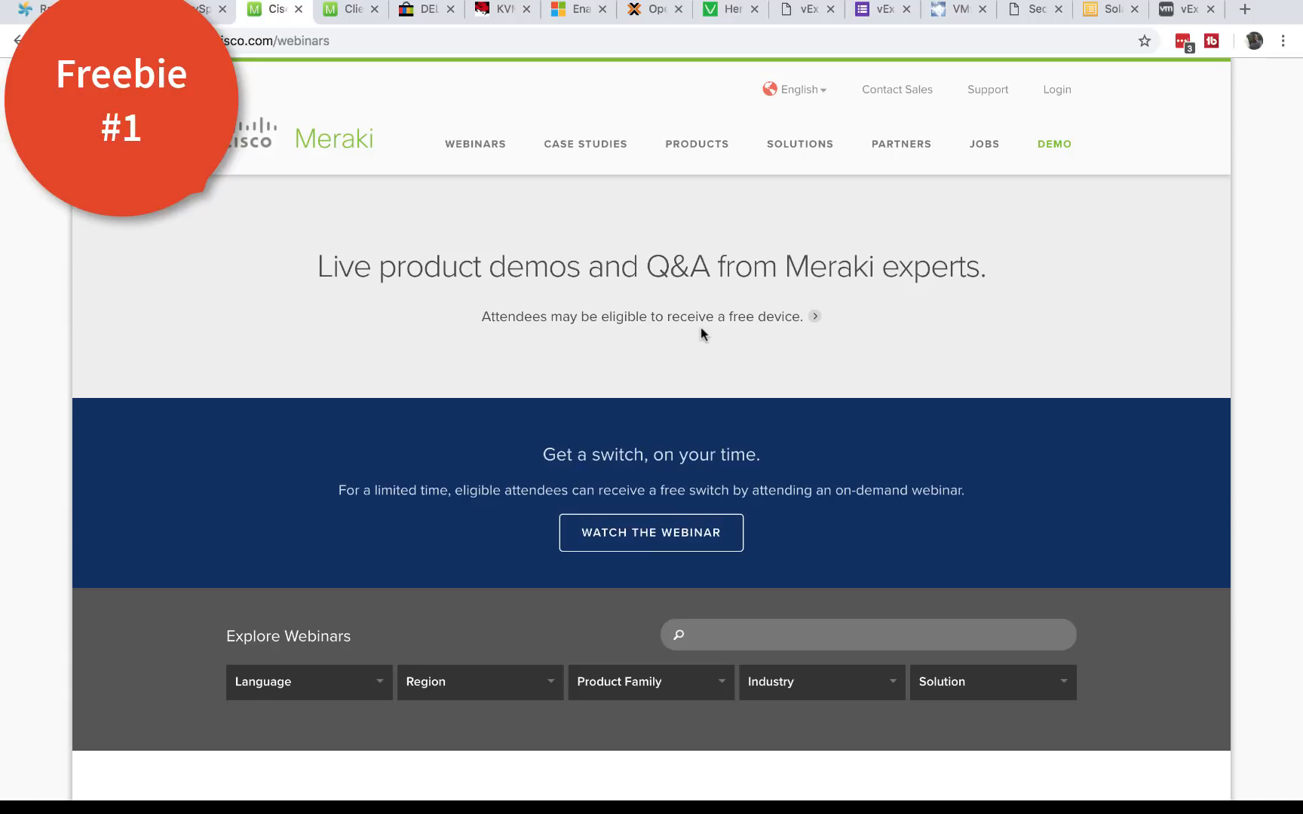
{"action": "mouse_move", "coordinate": [540, 397]}
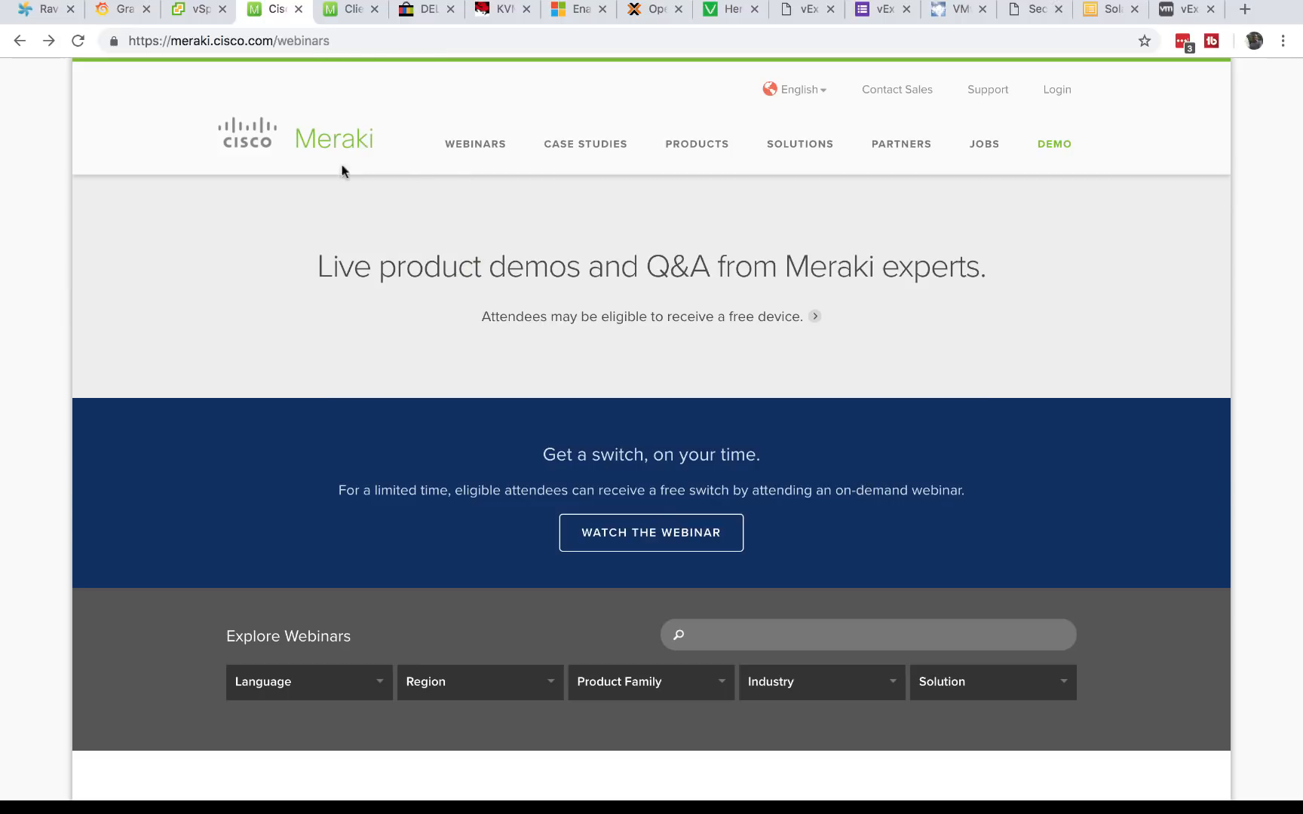
{"action": "mouse_move", "coordinate": [340, 216]}
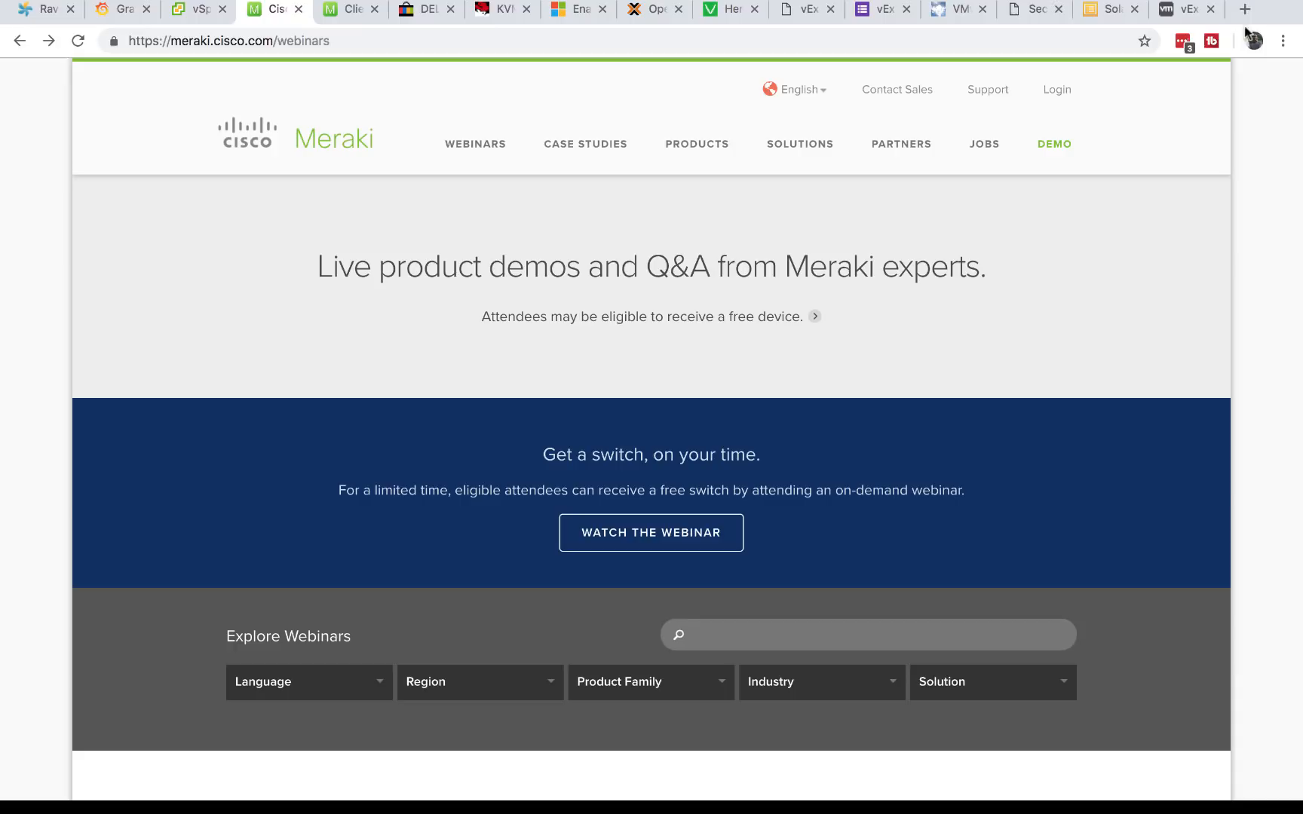
Step: Search Google for pfsense in a new tab and look over the pfSense.org homepage
{"action": "left_click", "coordinate": [1245, 9]}
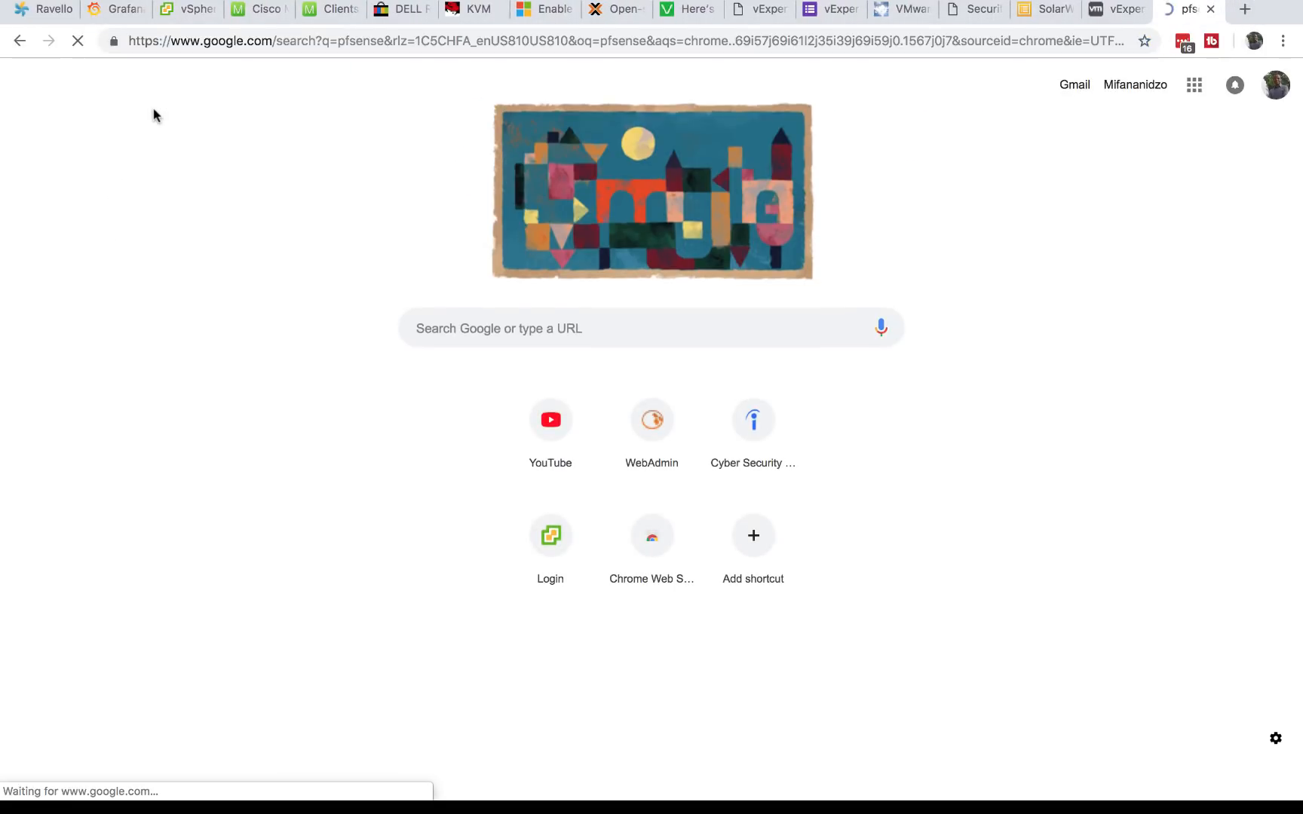
{"action": "left_click", "coordinate": [353, 225]}
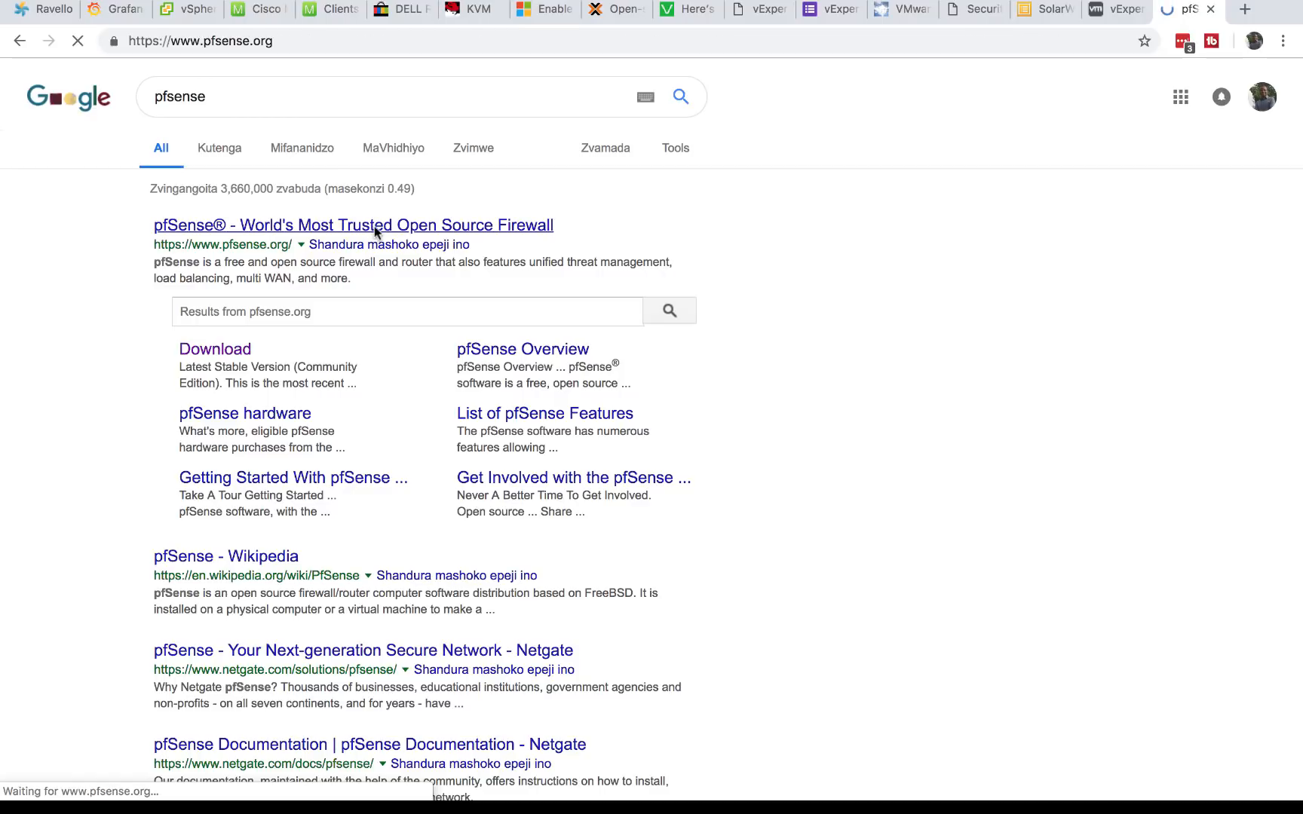
{"action": "left_click", "coordinate": [352, 224]}
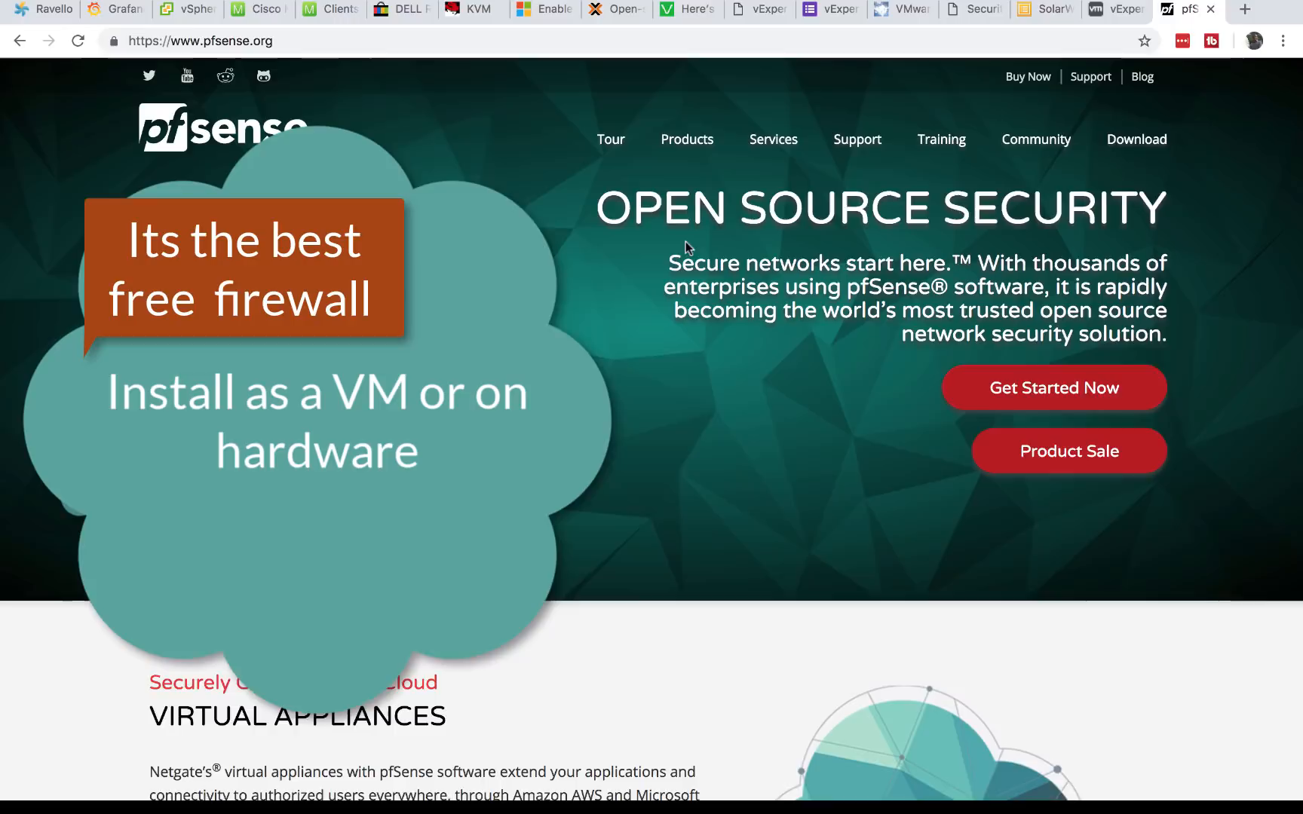
{"action": "scroll", "scroll_direction": "down", "scroll_amount": 3}
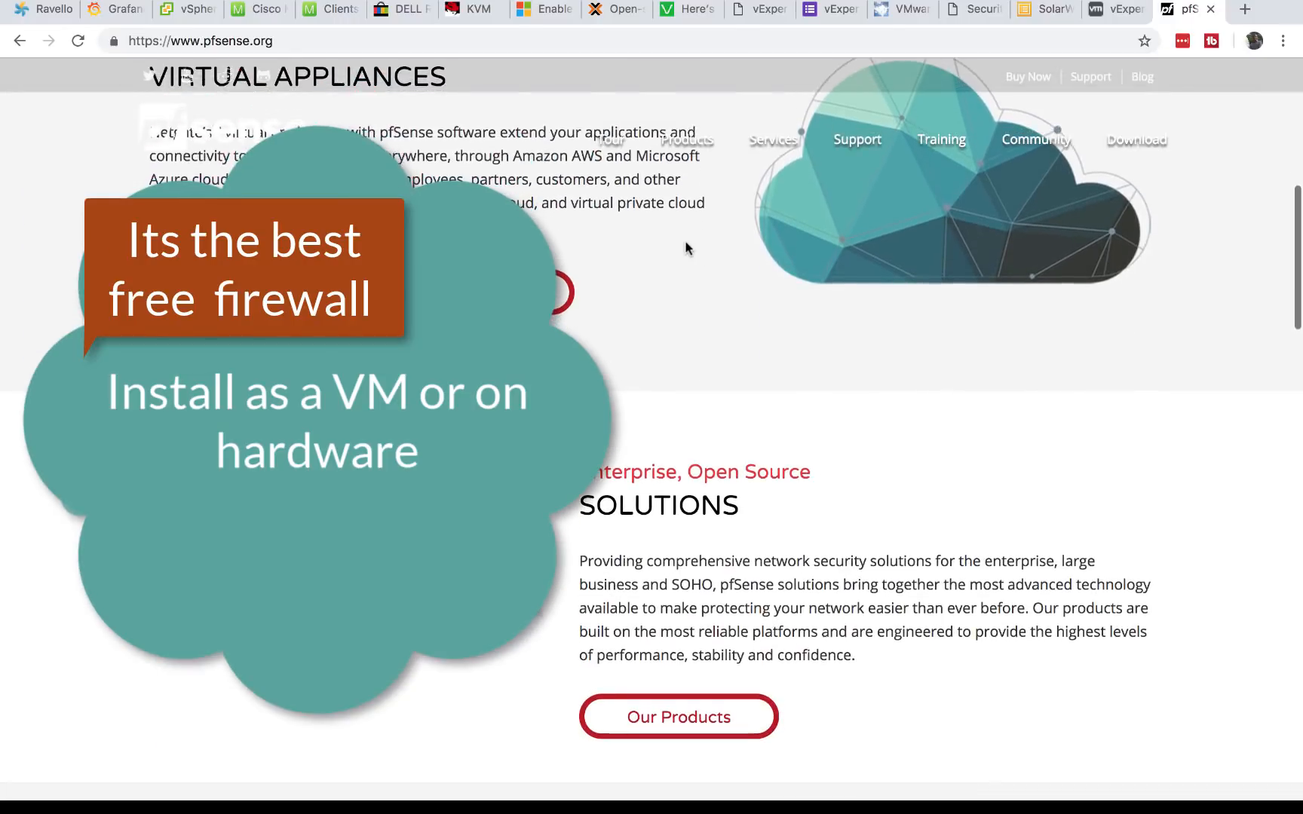
{"action": "scroll", "scroll_direction": "up", "scroll_amount": 3}
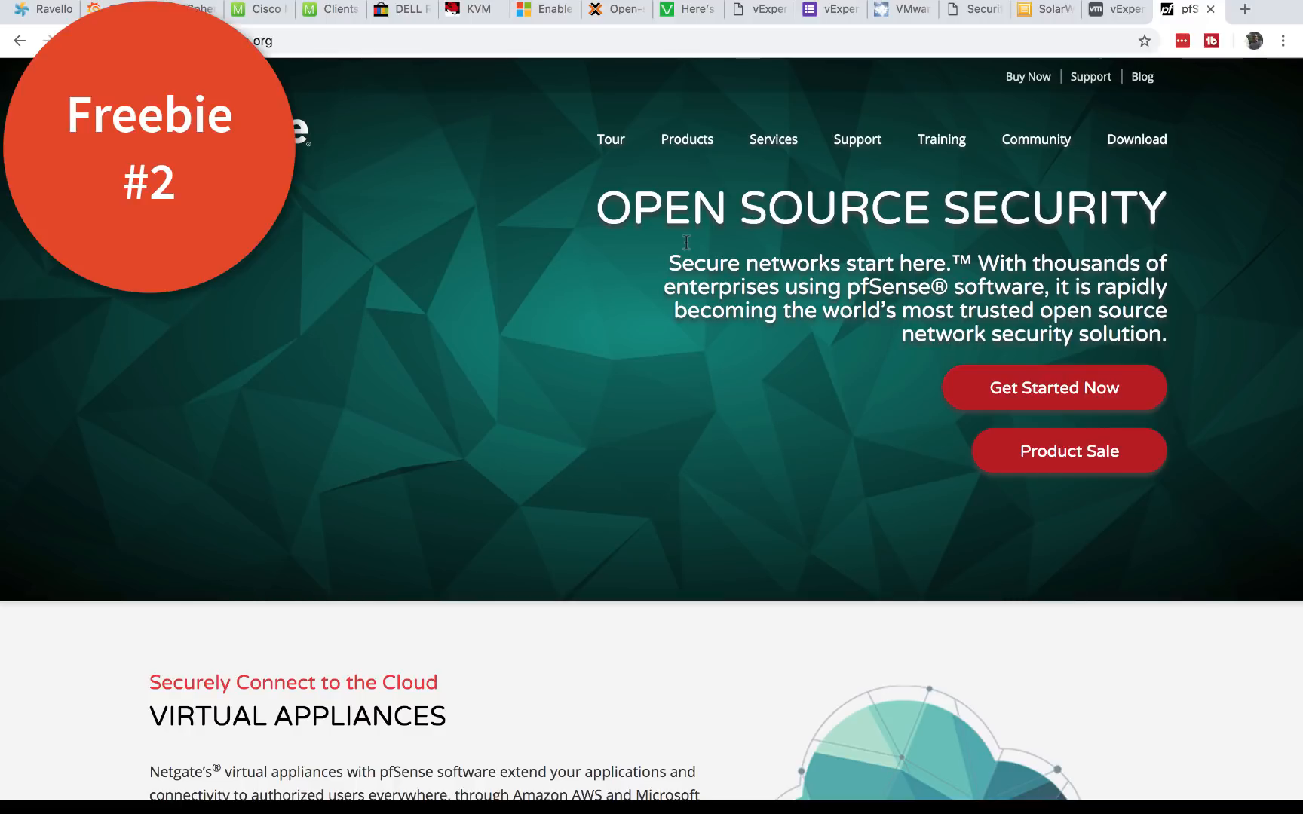
{"action": "mouse_move", "coordinate": [466, 23]}
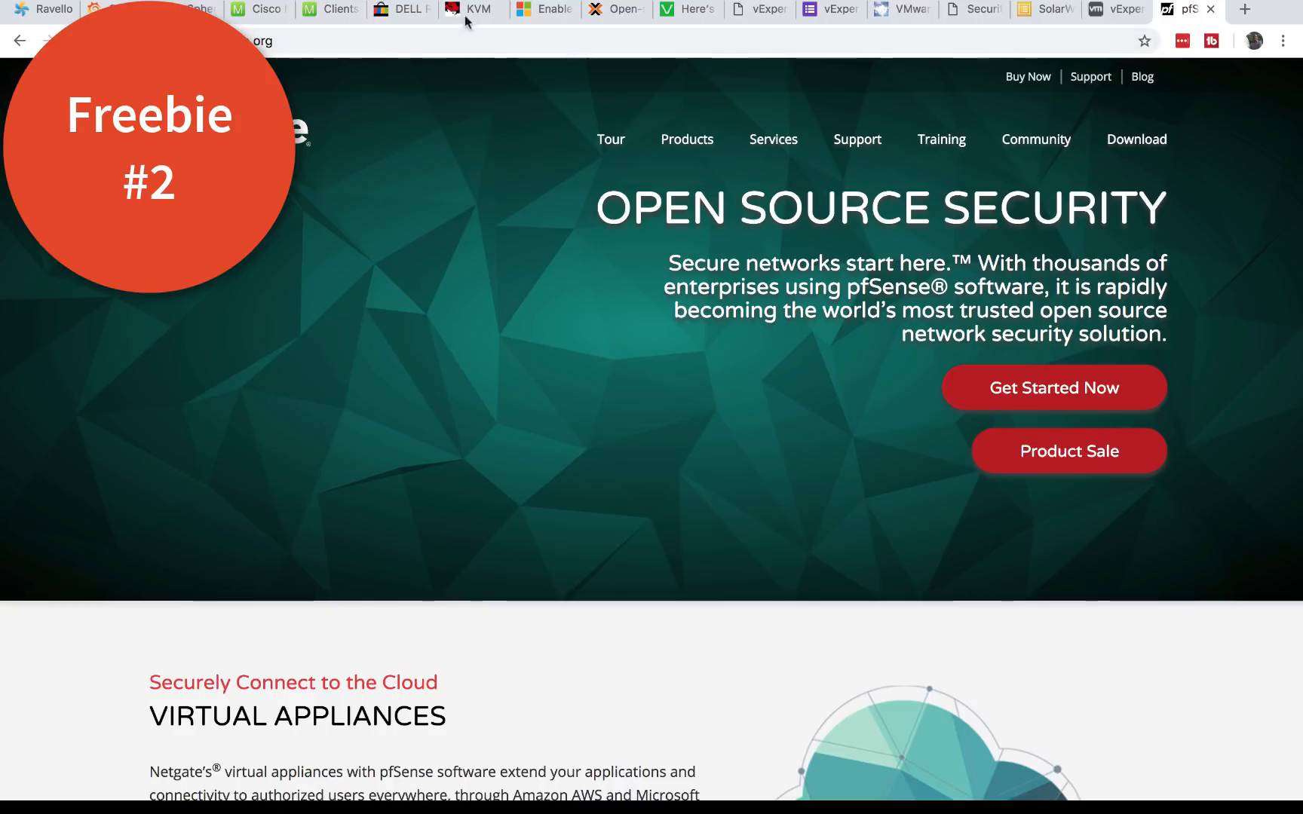
Step: Look over the linux-kvm.org and Proxmox VE pages, then bring up the Veeam free NFR key article
{"action": "left_click", "coordinate": [473, 9]}
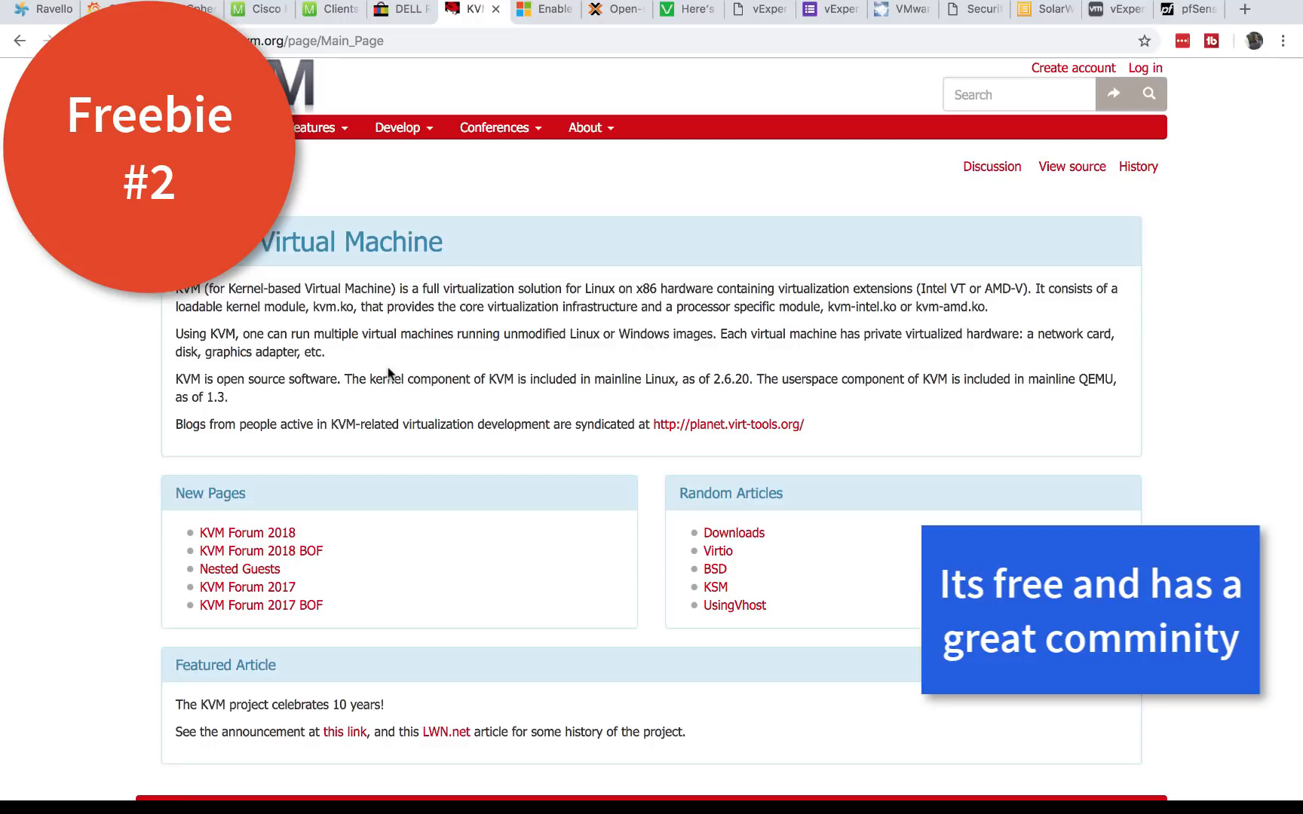
{"action": "mouse_move", "coordinate": [519, 297]}
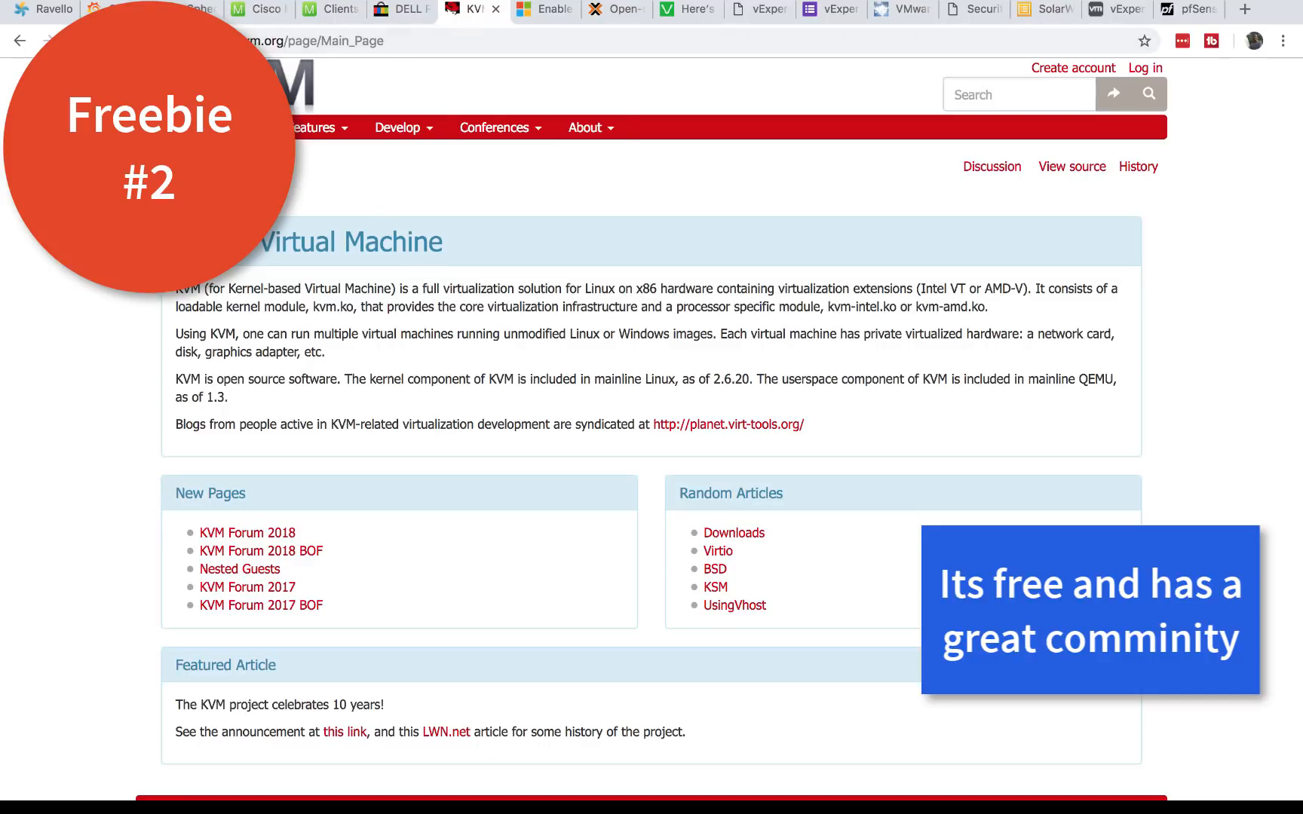
{"action": "left_click", "coordinate": [616, 9]}
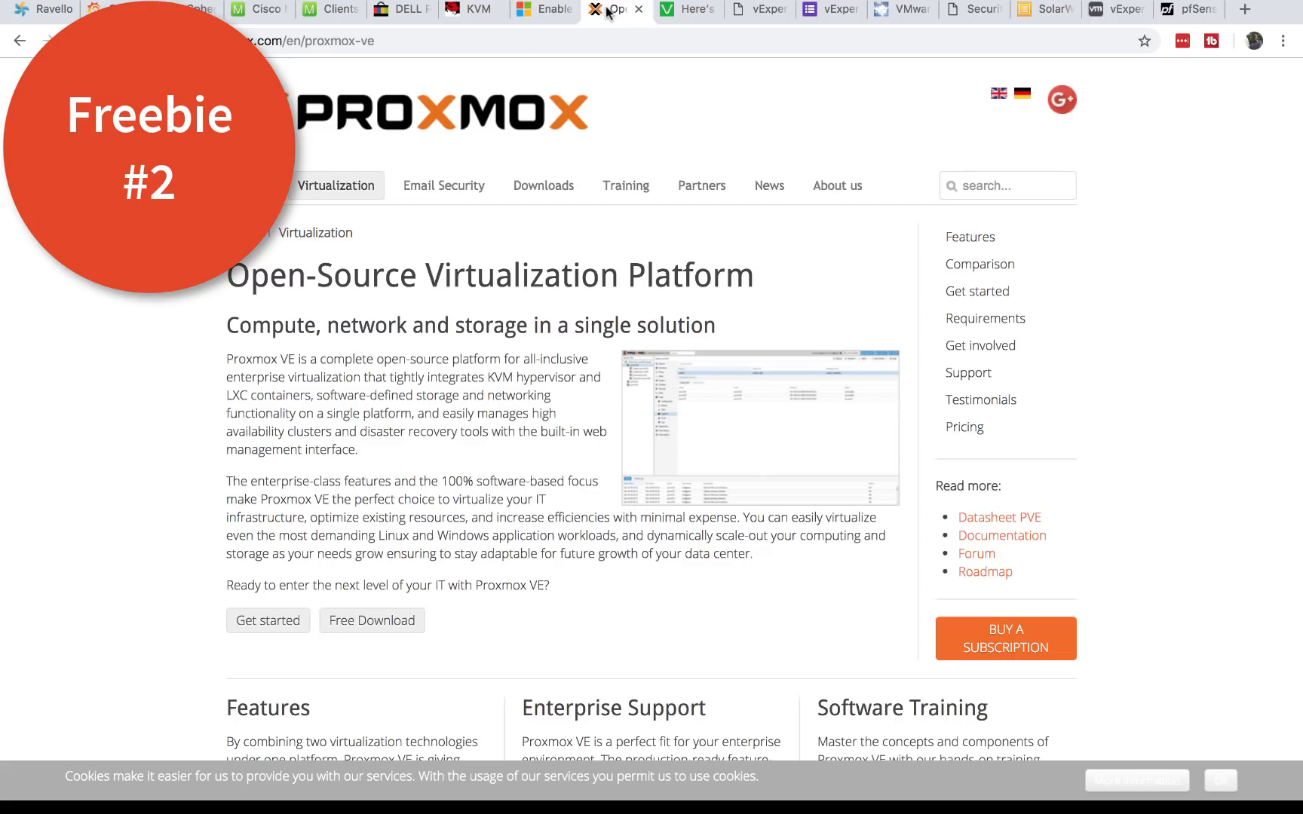
{"action": "mouse_move", "coordinate": [141, 311]}
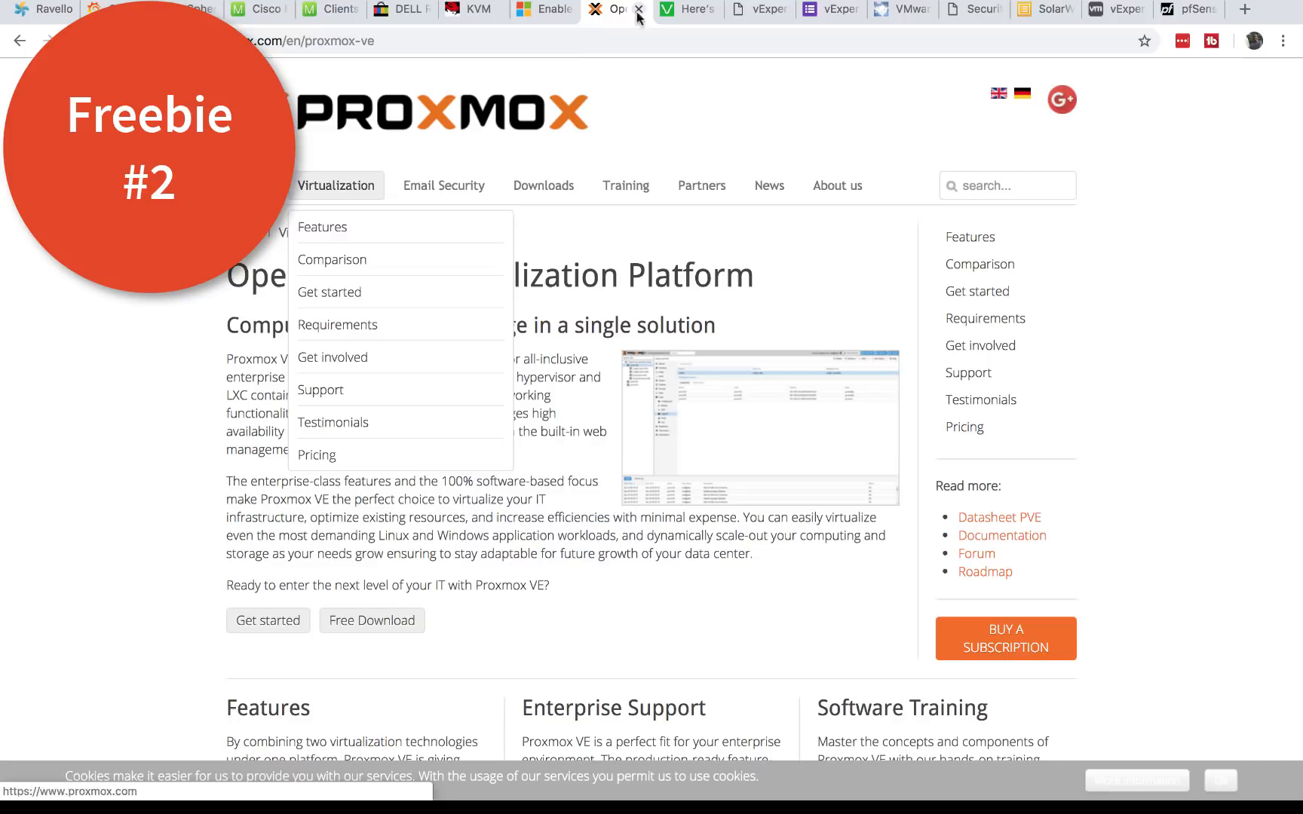
{"action": "left_click", "coordinate": [686, 9]}
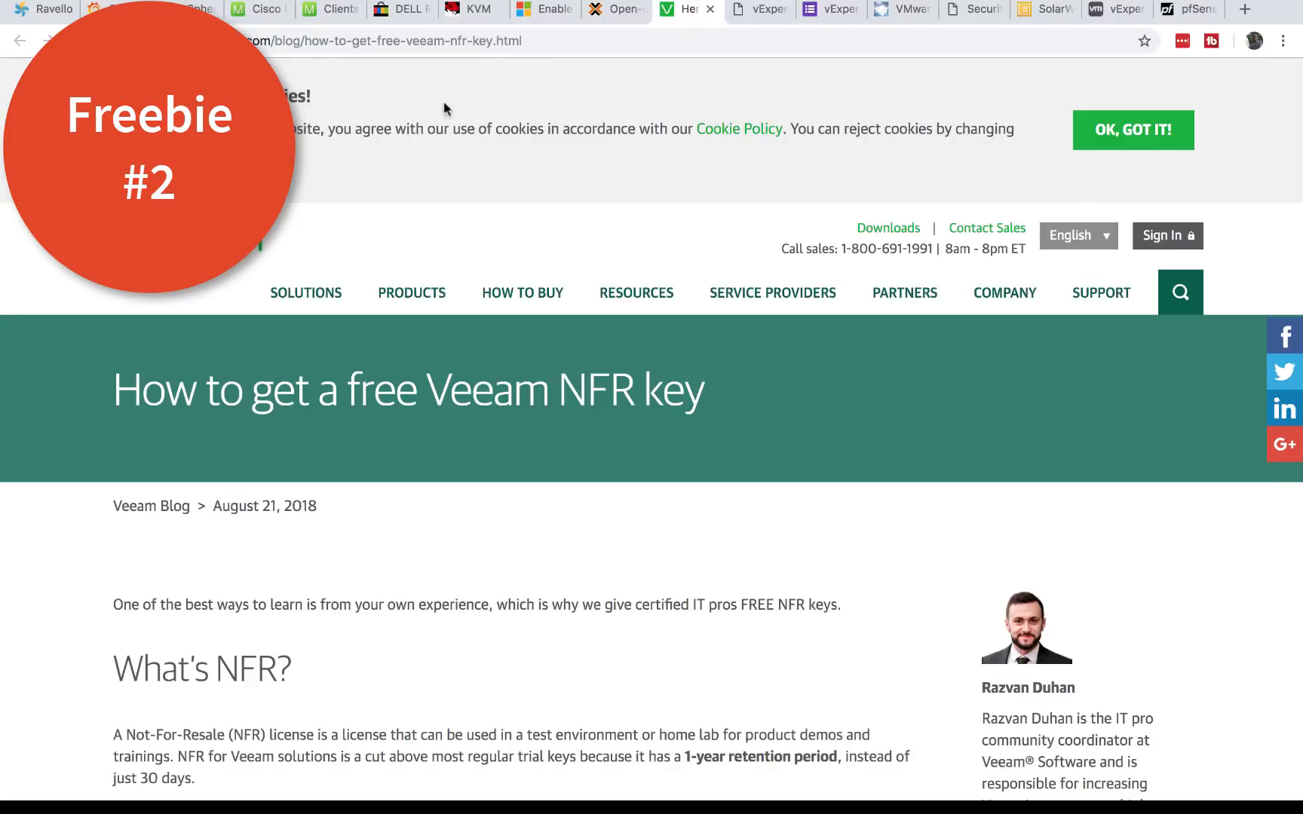
Step: View host 192.168.5.30's summary in vSphere, then the Microsoft Evaluation Center Windows Server page
{"action": "left_click", "coordinate": [615, 9]}
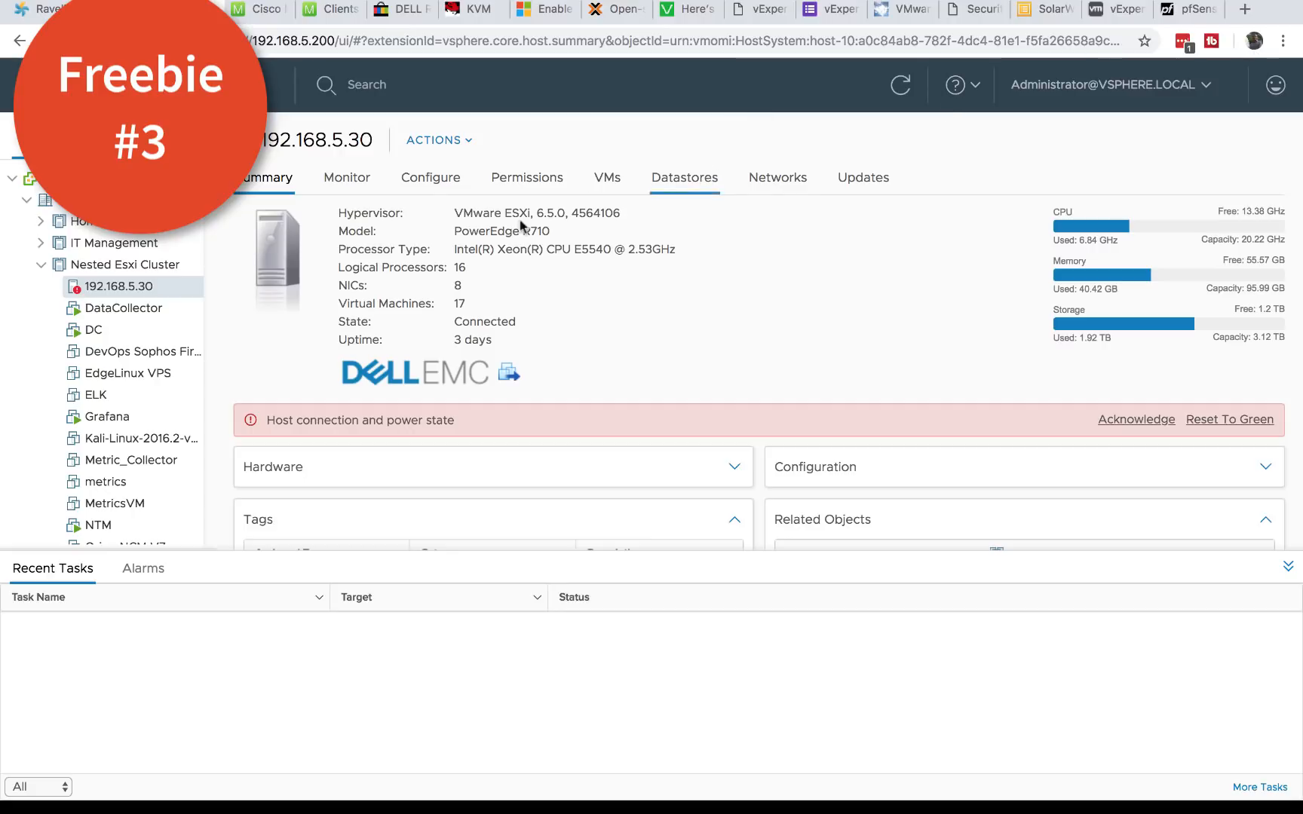
{"action": "left_click", "coordinate": [1122, 9]}
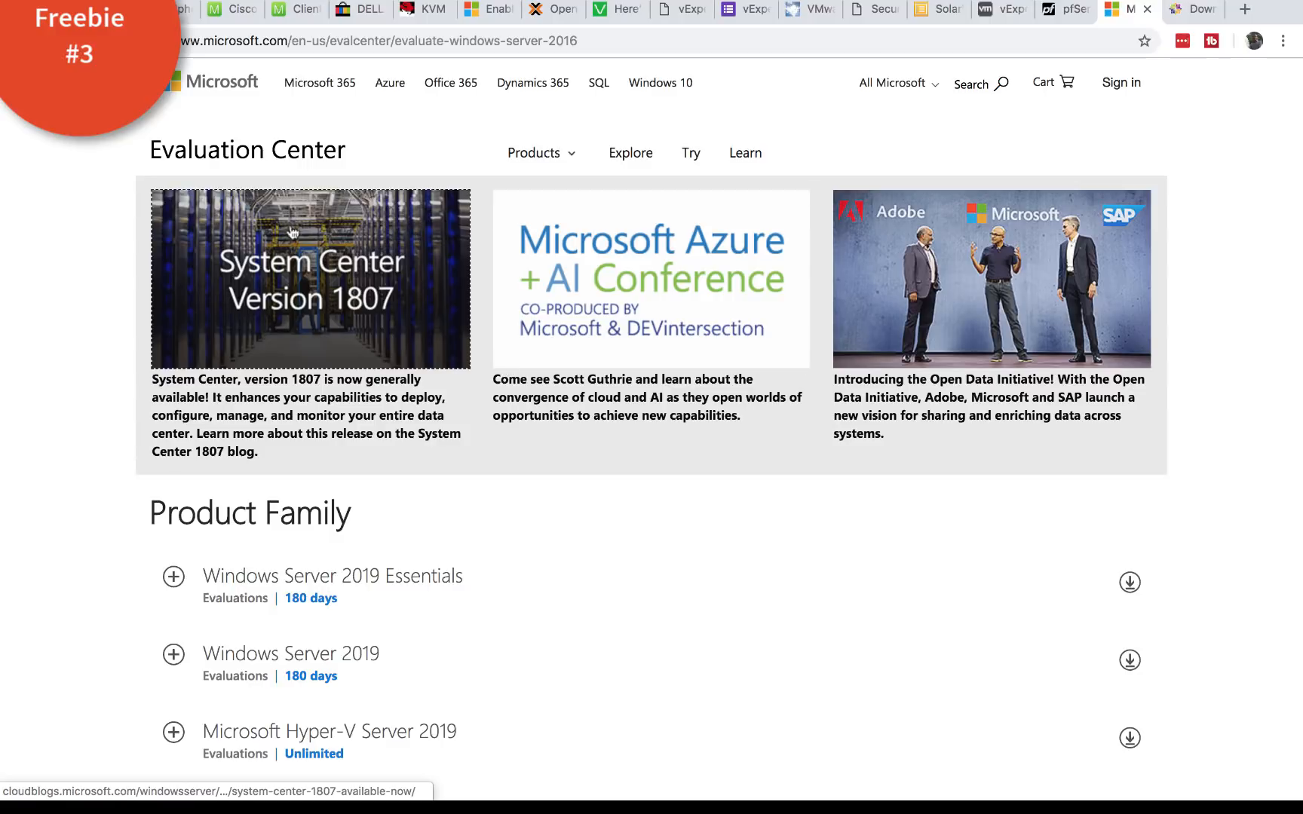
{"action": "mouse_move", "coordinate": [313, 347]}
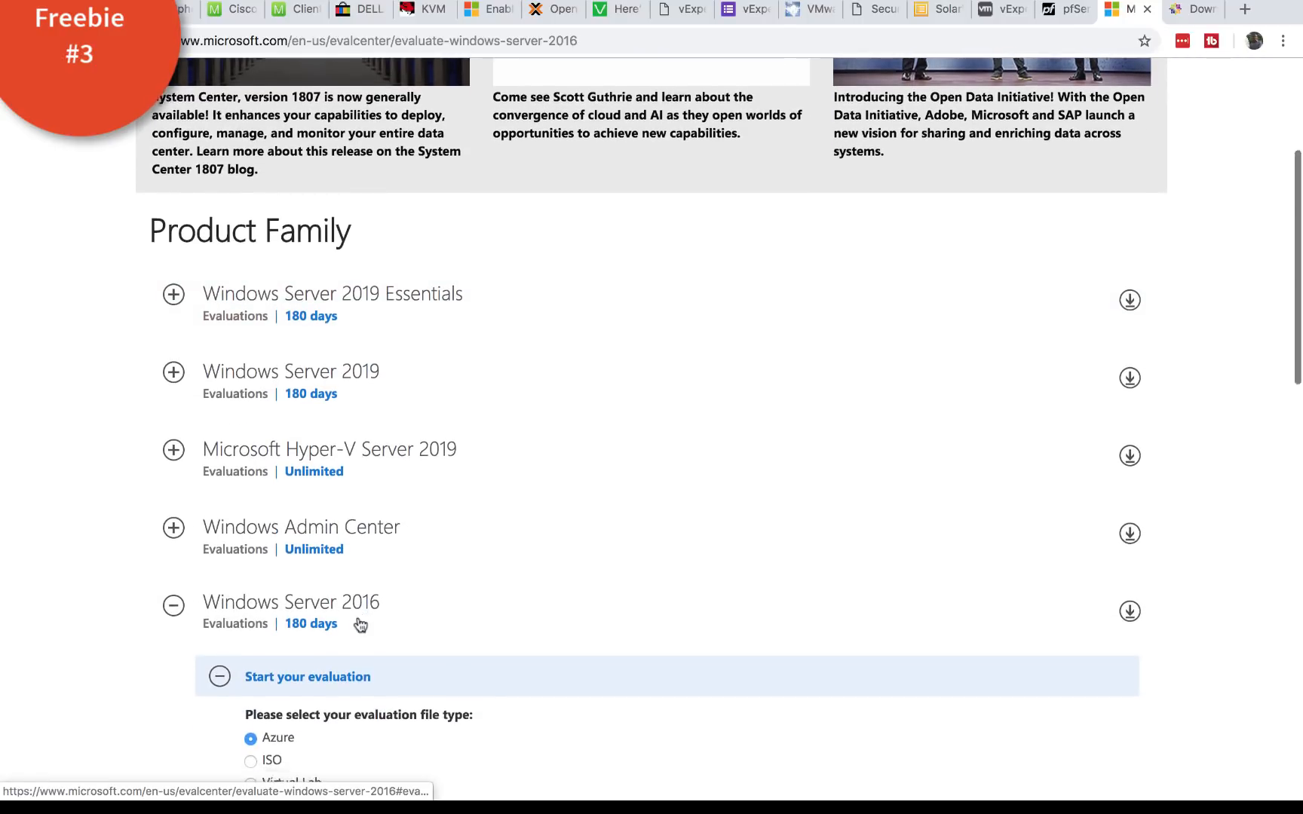
Step: Scroll to the expanded Windows Server 2016 evaluation file types and back to the top
{"action": "scroll", "scroll_direction": "down", "scroll_amount": 3}
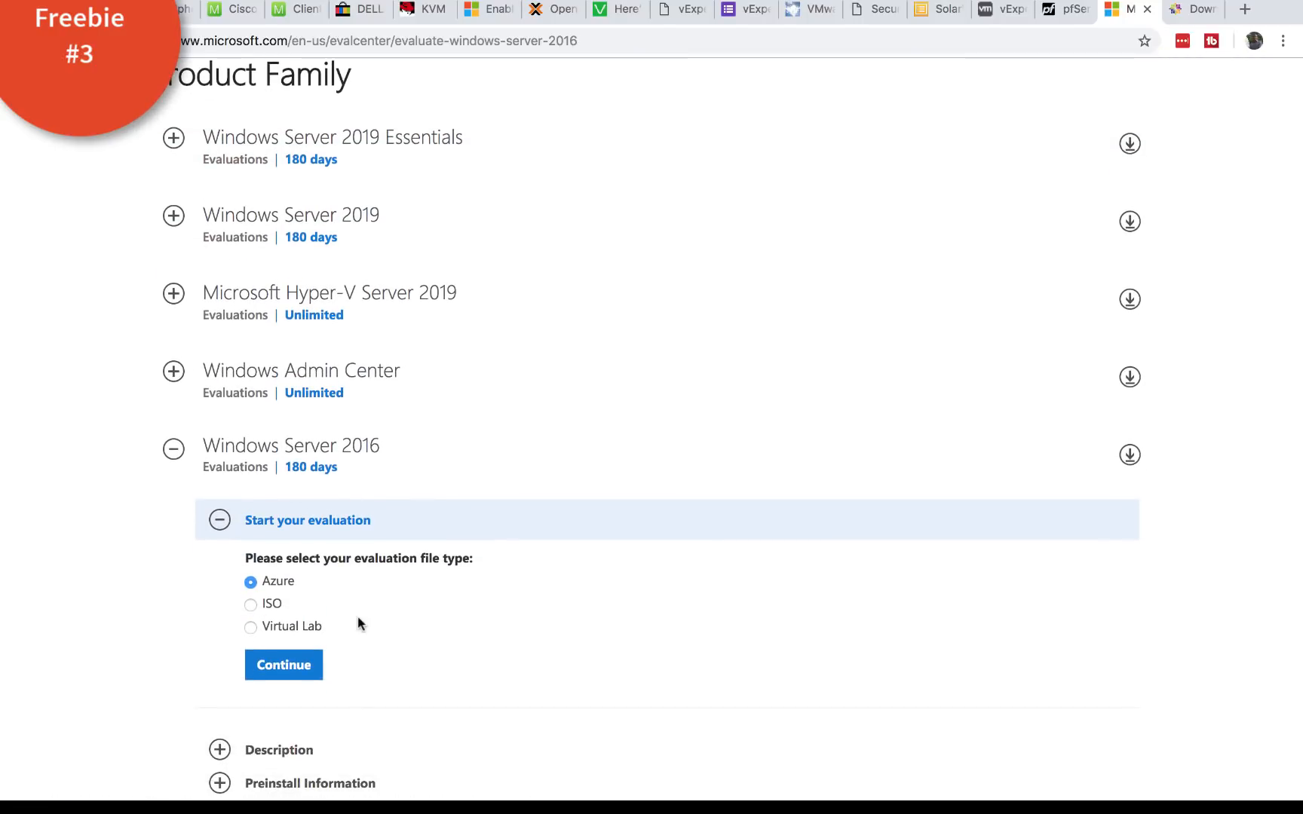
{"action": "scroll", "scroll_direction": "up", "scroll_amount": 3}
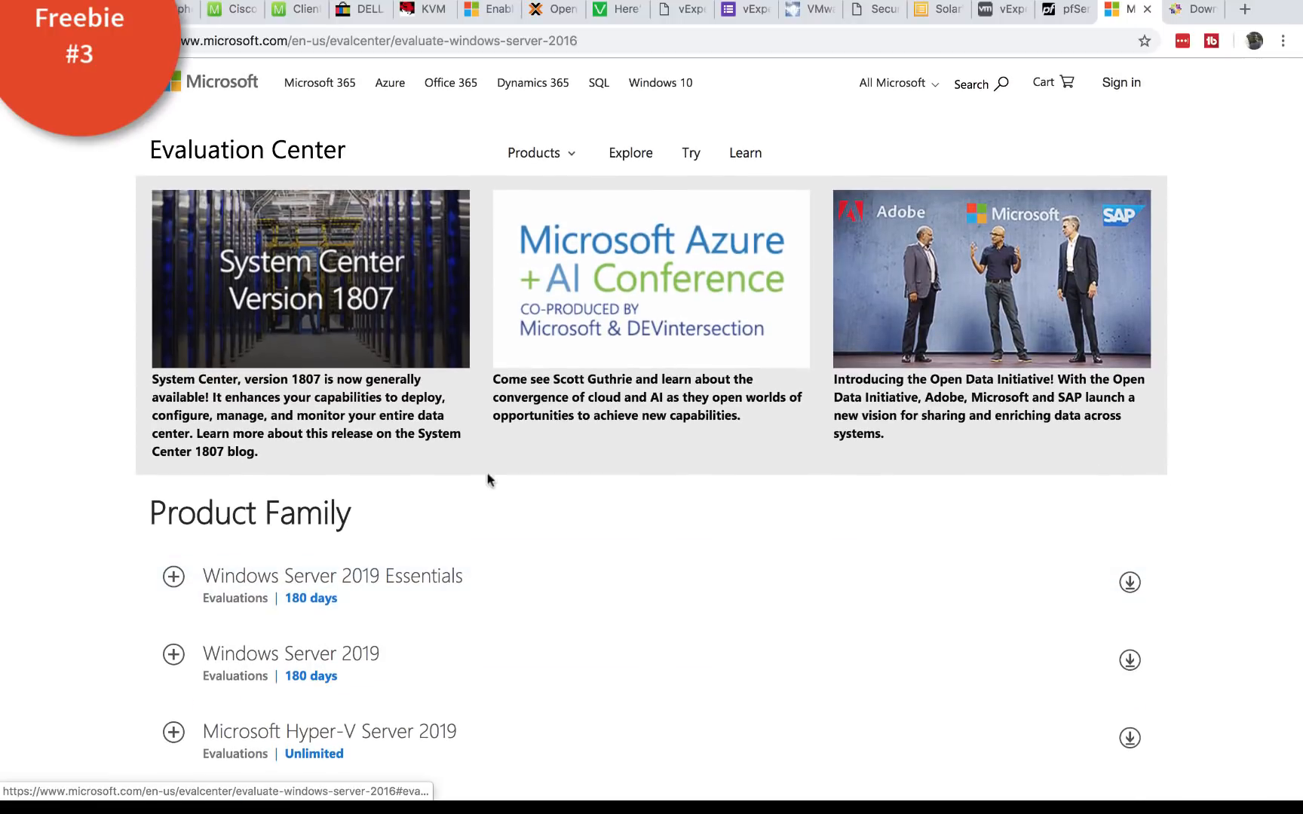
{"action": "mouse_move", "coordinate": [523, 670]}
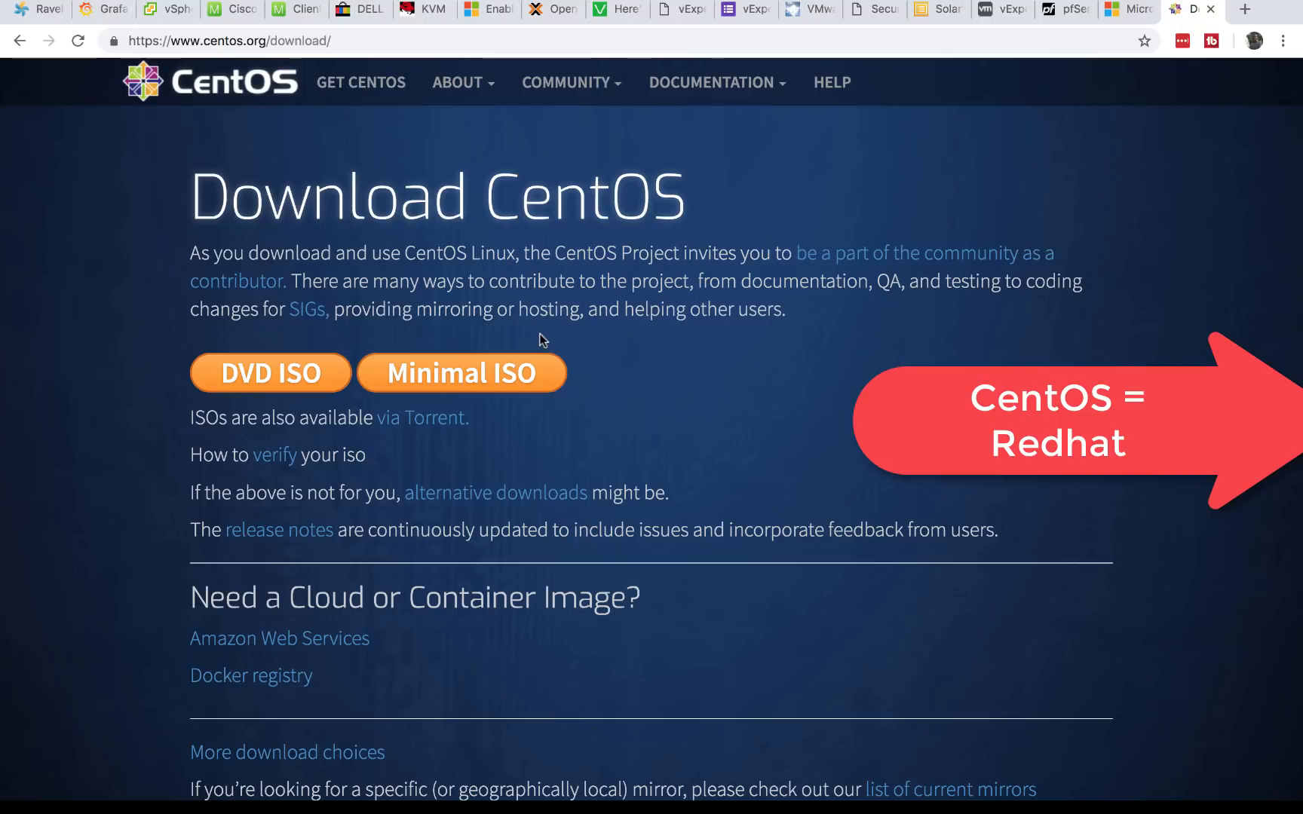
Step: Return to vSphere Client and show the DataCollector VM summary, a powered-on CentOS 7 guest
{"action": "left_click", "coordinate": [166, 49]}
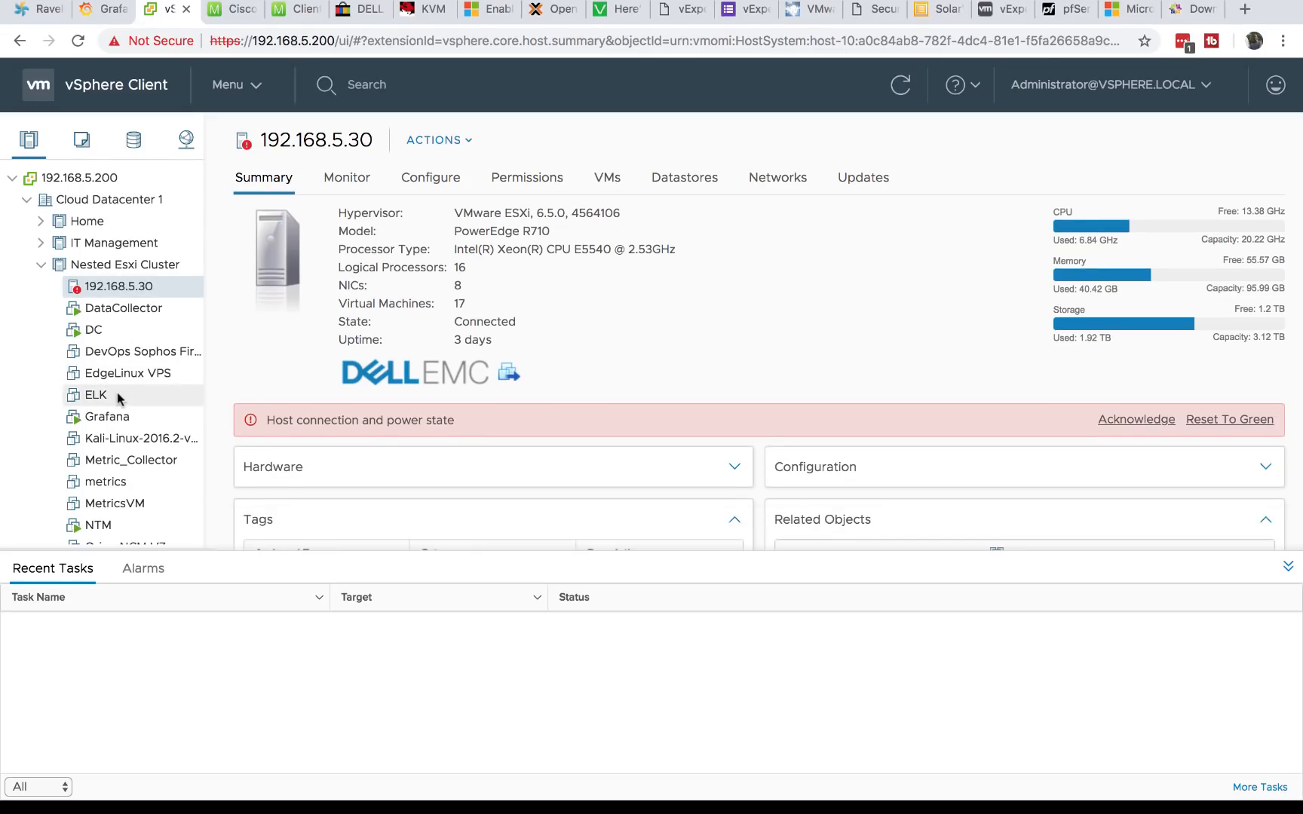
{"action": "mouse_move", "coordinate": [106, 417]}
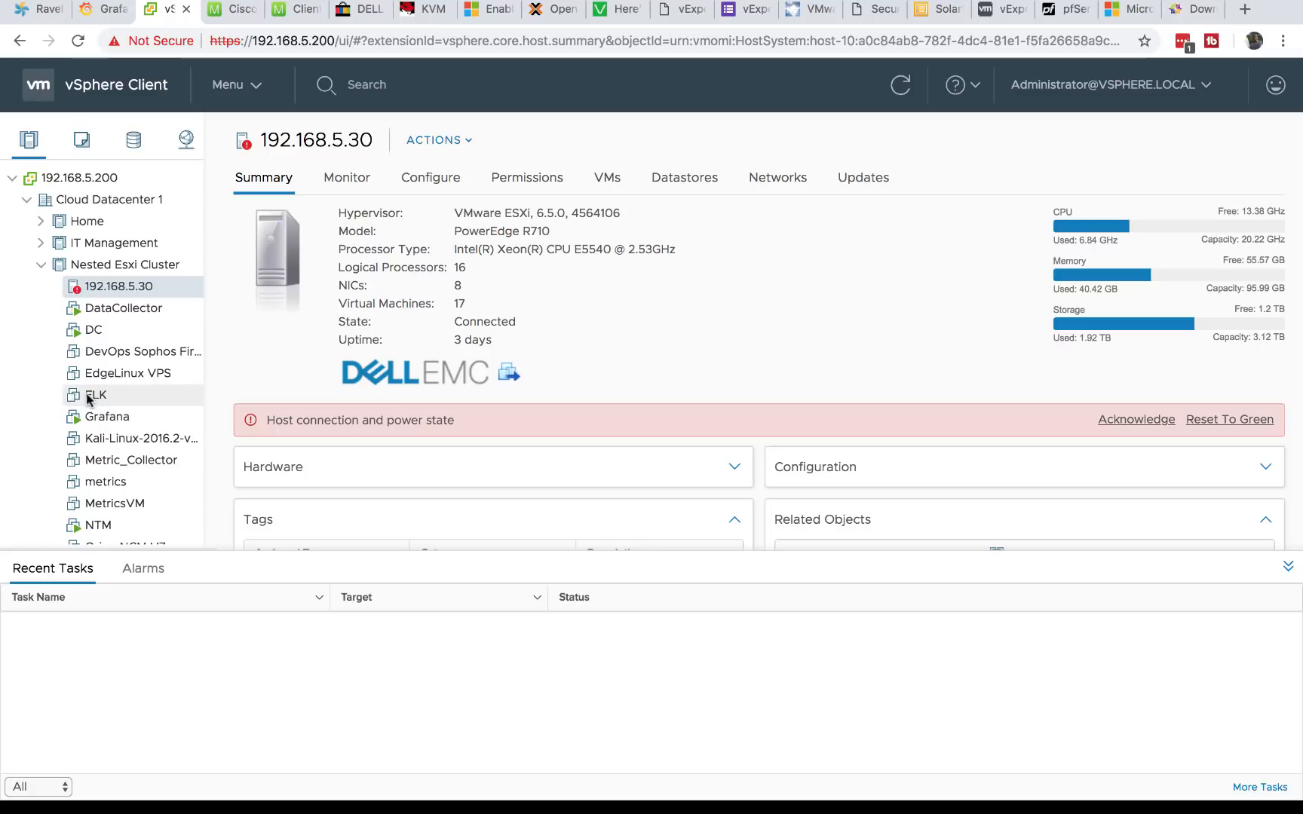
{"action": "mouse_move", "coordinate": [106, 487]}
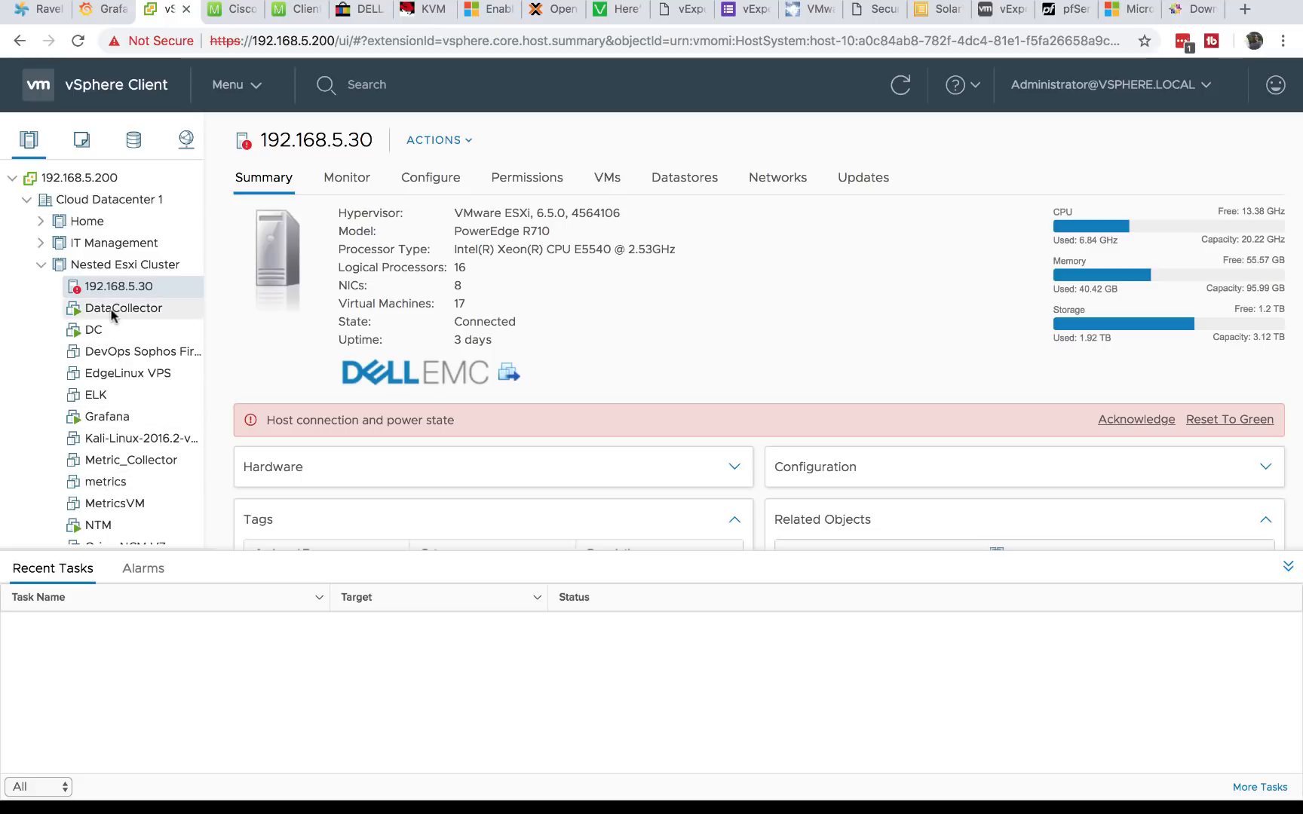
{"action": "left_click", "coordinate": [124, 308]}
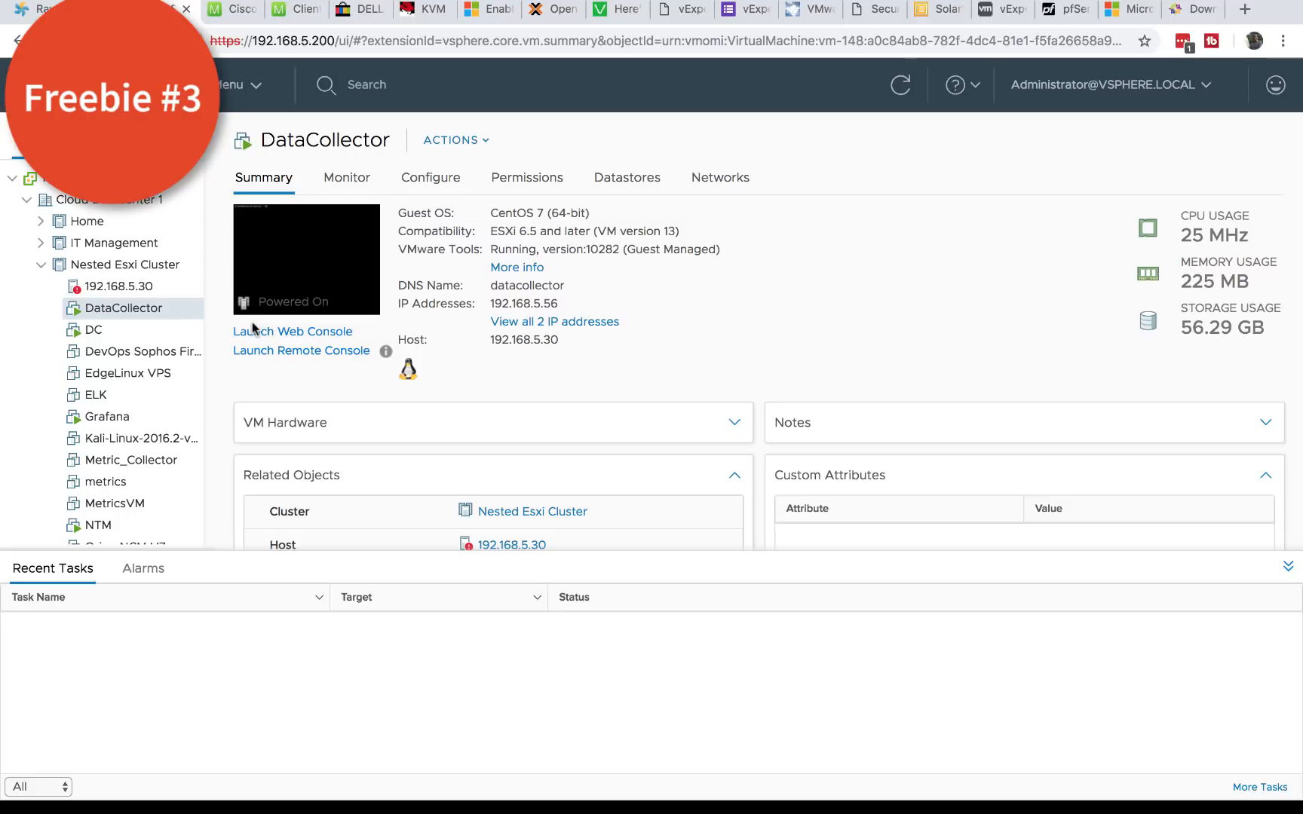
{"action": "mouse_move", "coordinate": [254, 330]}
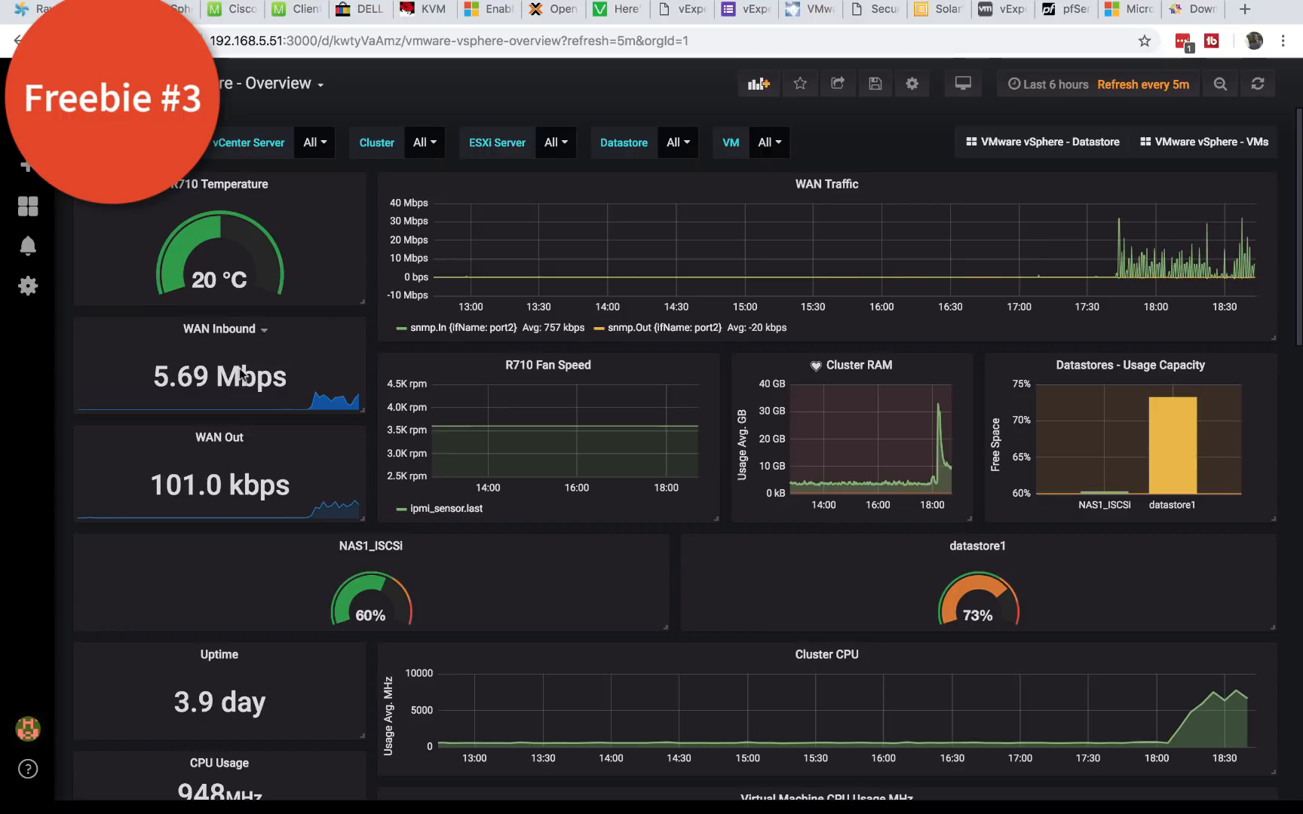
Step: Scroll through the vSphere overview dashboard panels, then bring up the Grafana Labs homepage
{"action": "scroll", "scroll_direction": "down", "scroll_amount": 3}
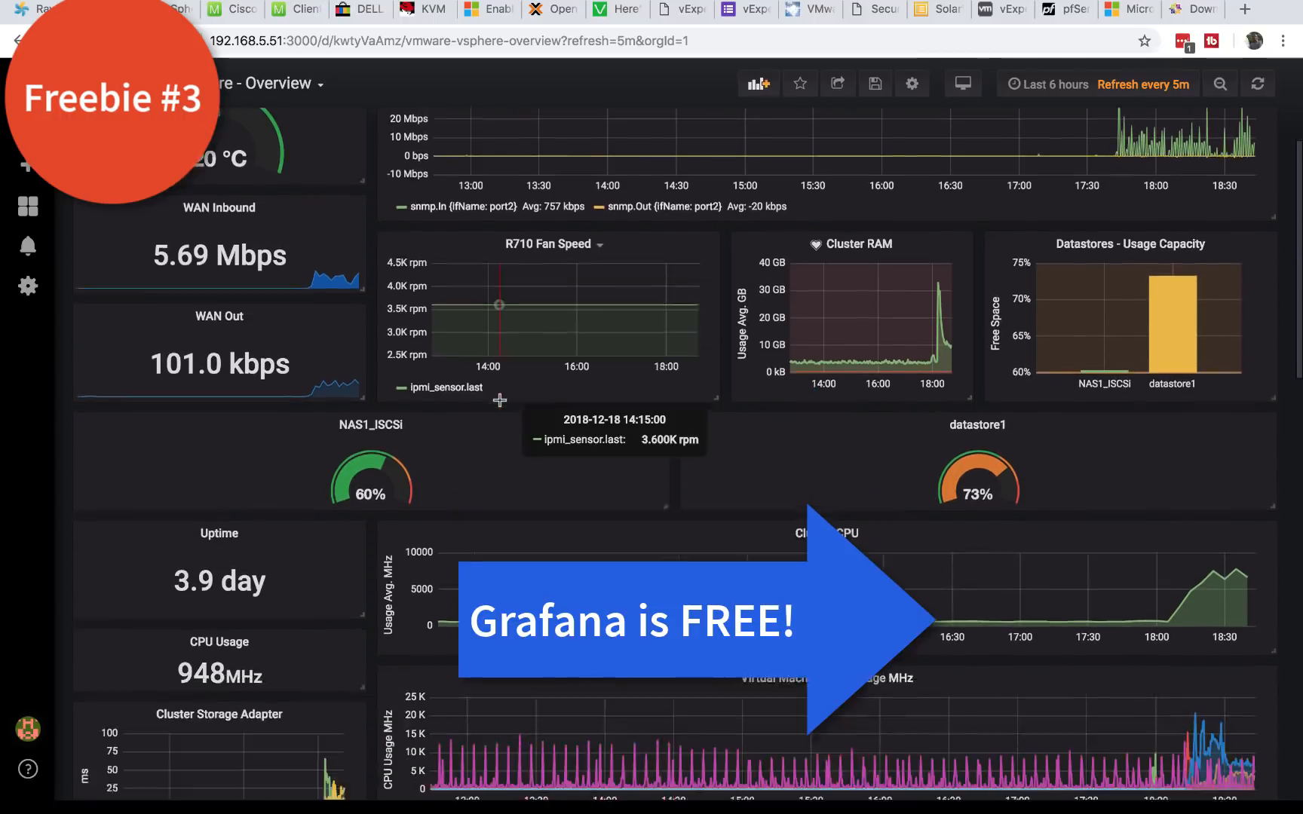
{"action": "scroll", "scroll_direction": "down", "scroll_amount": 3}
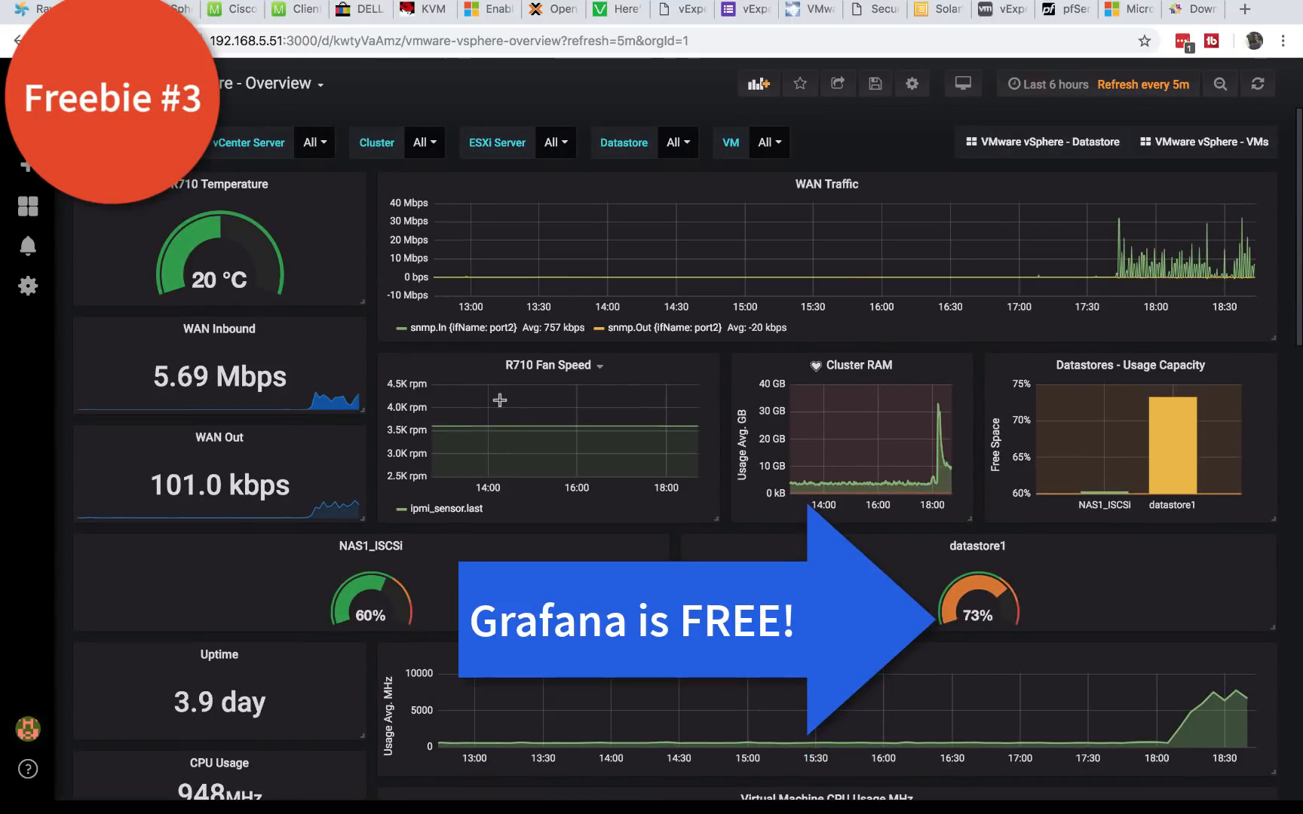
{"action": "left_click", "coordinate": [1244, 9]}
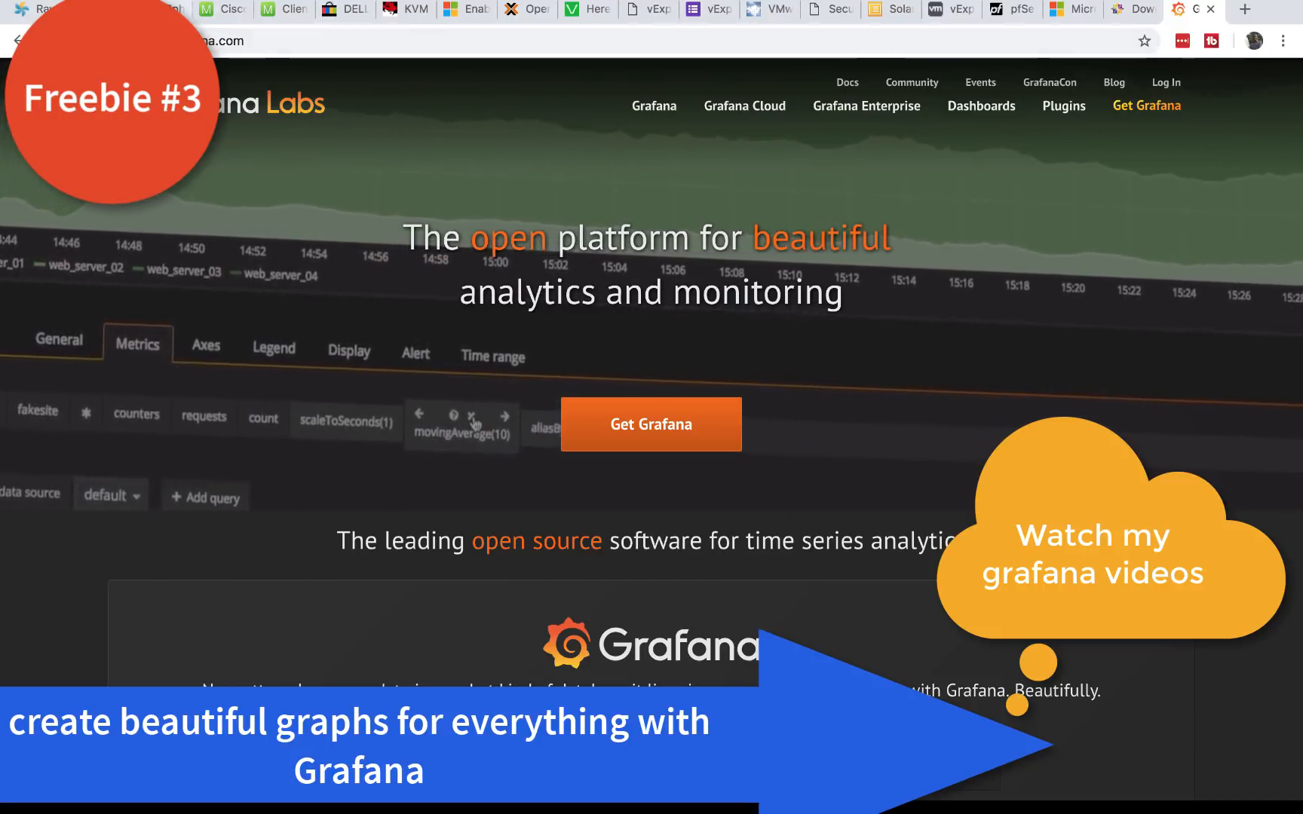
Step: Return to the Veeam blog post on free NFR license keys
{"action": "left_click", "coordinate": [457, 40]}
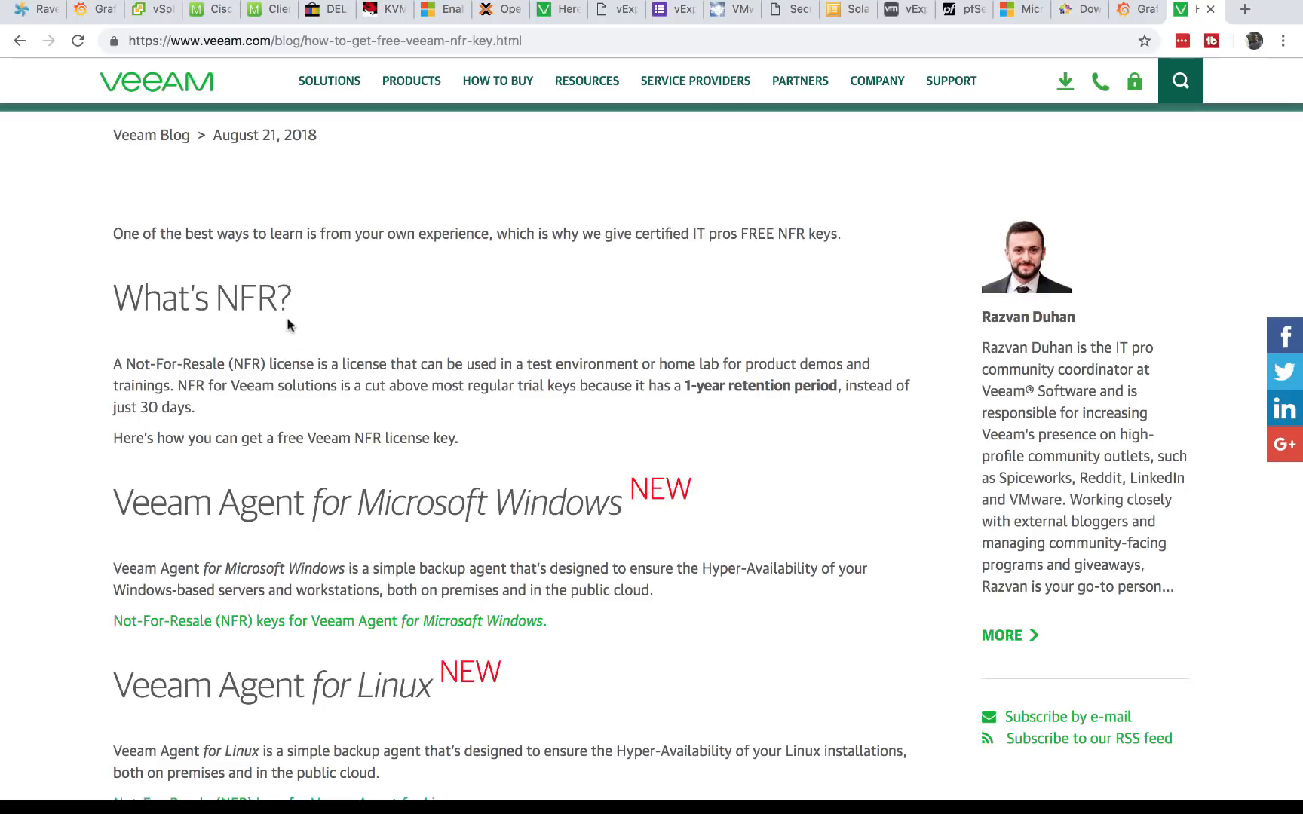
Step: Scroll through the Veeam free NFR key post, then switch to the vExpert 2019 interest form
{"action": "scroll", "scroll_direction": "down", "scroll_amount": 3}
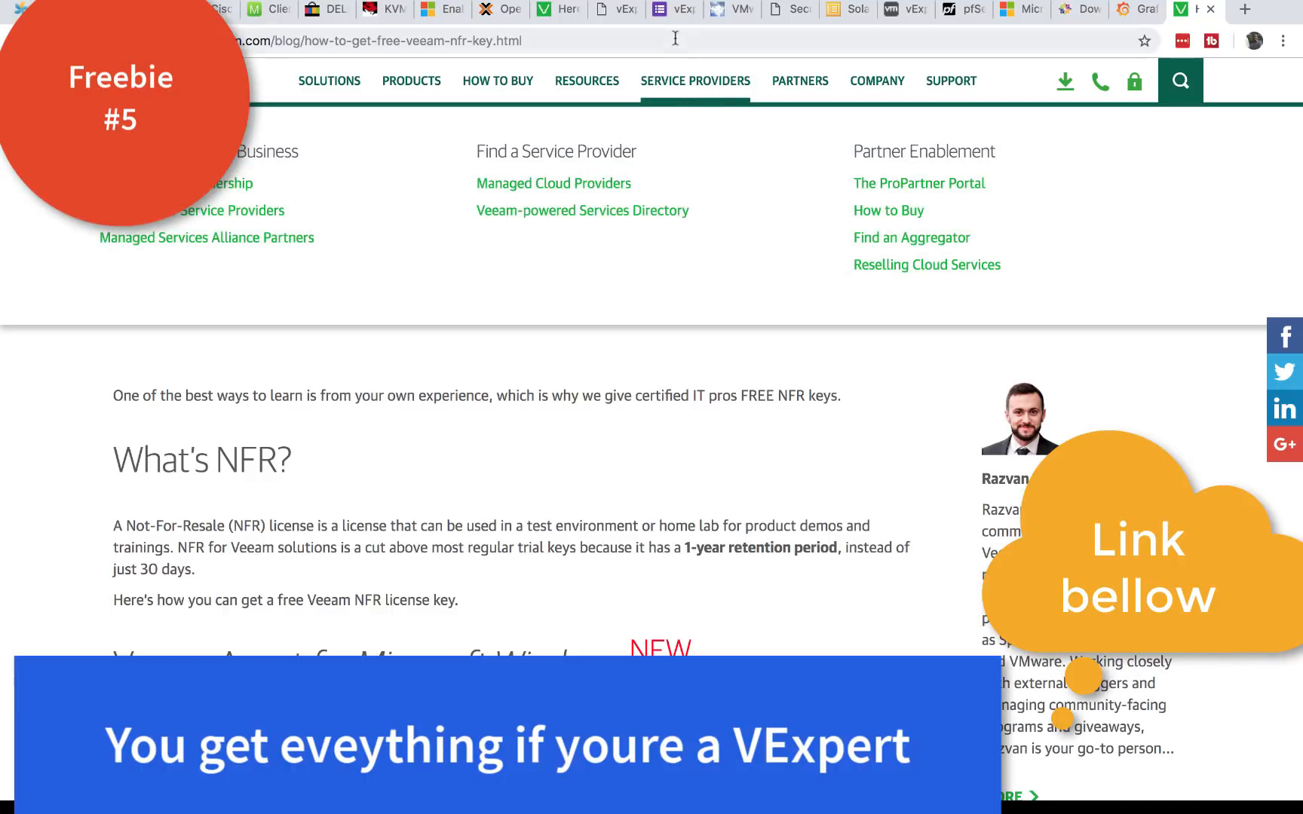
{"action": "left_click", "coordinate": [673, 9]}
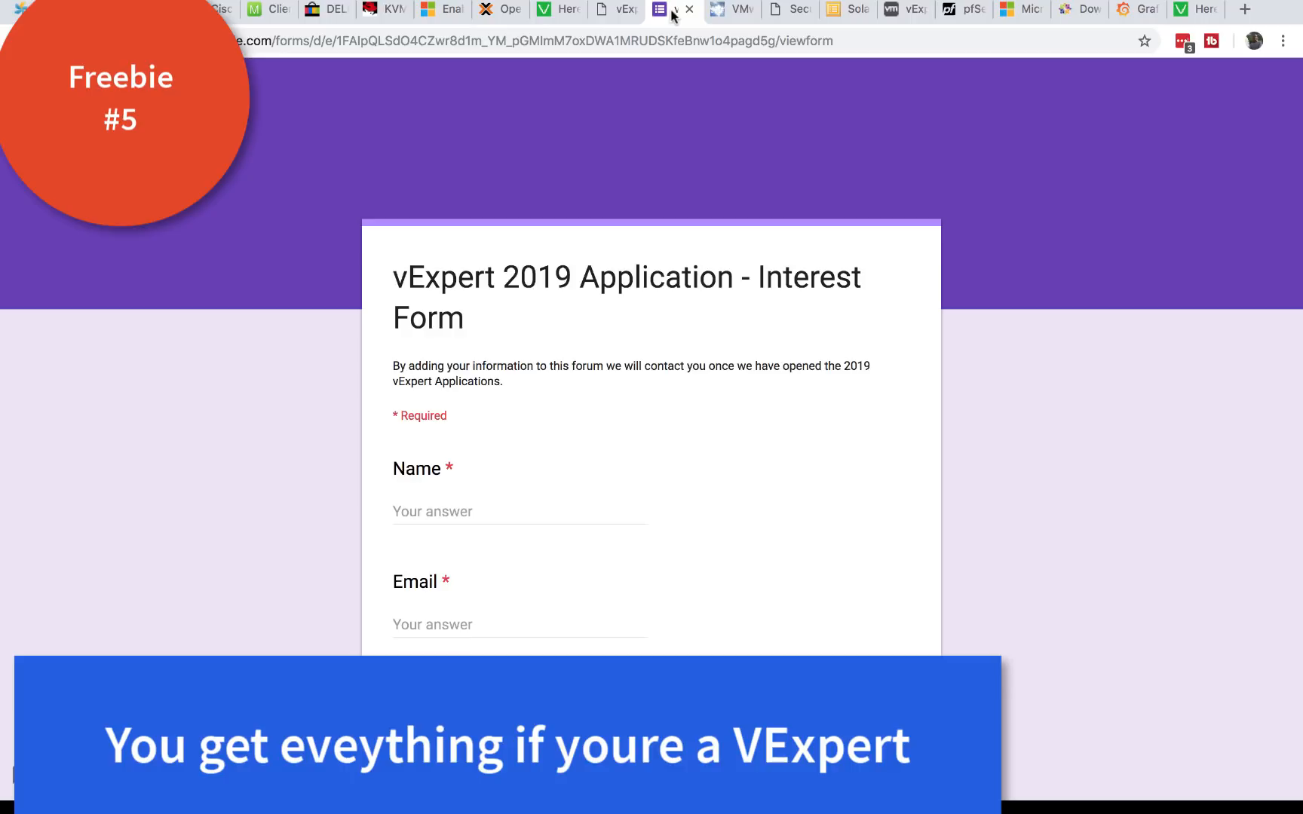
Step: Look over the vExpert 2019 interest form, then switch to the vInfrastructure vExpert 2017 benefits post
{"action": "left_click", "coordinate": [671, 9]}
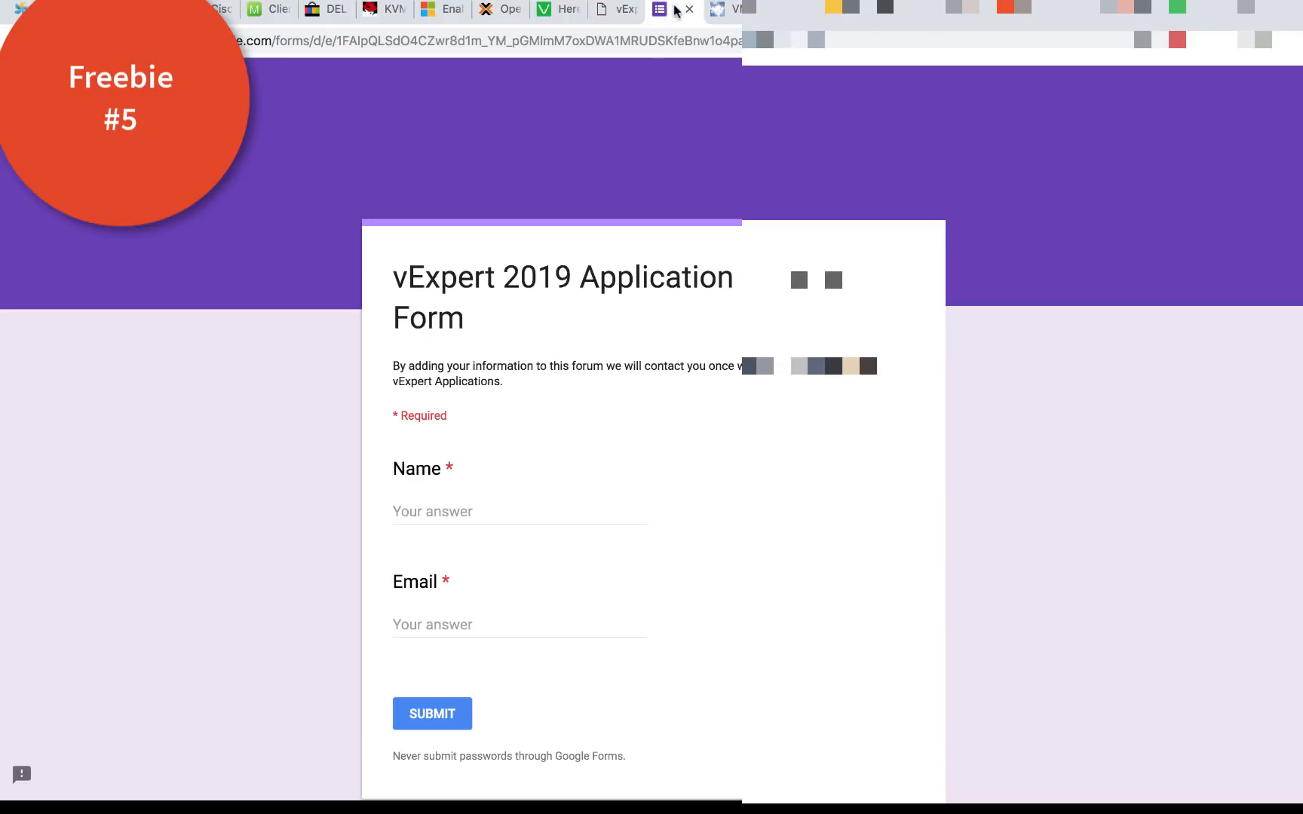
{"action": "left_click", "coordinate": [732, 9]}
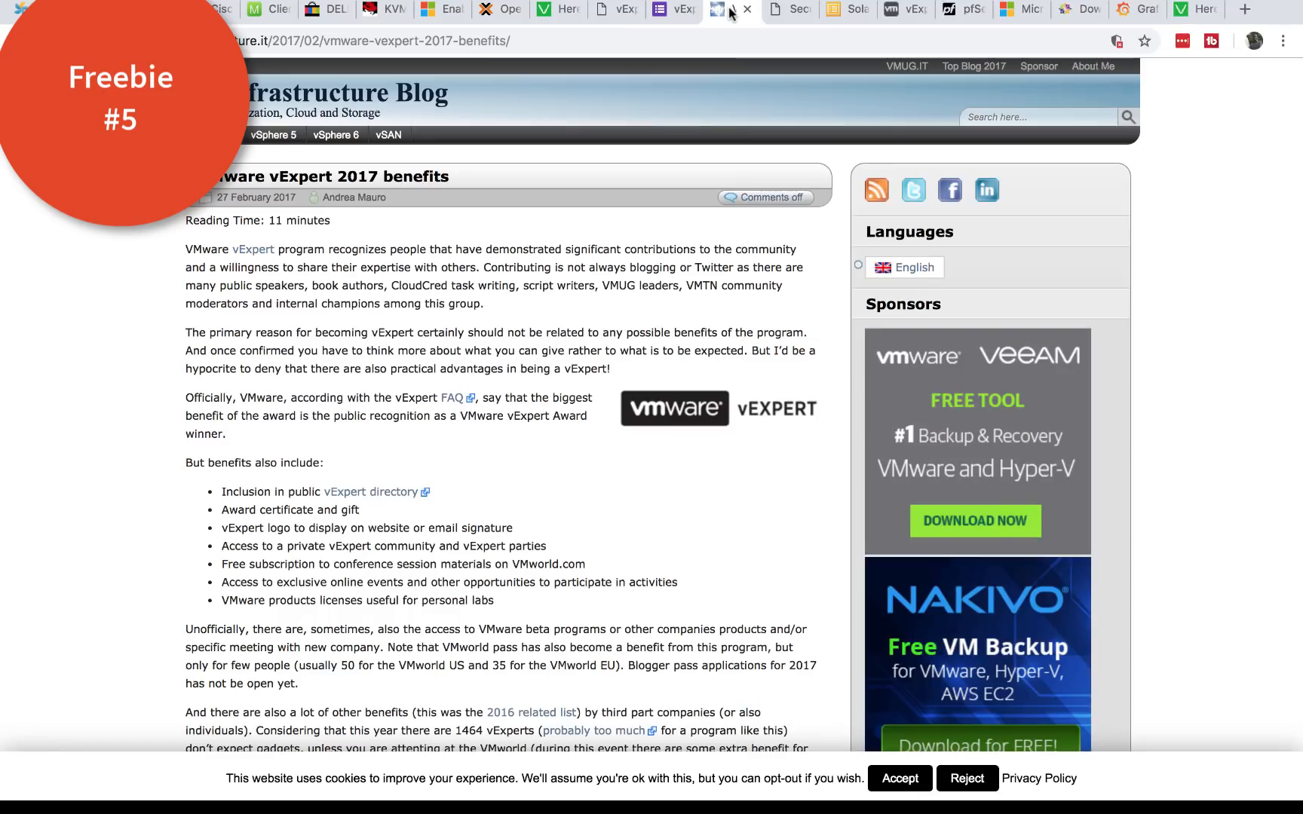
Step: Scroll the vExpert benefits post past the Pluralsight offer down to the Ravello section
{"action": "scroll", "scroll_direction": "down", "scroll_amount": 3}
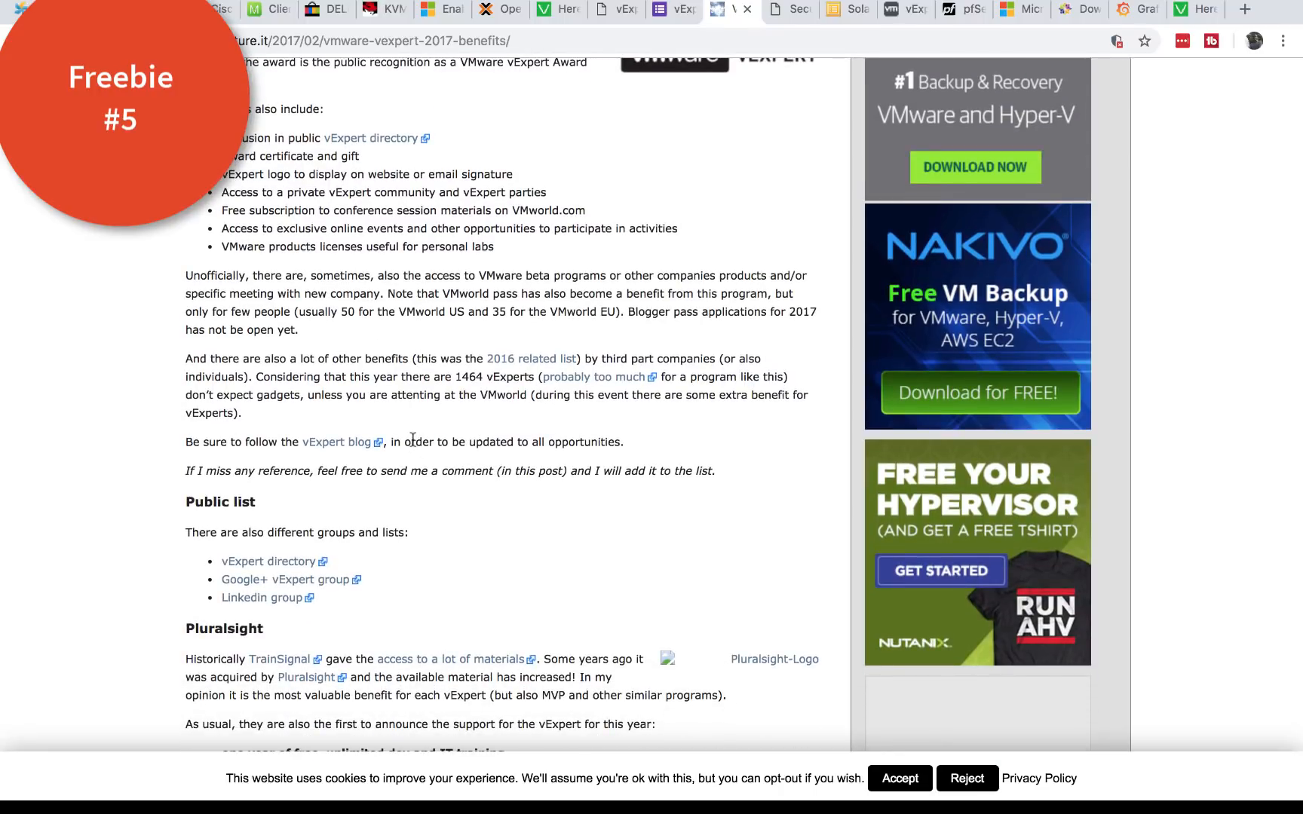
{"action": "scroll", "scroll_direction": "down", "scroll_amount": 3}
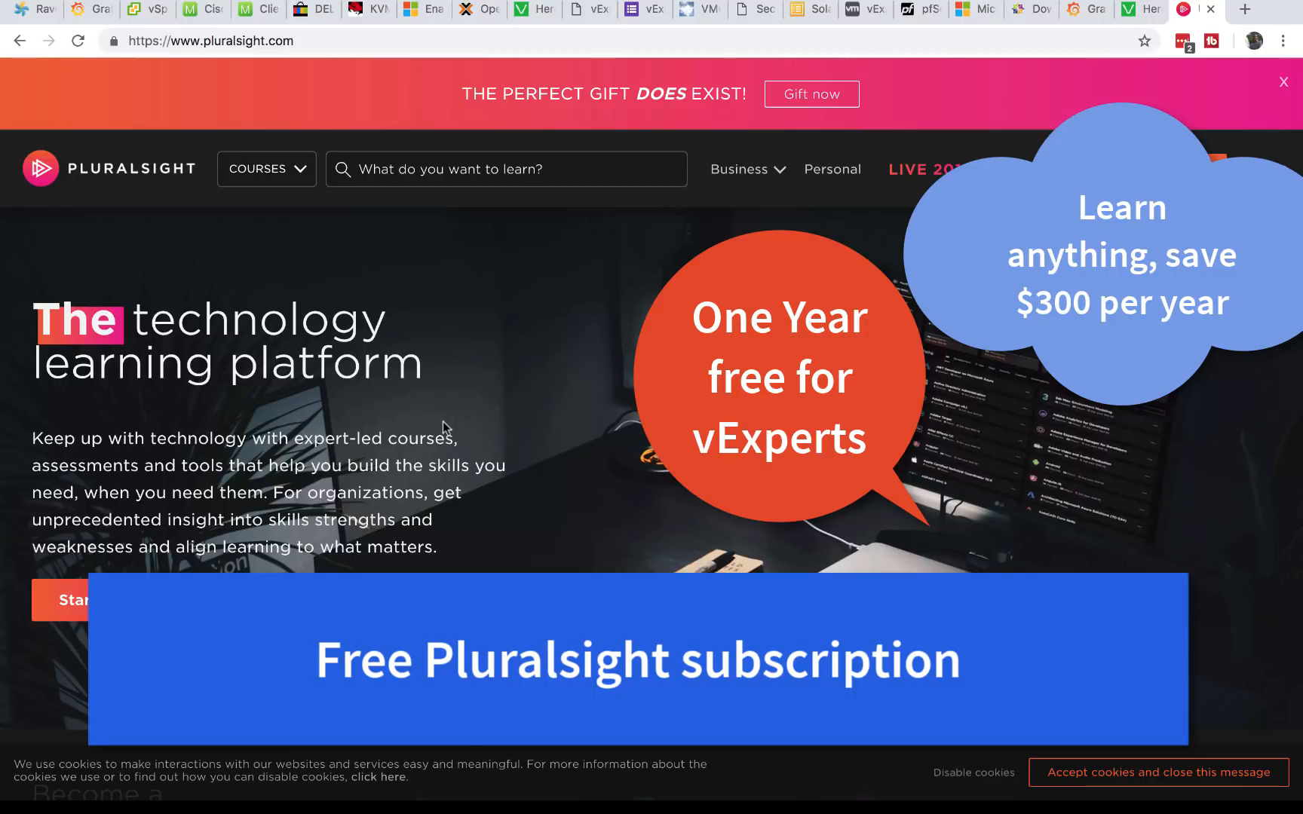
{"action": "left_click", "coordinate": [699, 9]}
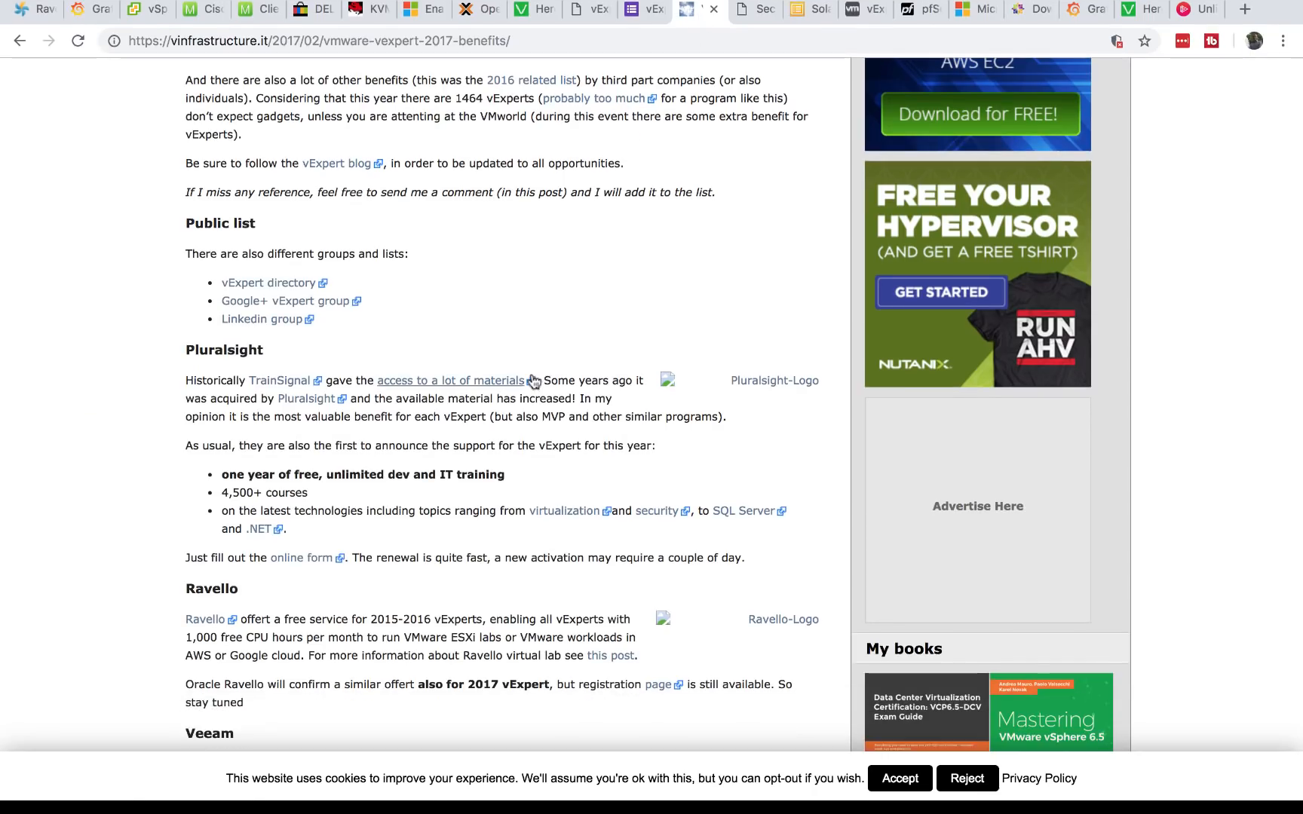
{"action": "scroll", "scroll_direction": "down", "scroll_amount": 3}
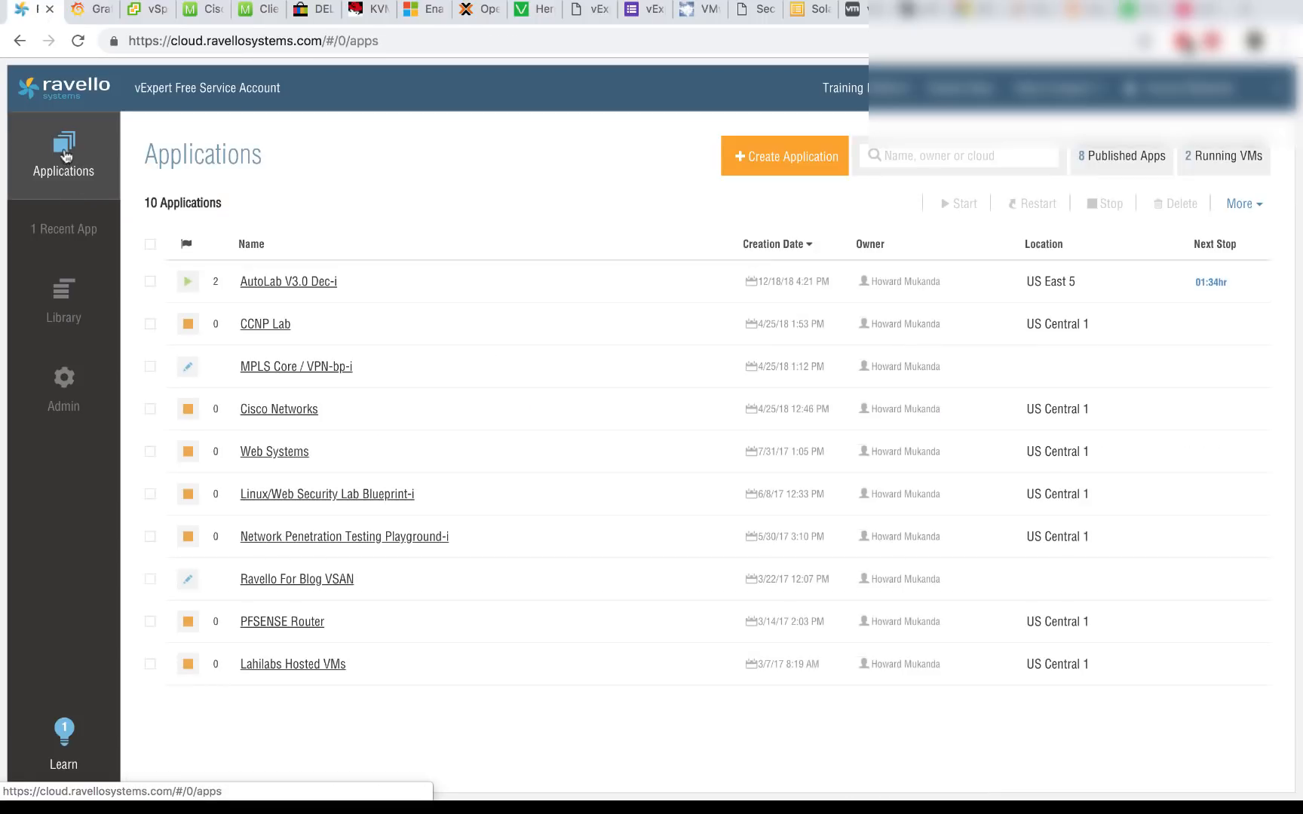
{"action": "mouse_move", "coordinate": [349, 524]}
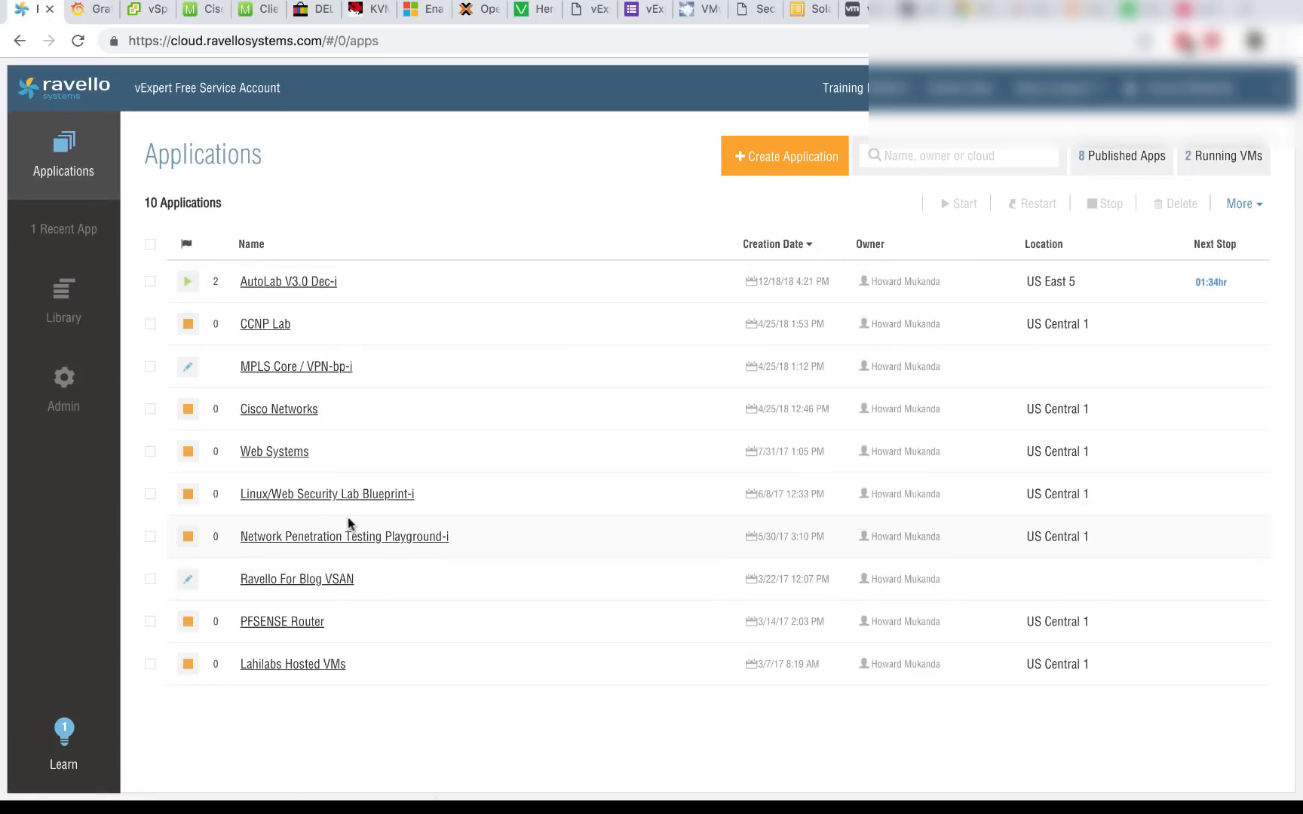
{"action": "mouse_move", "coordinate": [365, 526]}
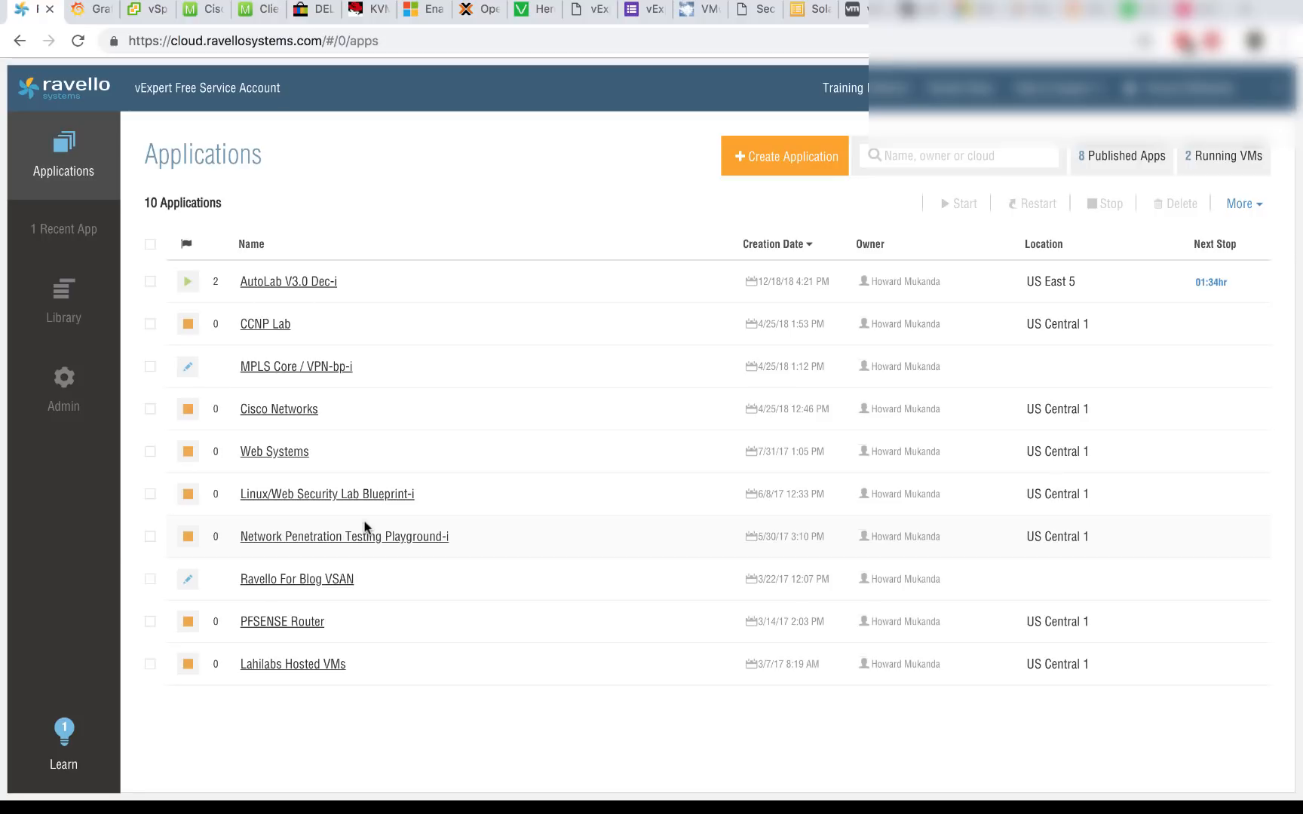
{"action": "mouse_move", "coordinate": [279, 416]}
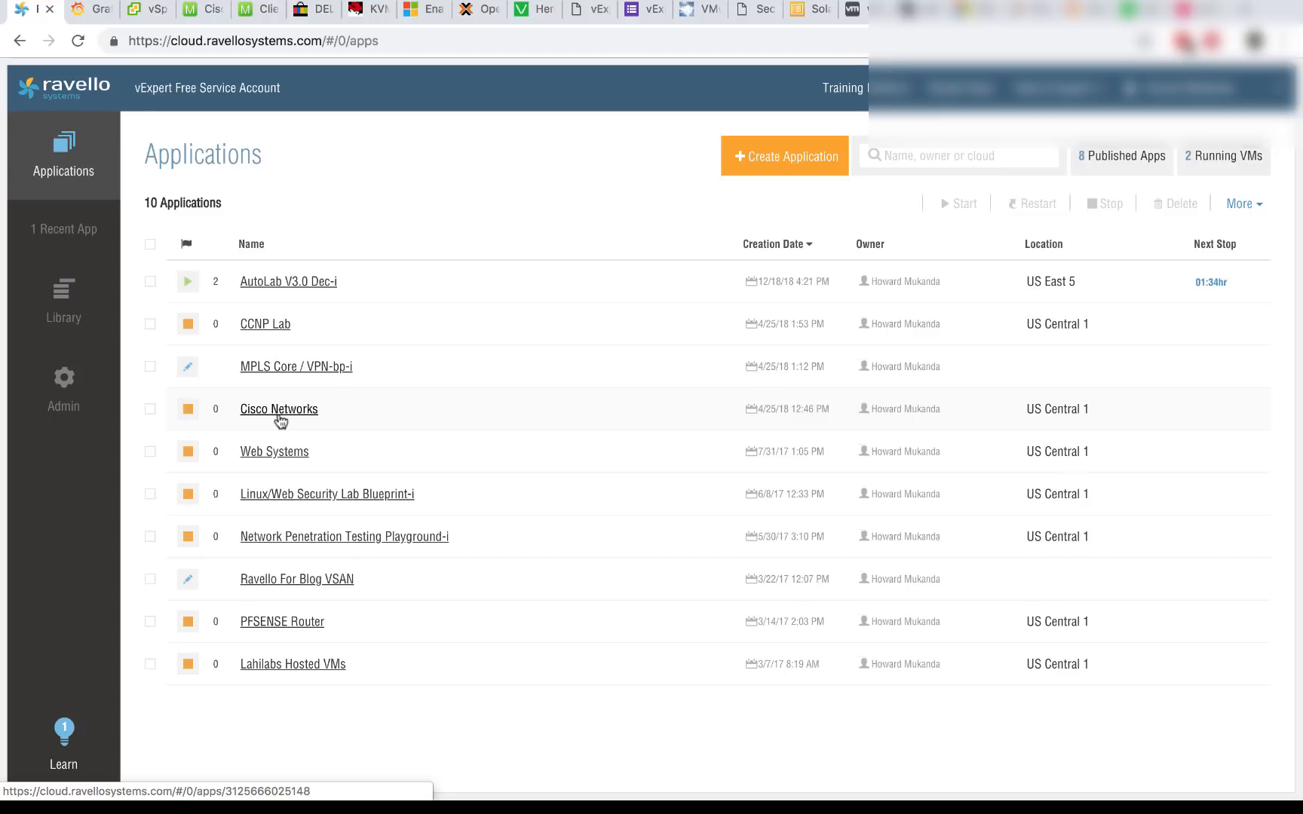
Step: View the Cisco Networks application's canvas and network topology, then return to the Applications list
{"action": "left_click", "coordinate": [279, 408]}
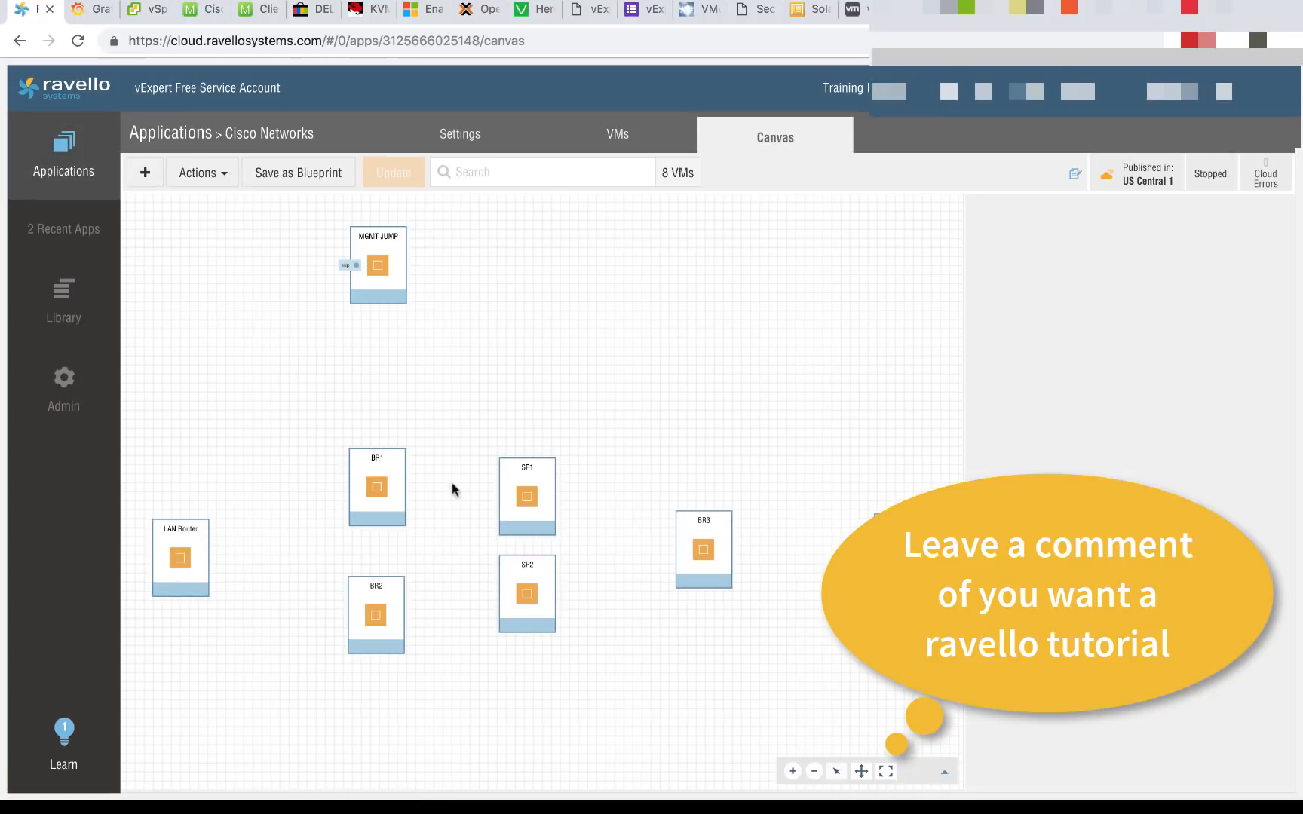
{"action": "left_click", "coordinate": [931, 135]}
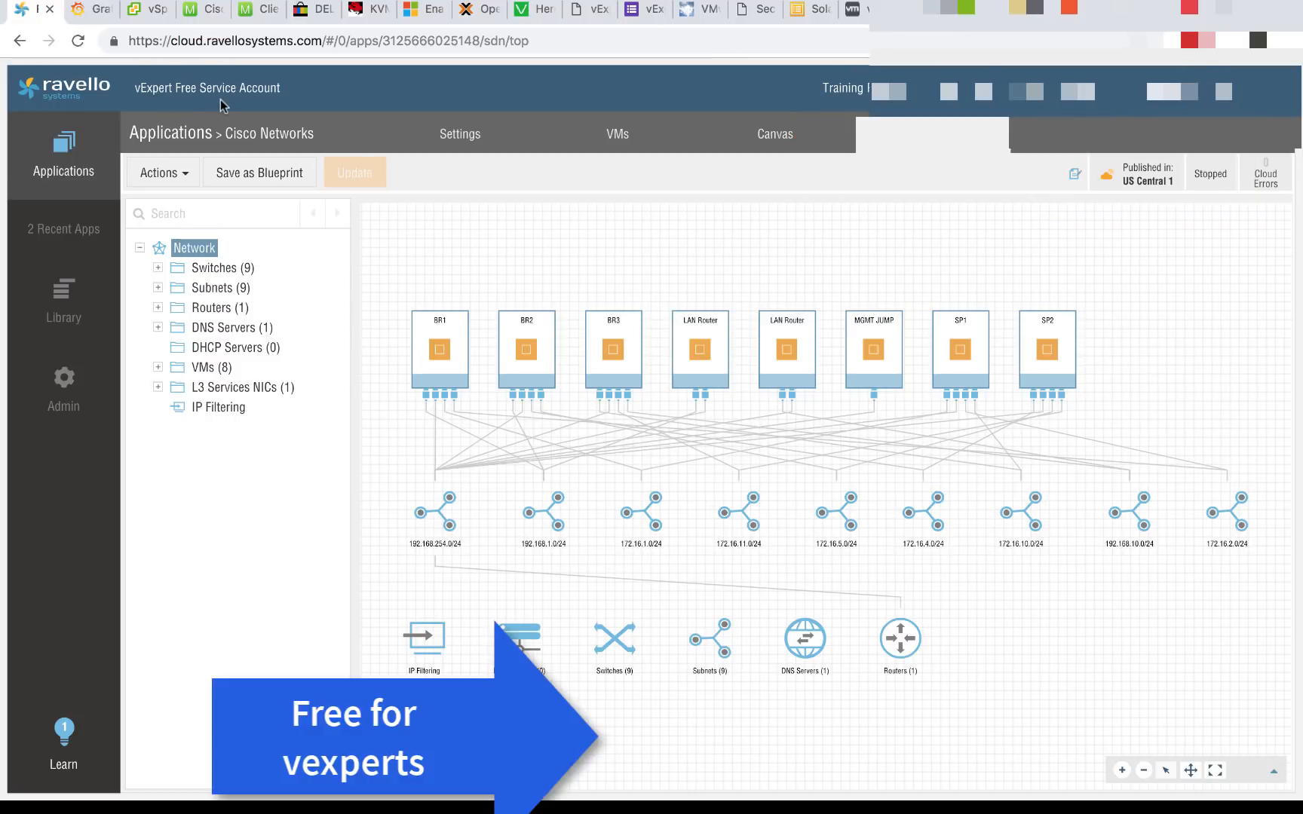
{"action": "left_click", "coordinate": [63, 154]}
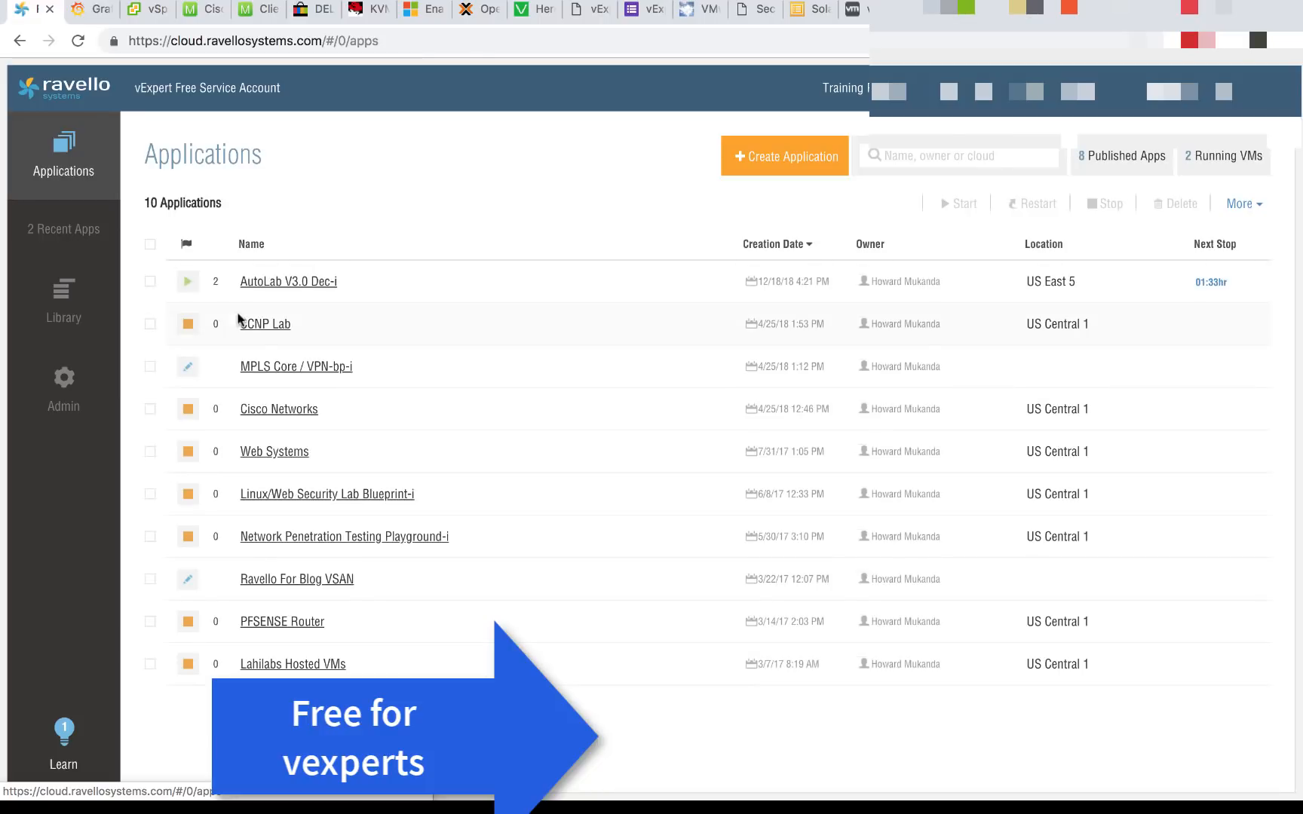
{"action": "mouse_move", "coordinate": [327, 476]}
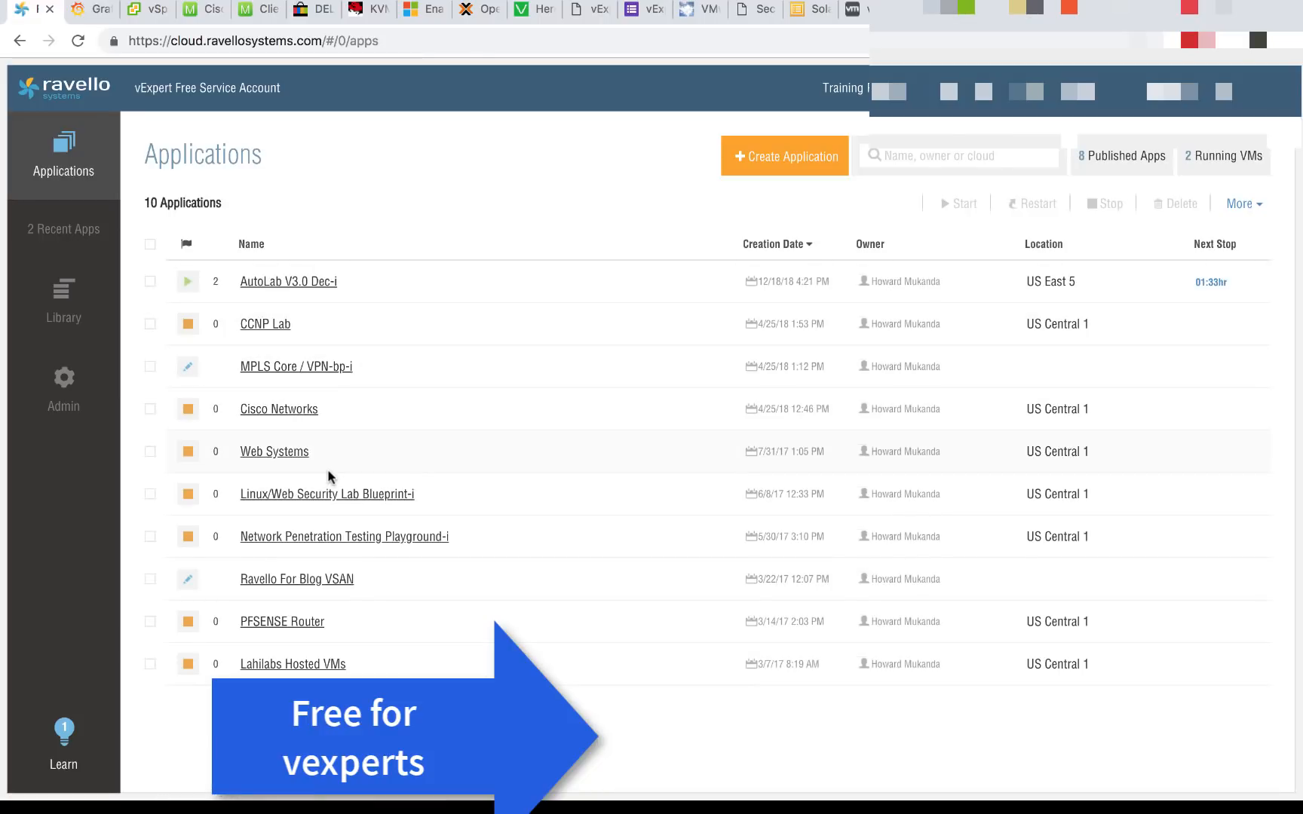
Step: In AutoLab V3.0 Dec-i, select the DC machine and launch its remote desktop console
{"action": "left_click", "coordinate": [288, 280]}
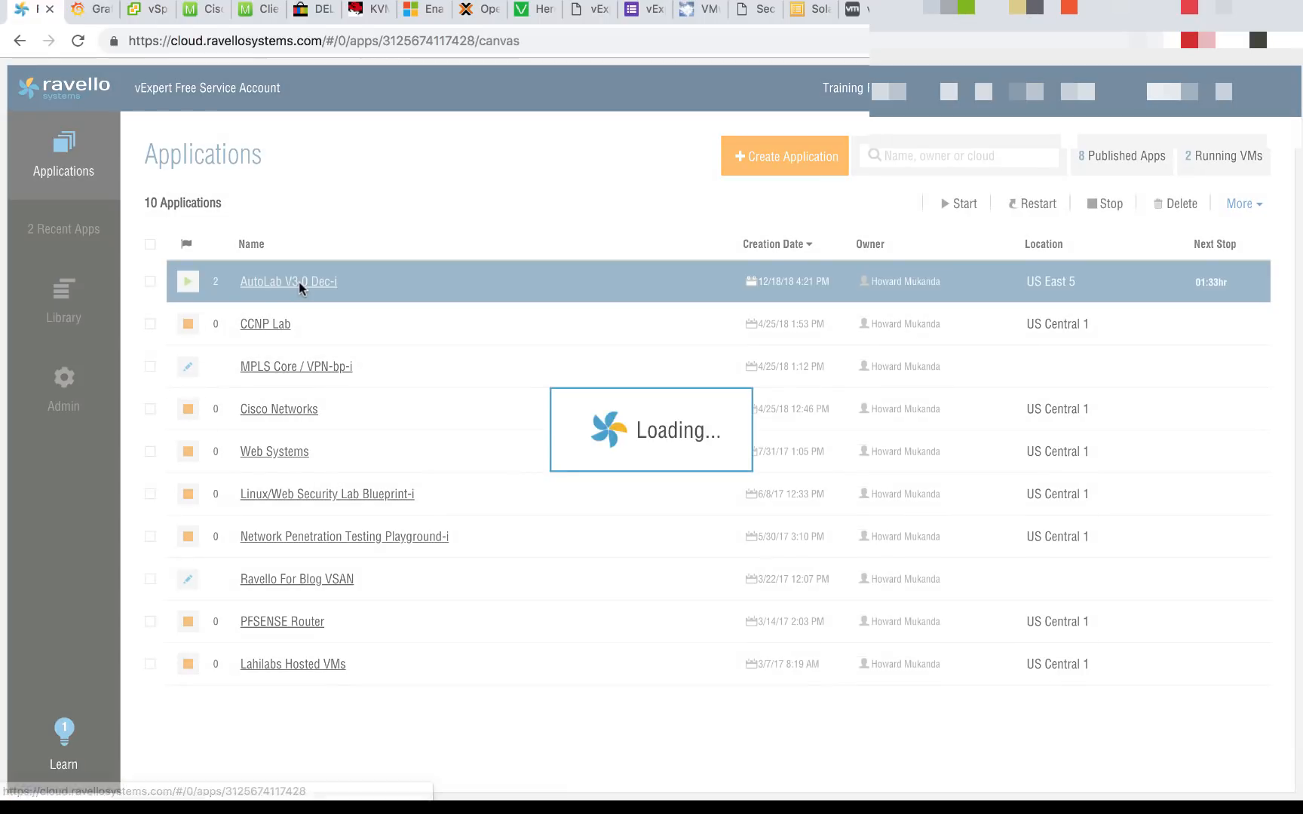
{"action": "left_click", "coordinate": [288, 281]}
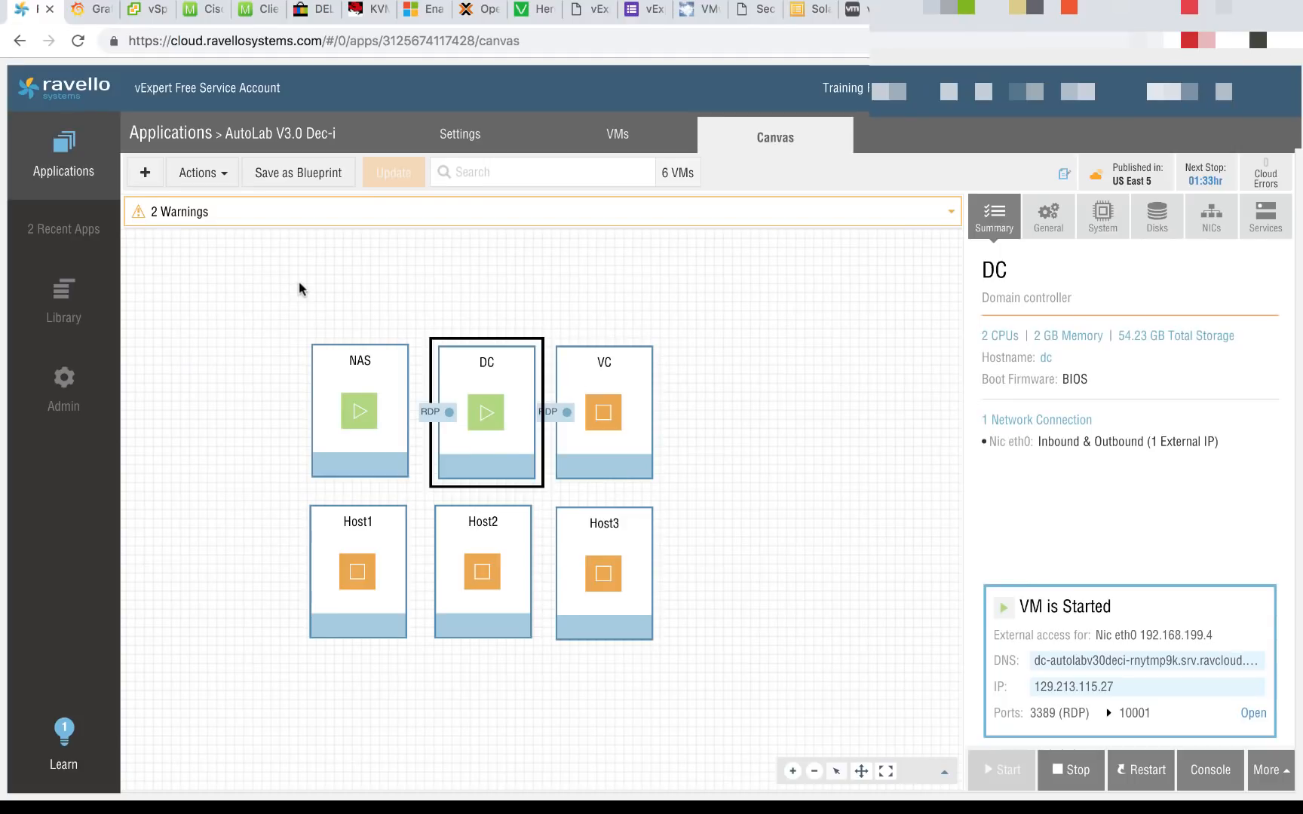
{"action": "left_click", "coordinate": [359, 410]}
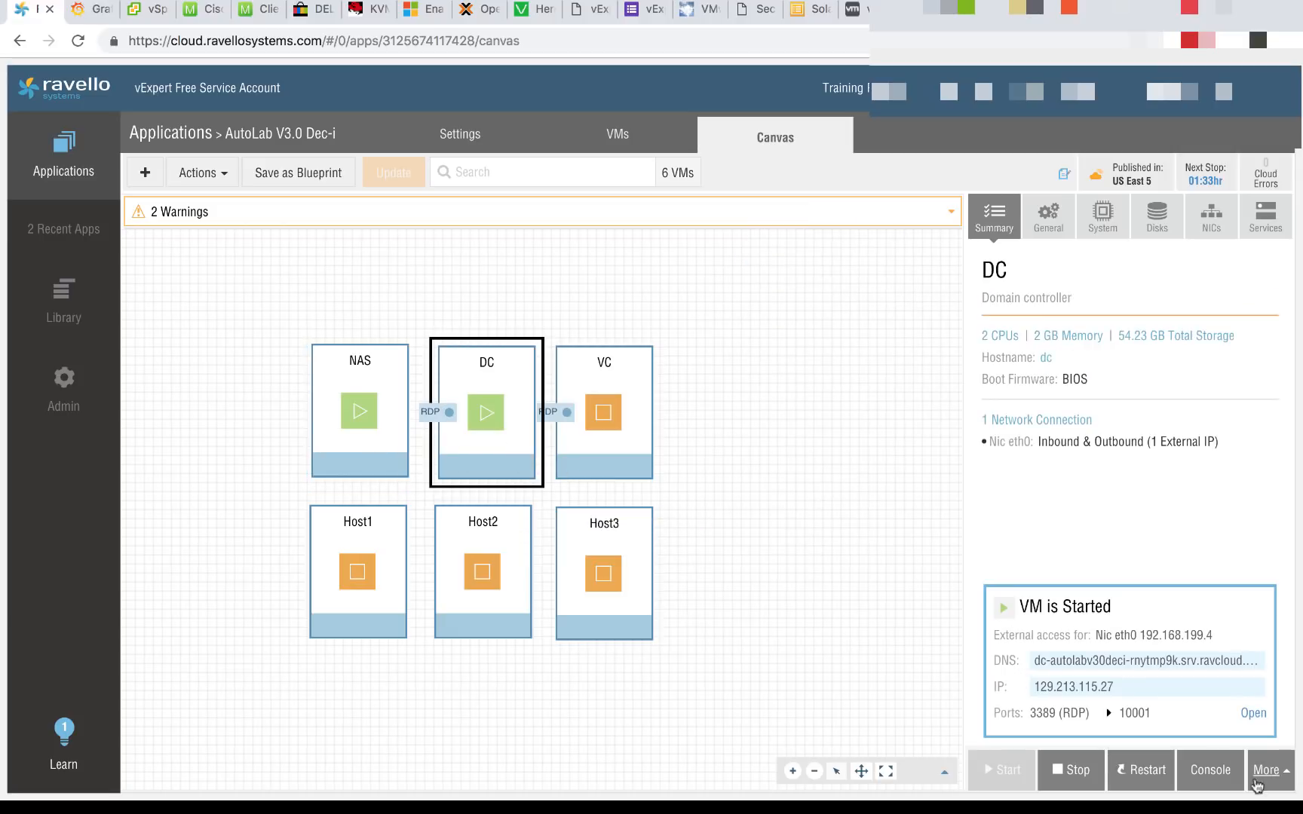
{"action": "left_click", "coordinate": [1208, 770]}
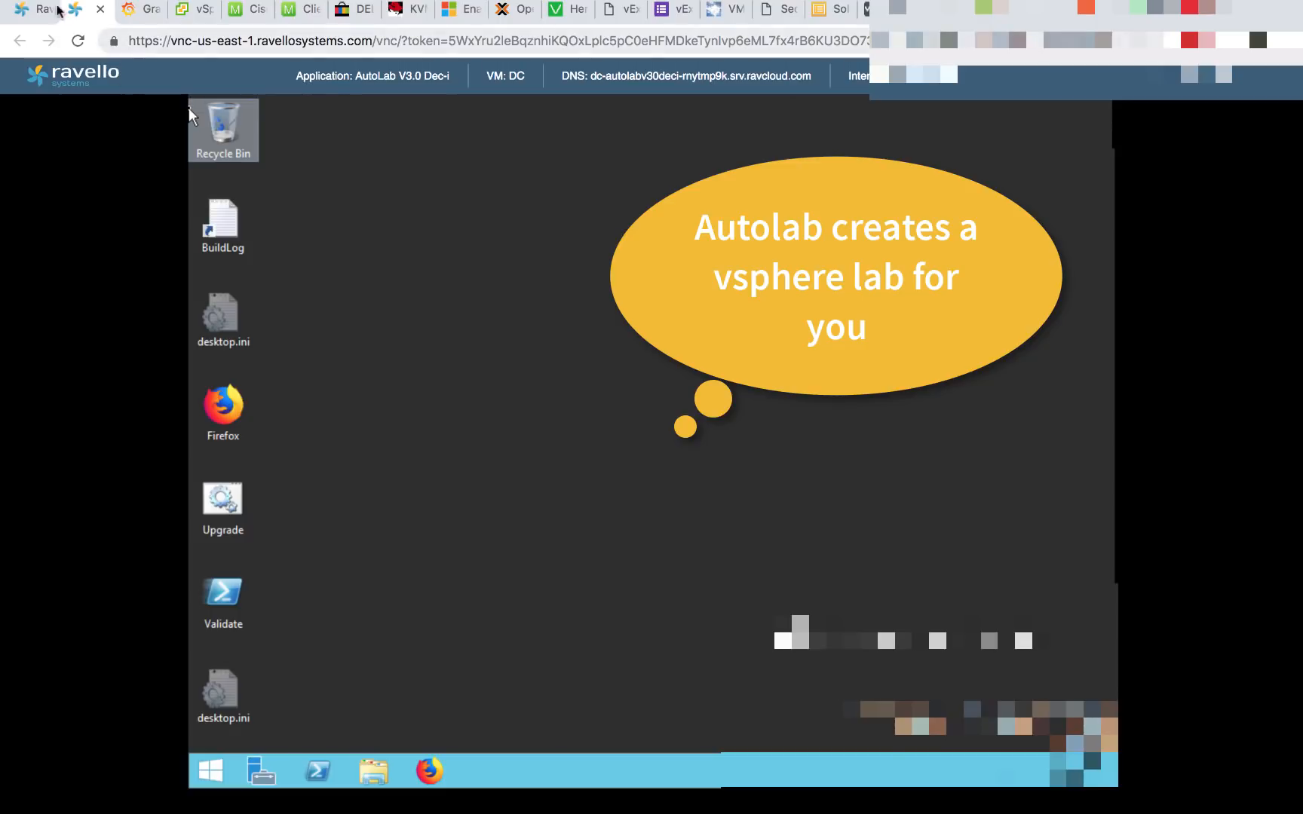
Step: Return to the Applications list and show the Lahilabs Hosted VMs canvas with its nine VMs
{"action": "left_click", "coordinate": [86, 9]}
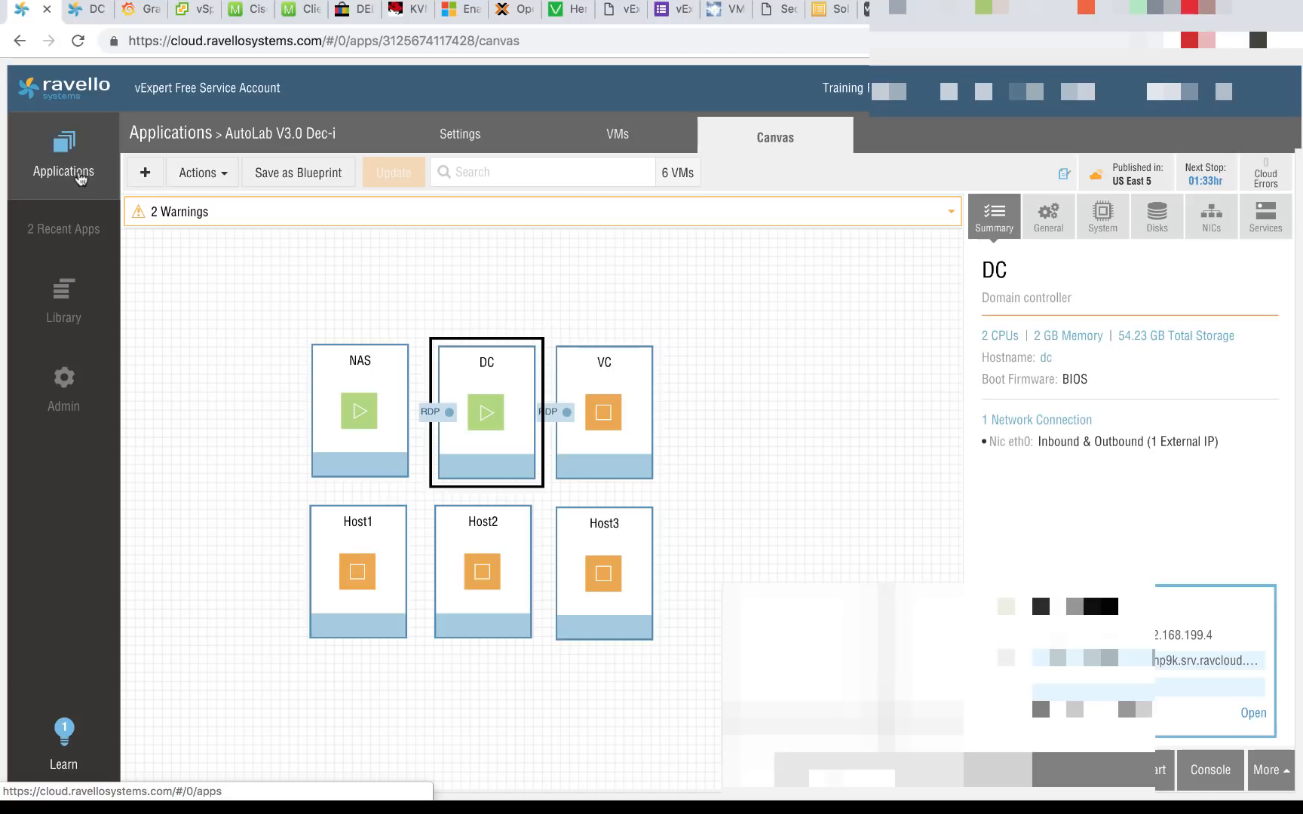
{"action": "left_click", "coordinate": [64, 158]}
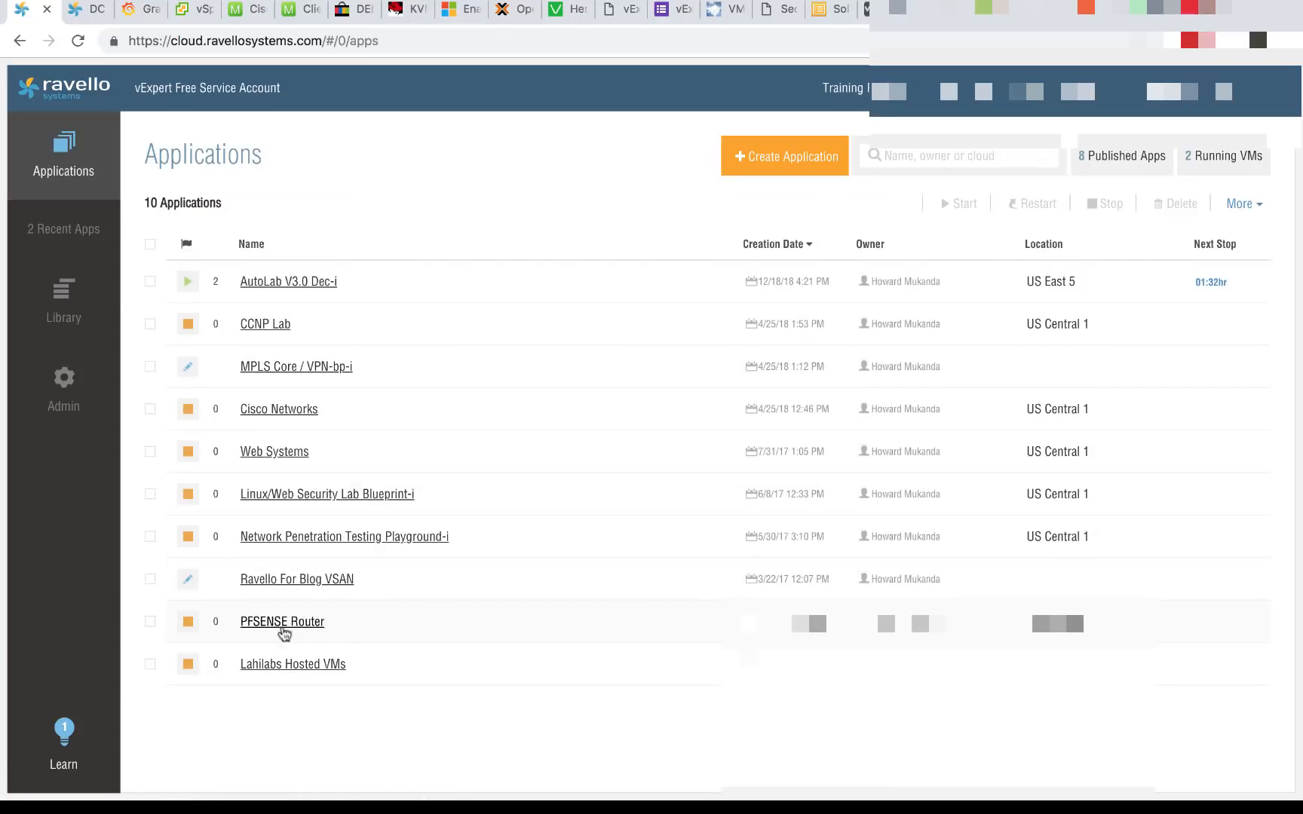
{"action": "left_click", "coordinate": [293, 663]}
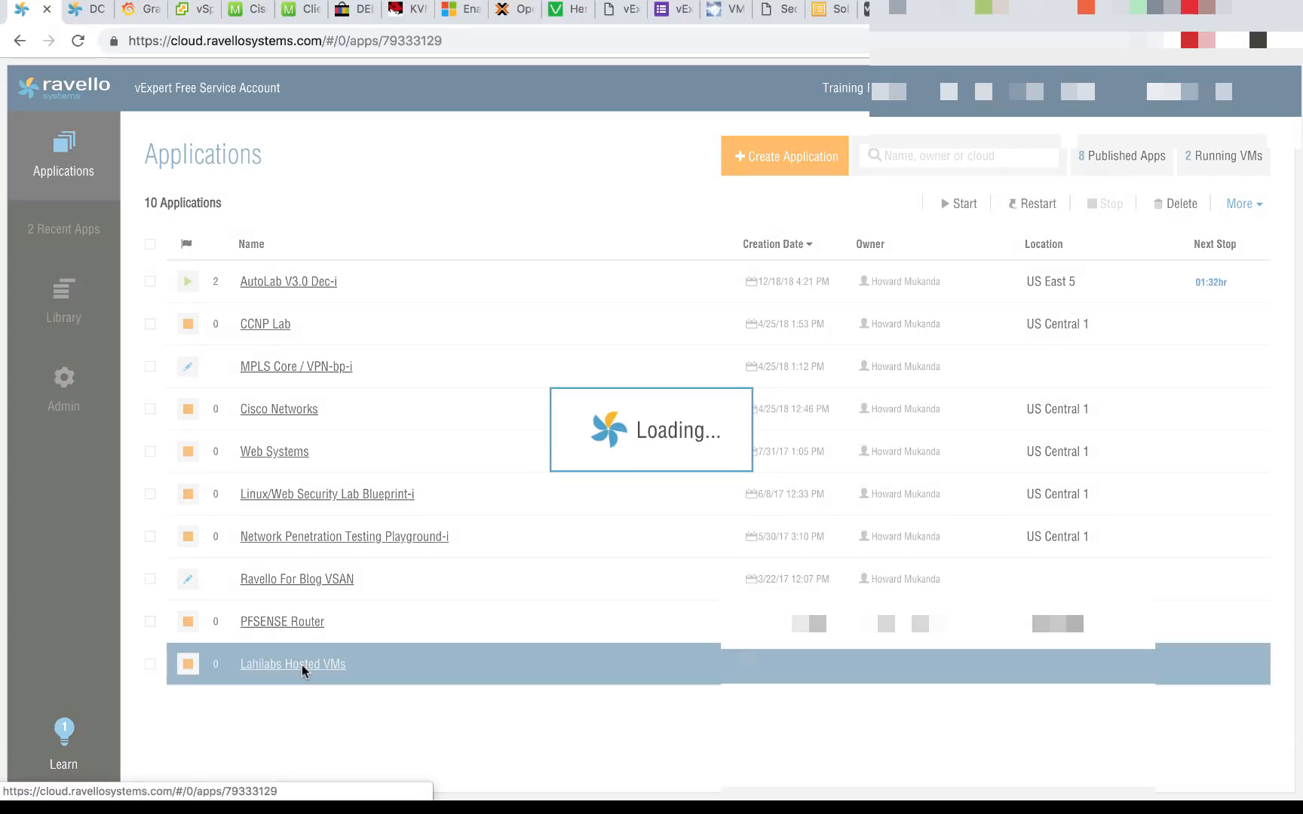
{"action": "left_click", "coordinate": [292, 664]}
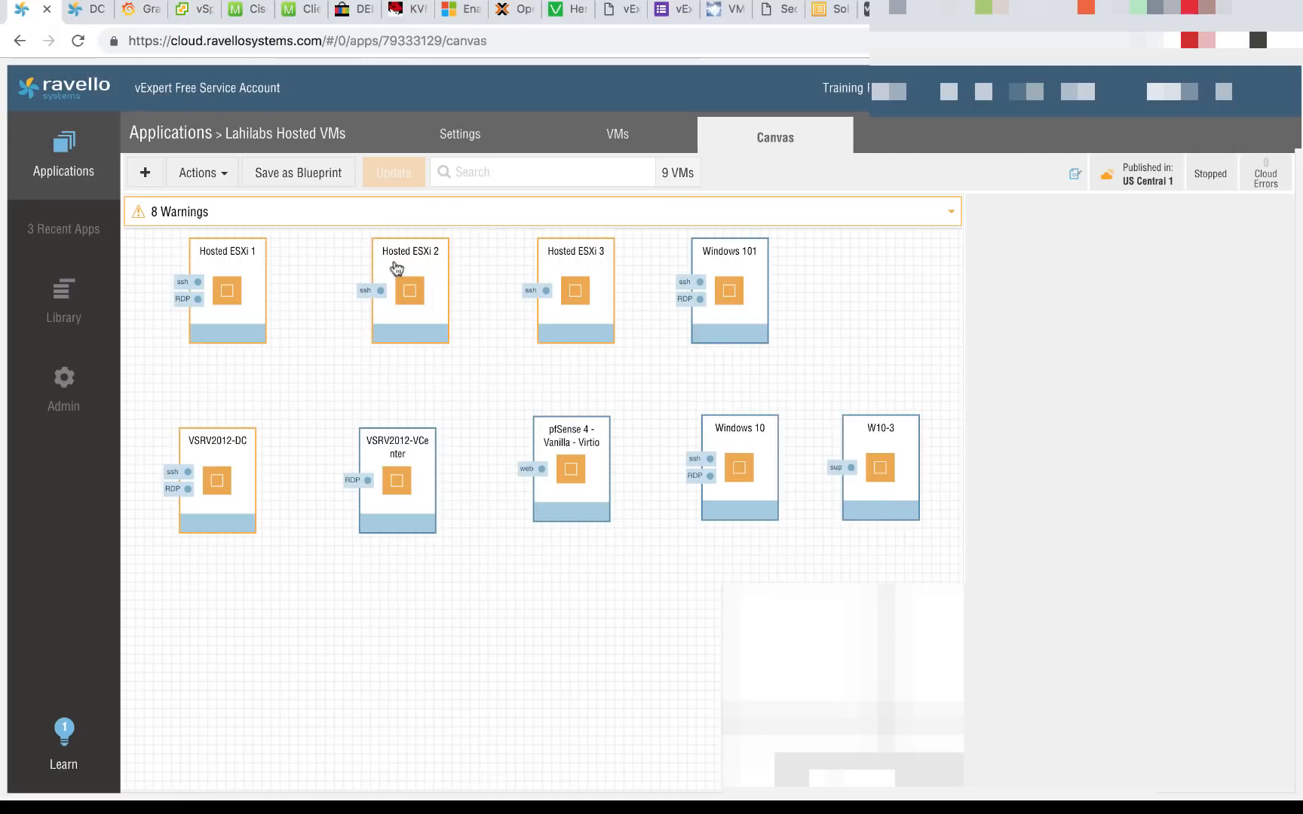
{"action": "mouse_move", "coordinate": [837, 199]}
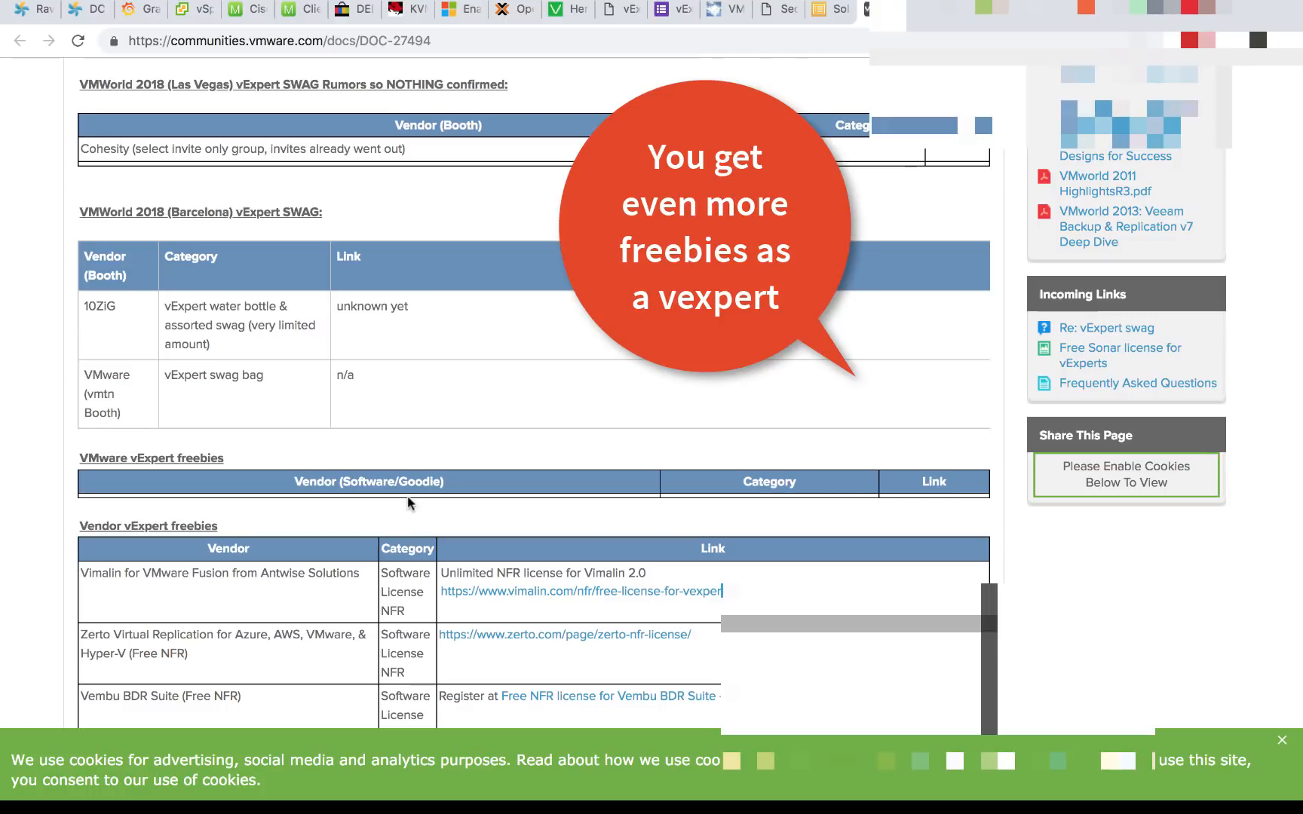
Step: Scroll the Vendor vExpert freebies table down to the SolarWinds NFR row
{"action": "scroll", "scroll_direction": "down", "scroll_amount": 3}
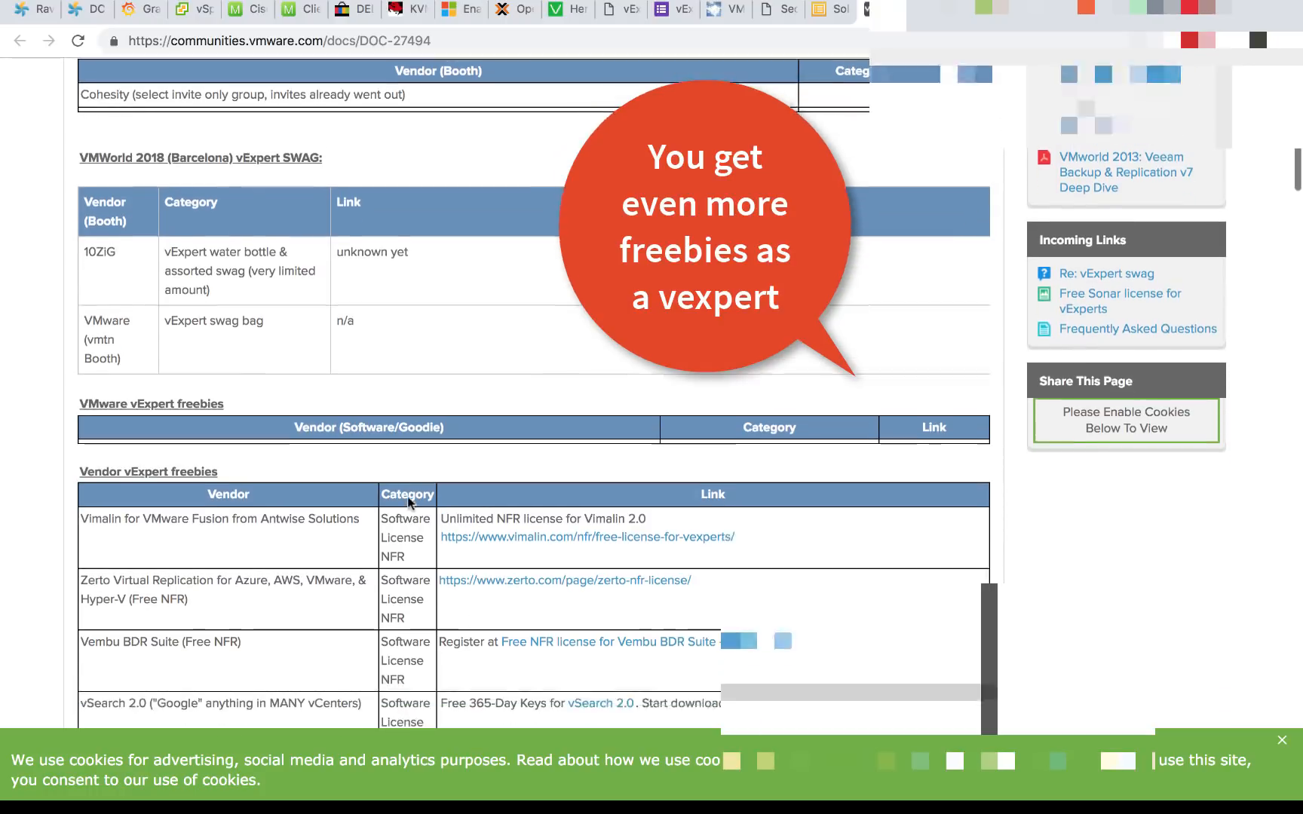
{"action": "scroll", "scroll_direction": "down", "scroll_amount": 3}
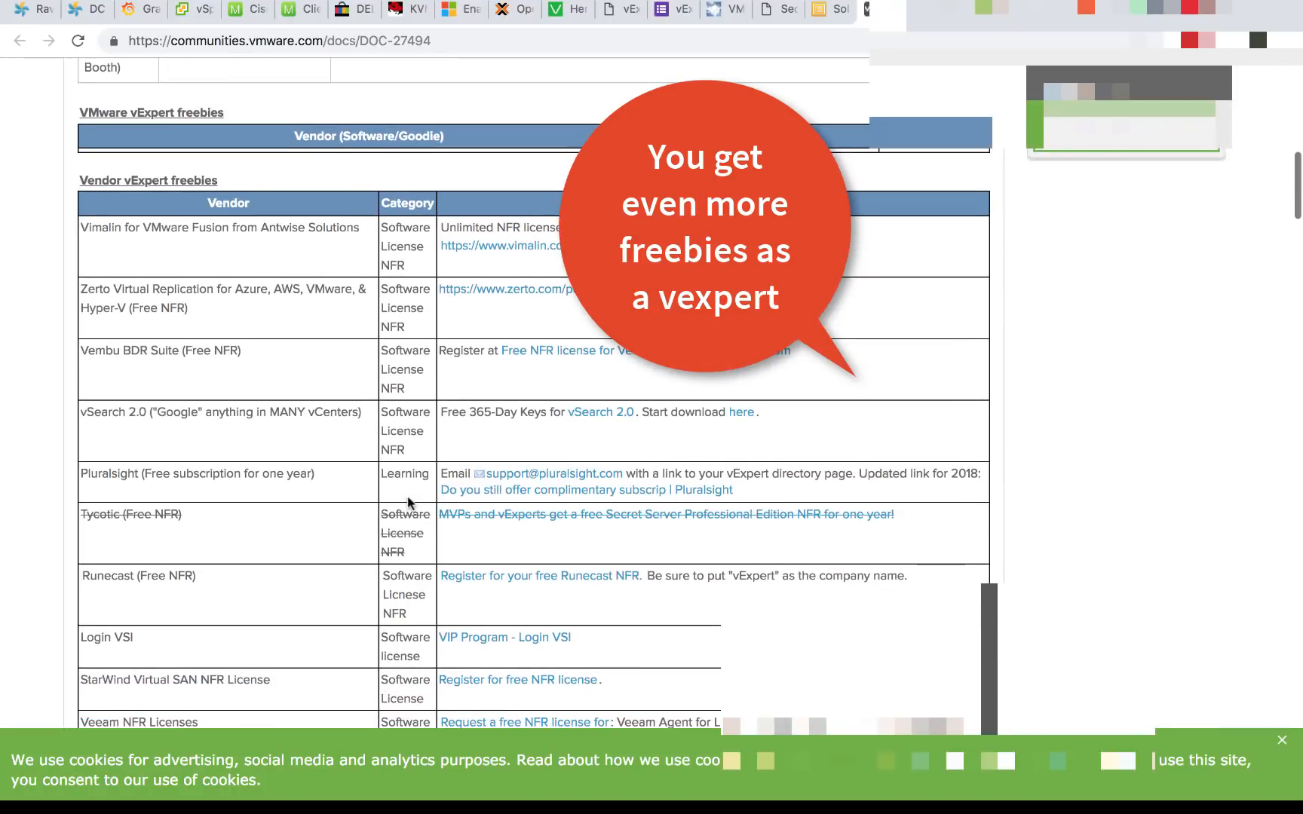
{"action": "scroll", "scroll_direction": "down", "scroll_amount": 3}
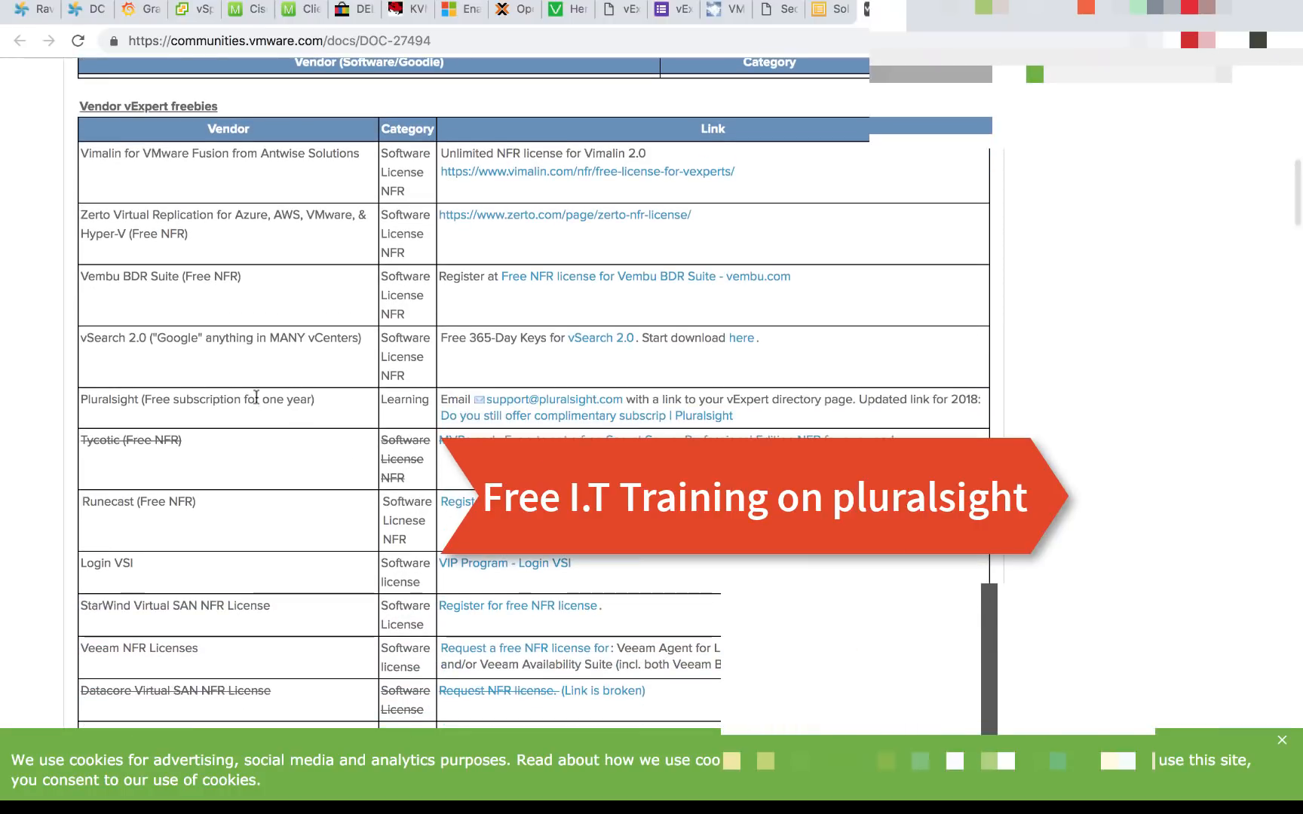
{"action": "scroll", "scroll_direction": "down", "scroll_amount": 3}
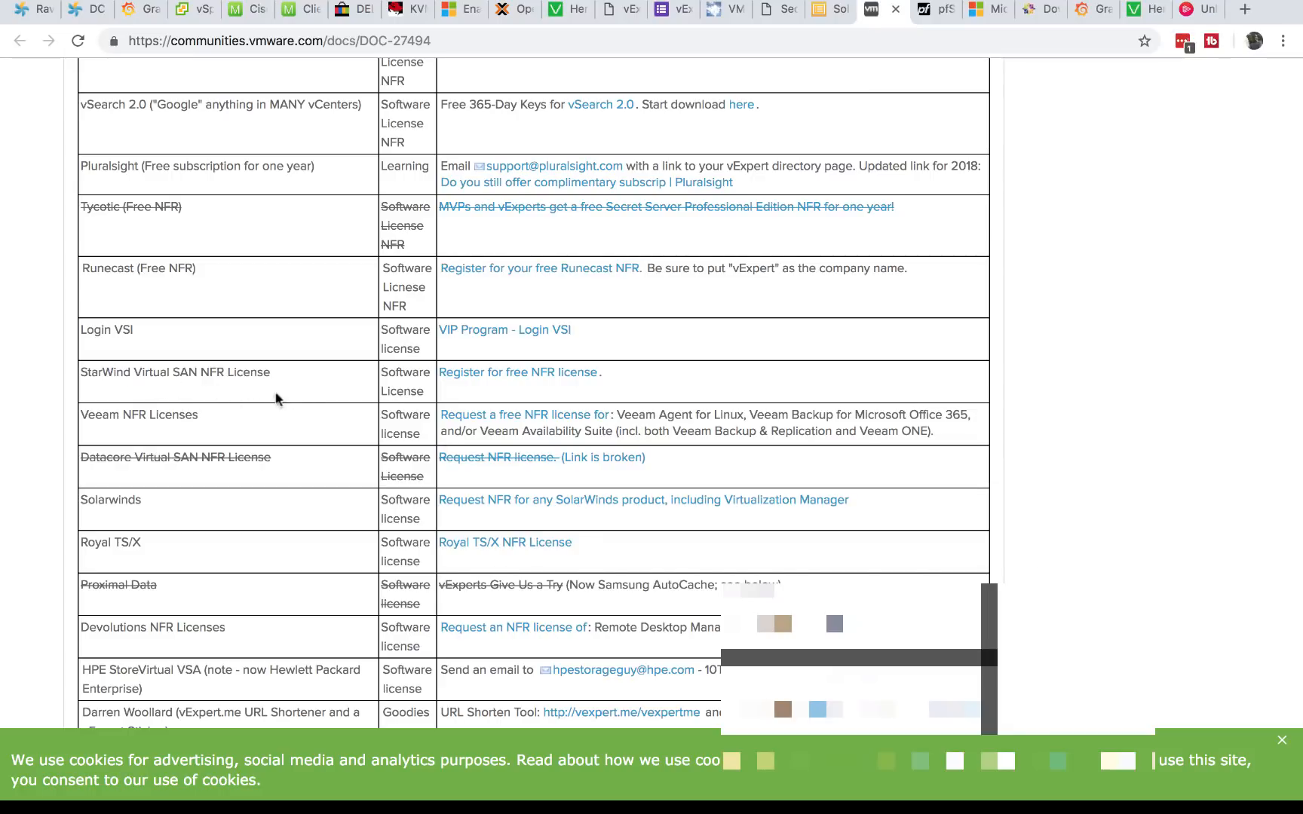
{"action": "scroll", "scroll_direction": "down", "scroll_amount": 3}
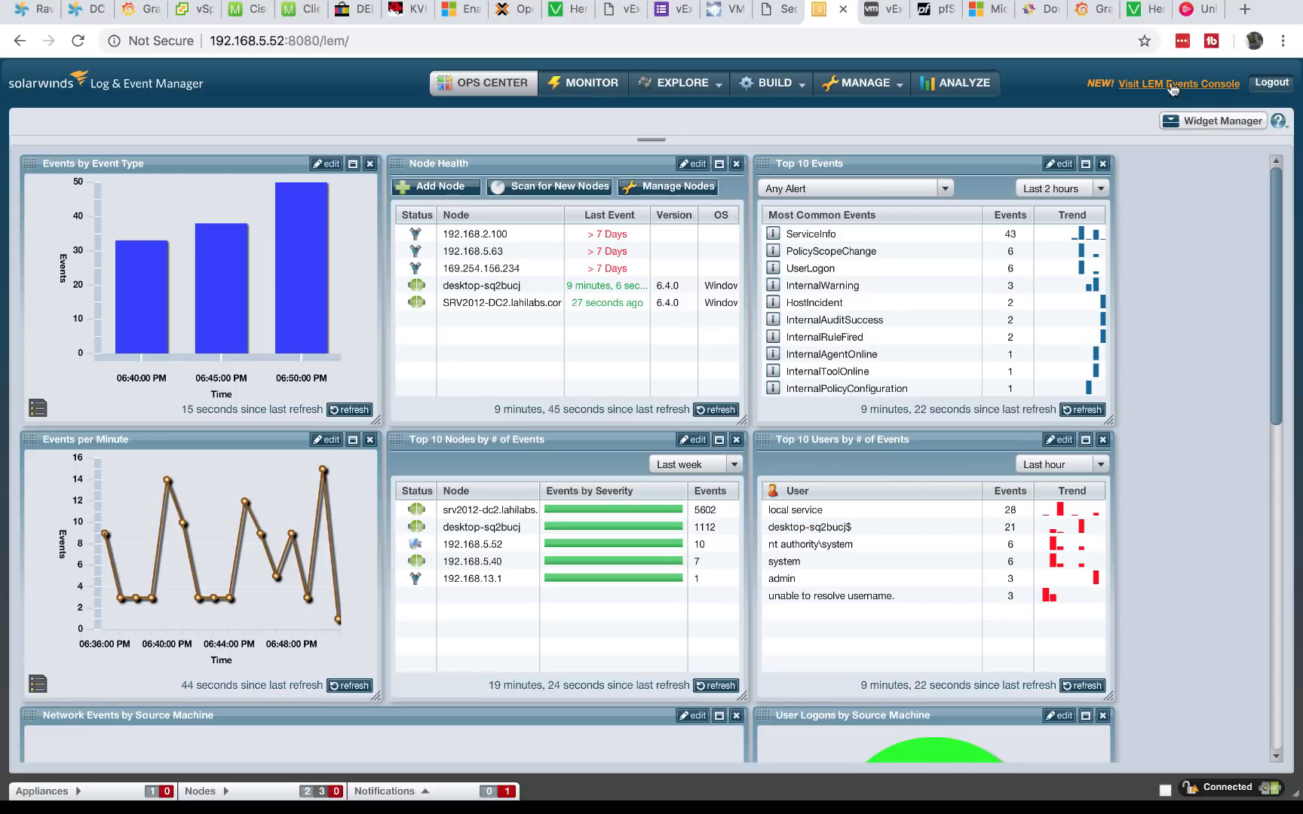
Step: Show the LEM All Events console, then return to the AutoLab DC desktop console tab
{"action": "left_click", "coordinate": [1197, 85]}
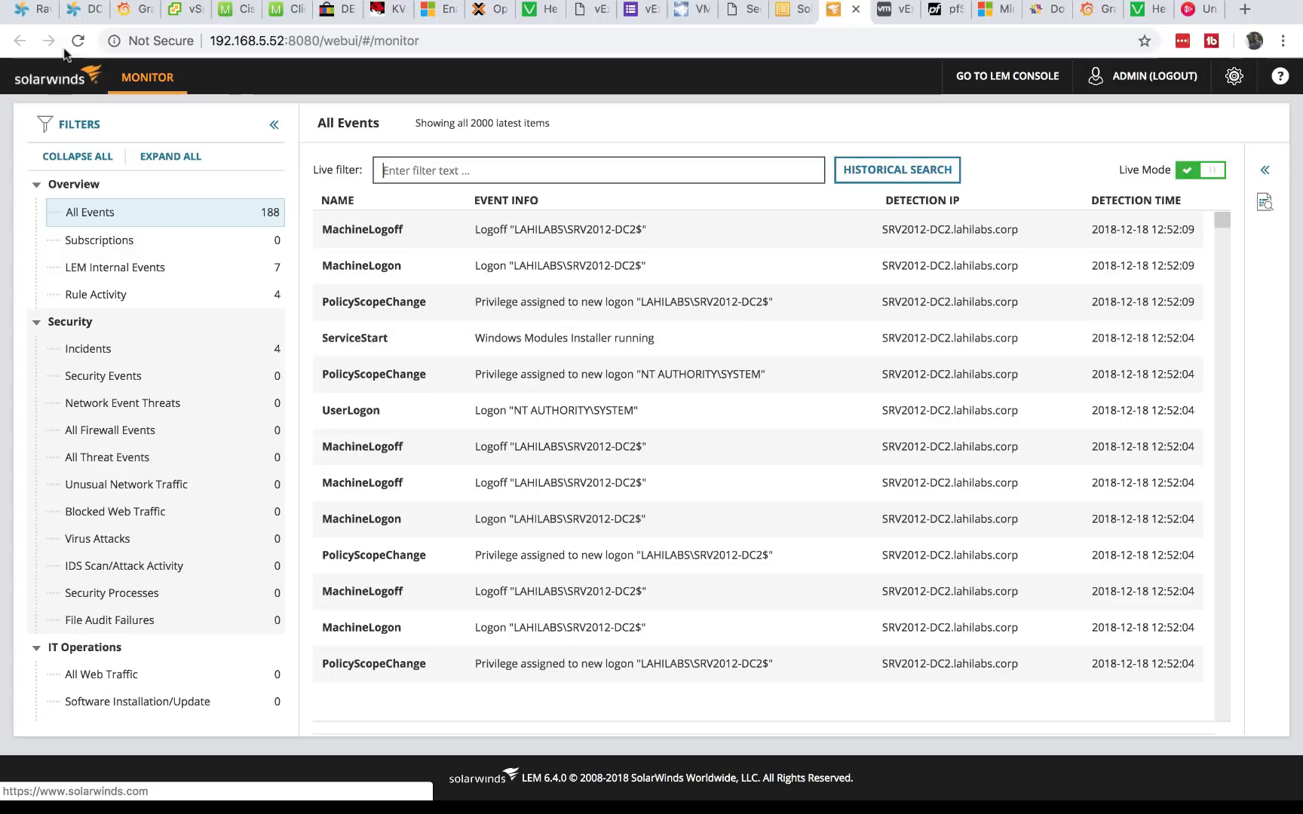
{"action": "left_click", "coordinate": [83, 9]}
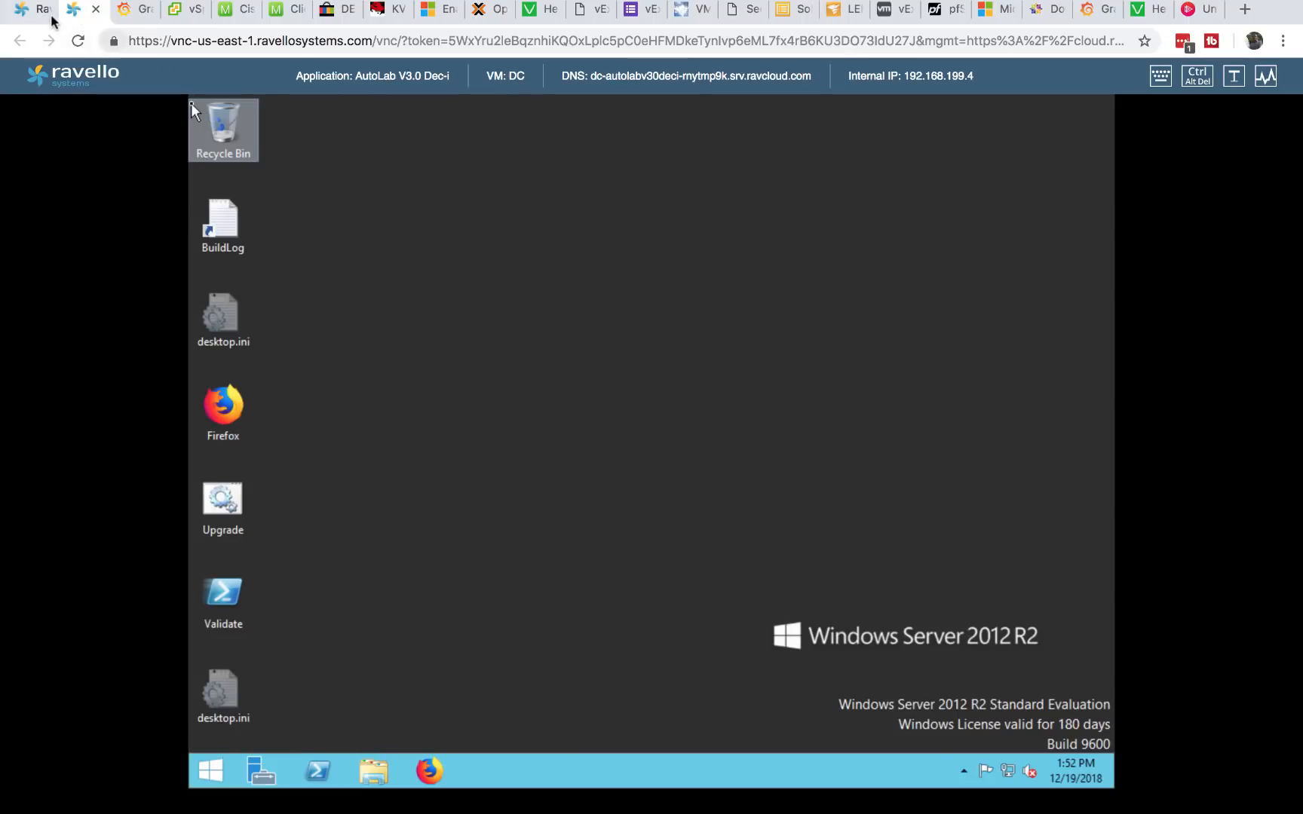
Step: Show the Lahilabs Hosted VMs network topology, then return to the vExpert 2019 interest form
{"action": "left_click", "coordinate": [84, 9]}
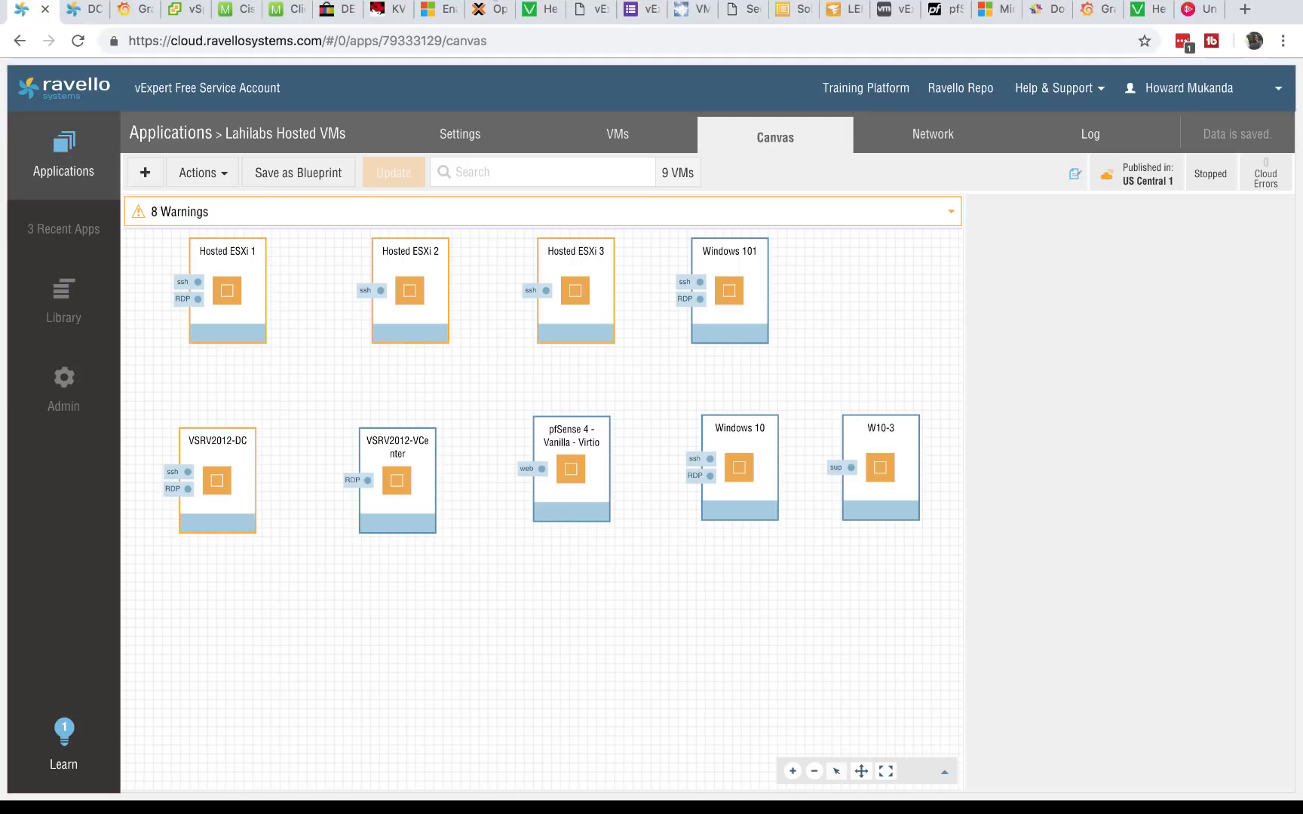
{"action": "left_click", "coordinate": [932, 134]}
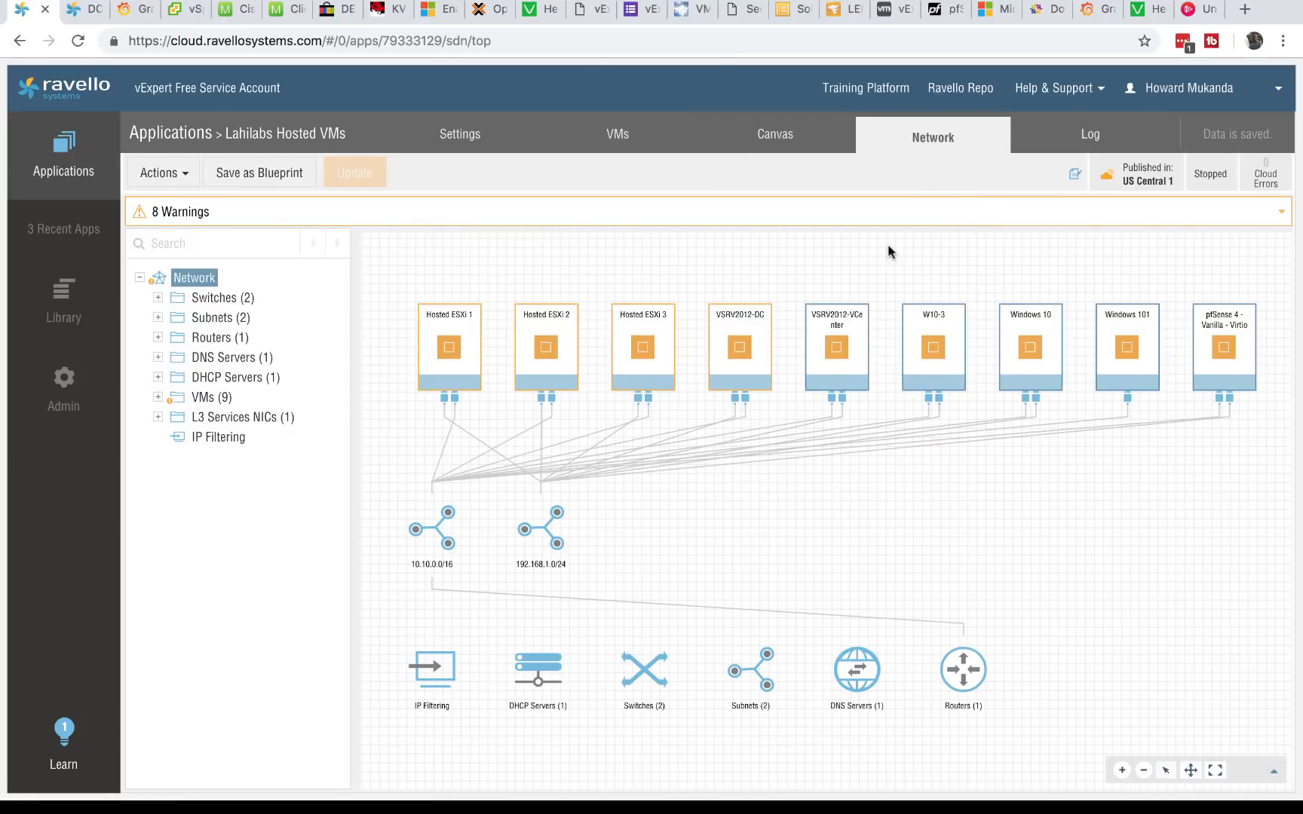
{"action": "left_click", "coordinate": [641, 9]}
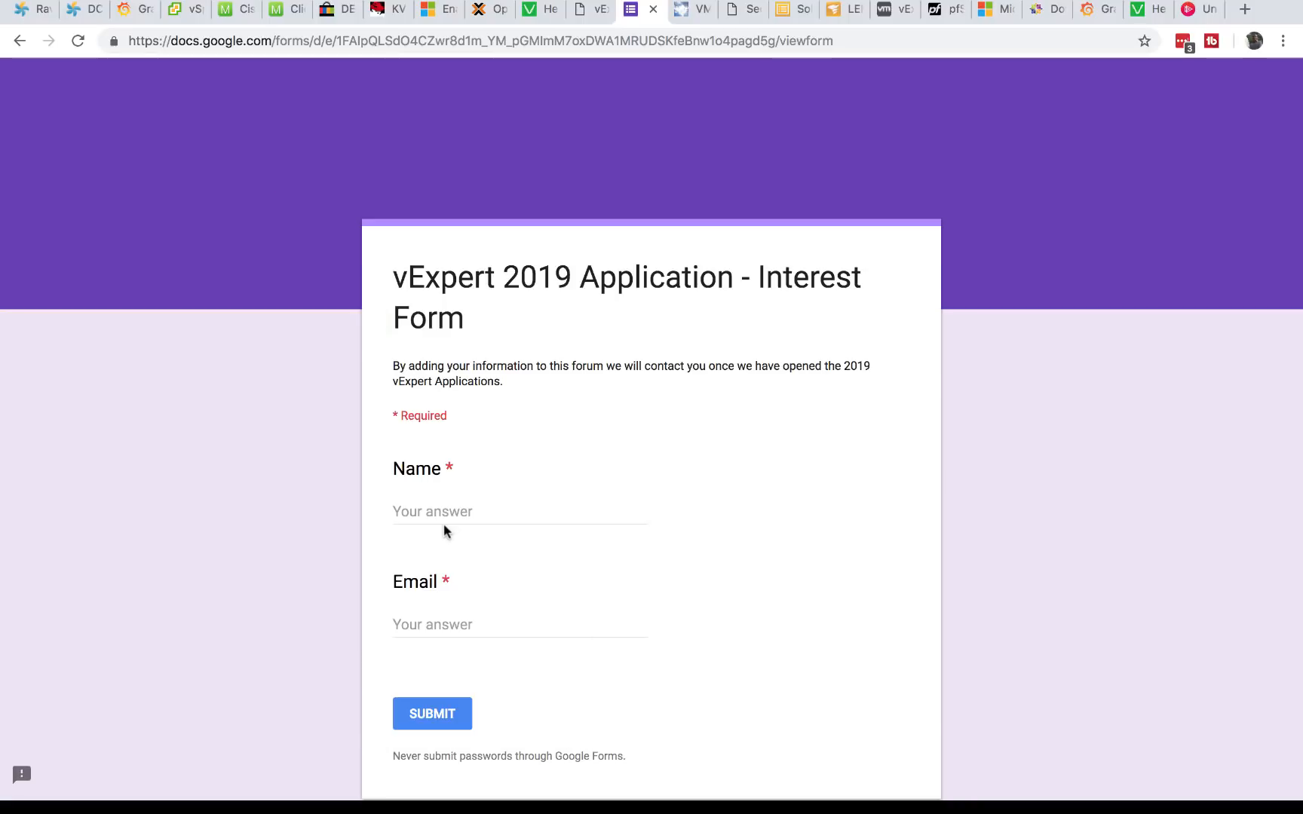
{"action": "mouse_move", "coordinate": [713, 185]}
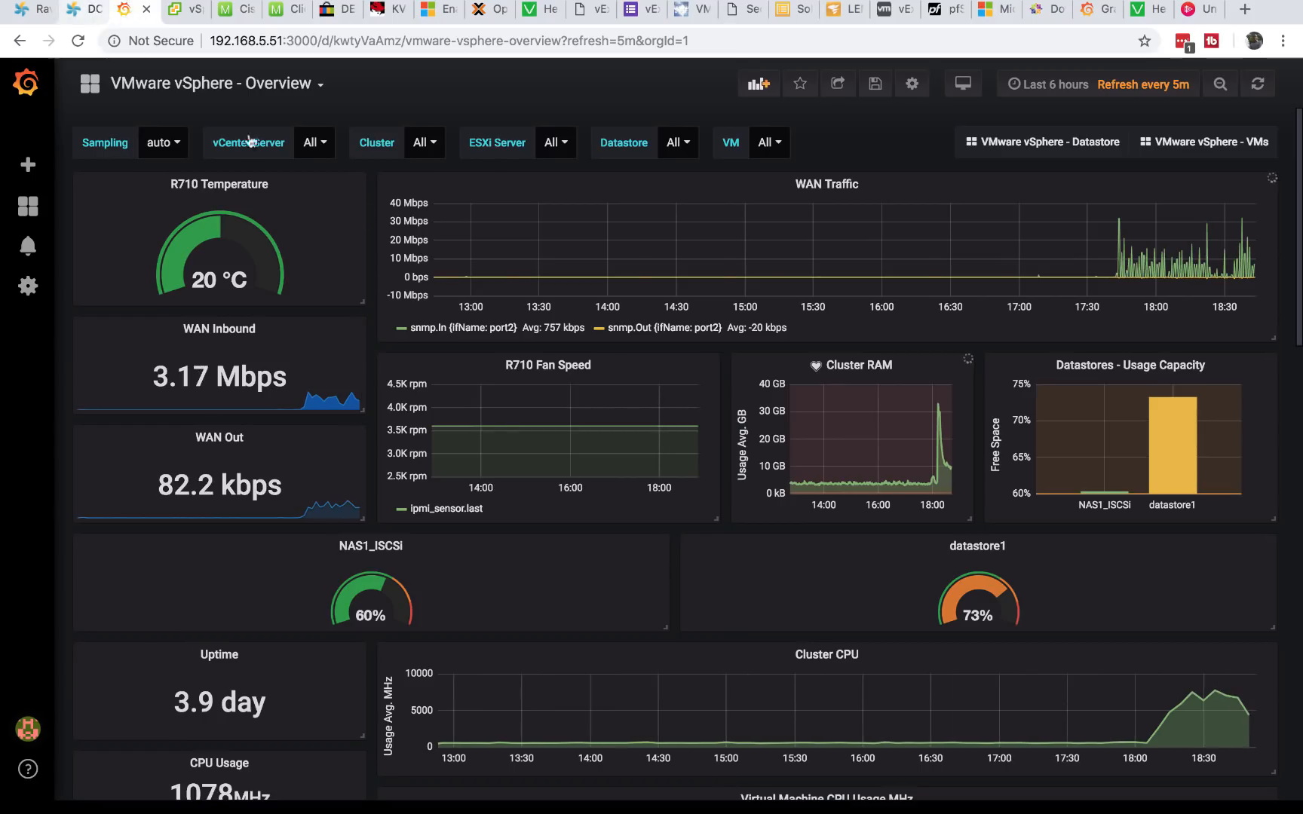
Step: View the WAN Traffic panel full screen from its title menu
{"action": "left_click", "coordinate": [867, 184]}
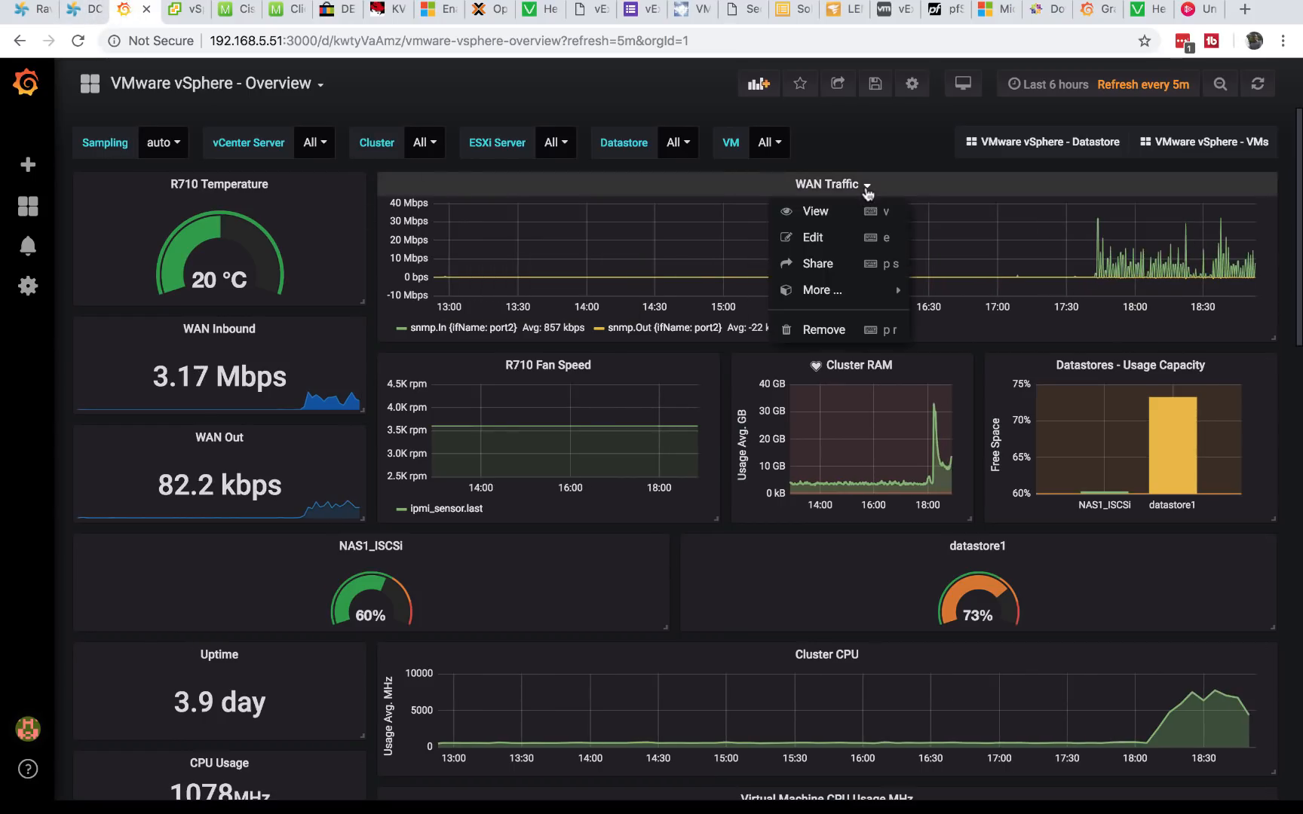
{"action": "left_click", "coordinate": [816, 210]}
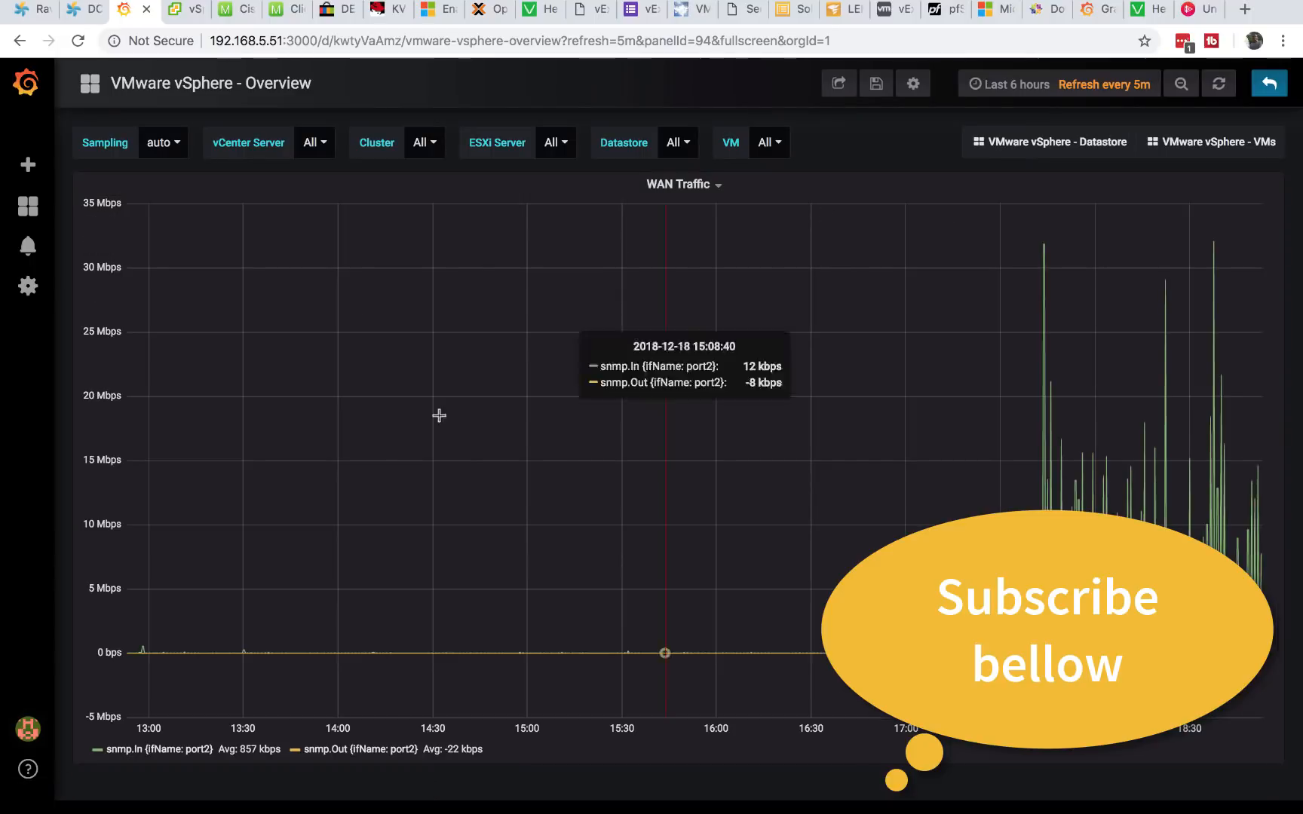
{"action": "mouse_move", "coordinate": [890, 798]}
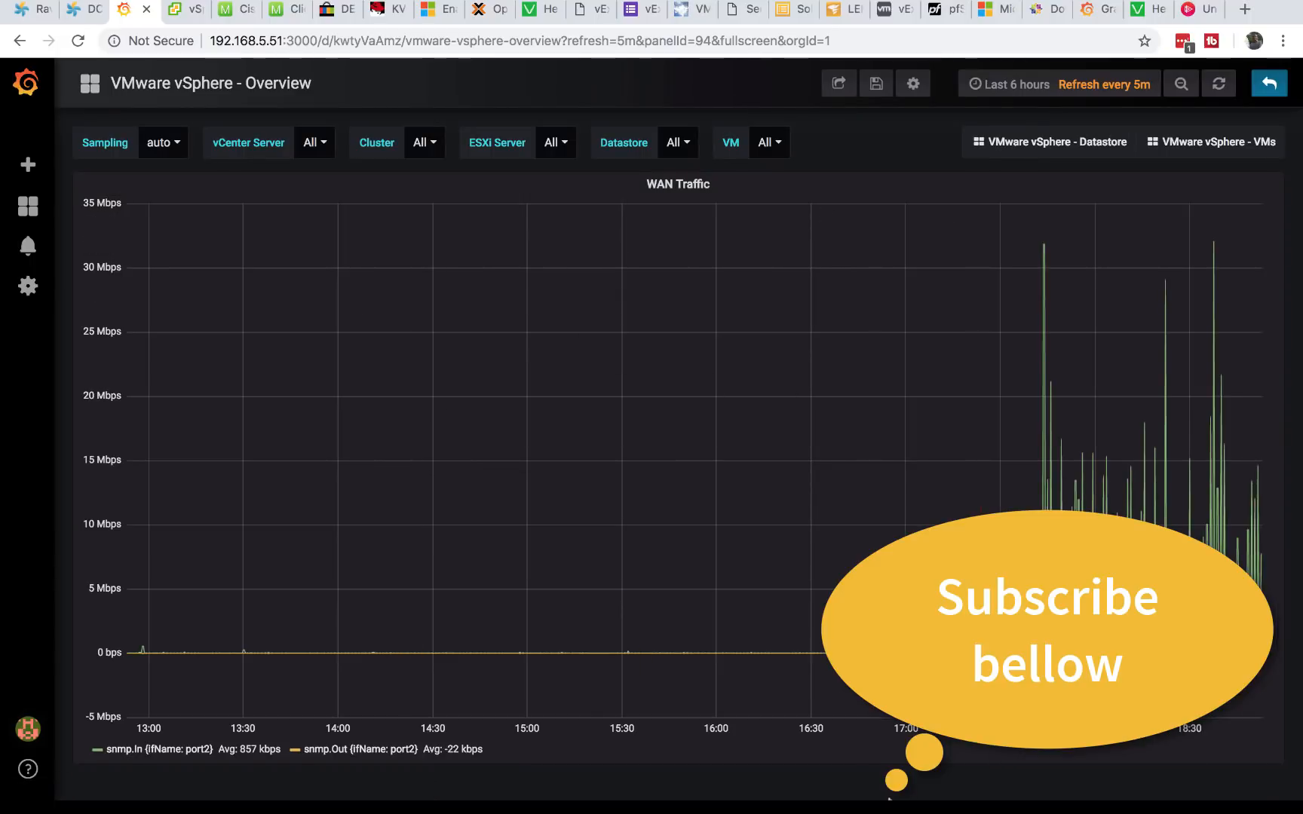